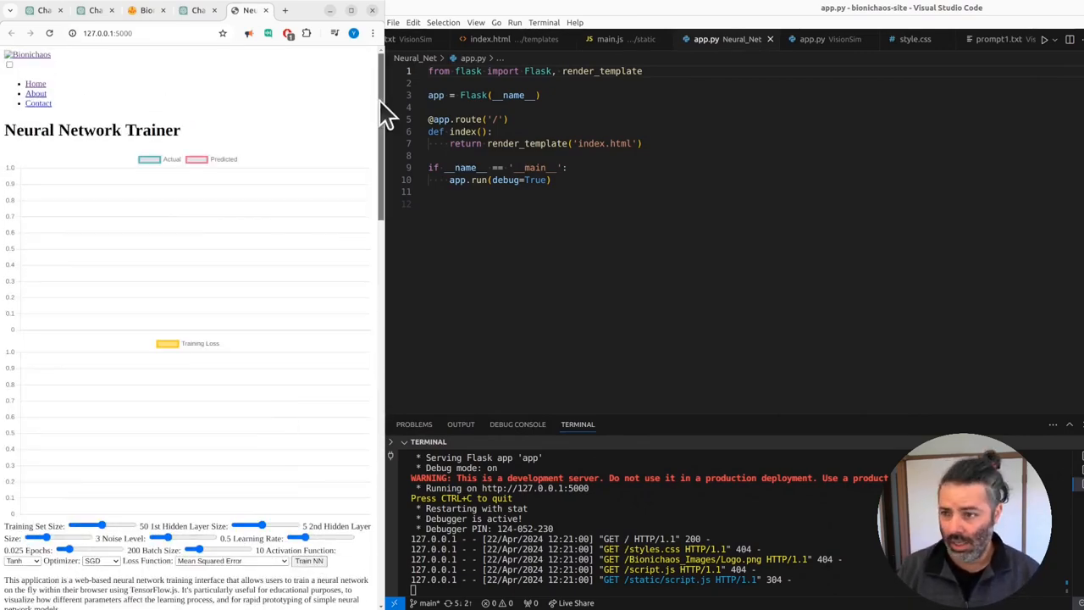
Run a training pass with the default slider settings via Train NN.
scroll(down, 3)
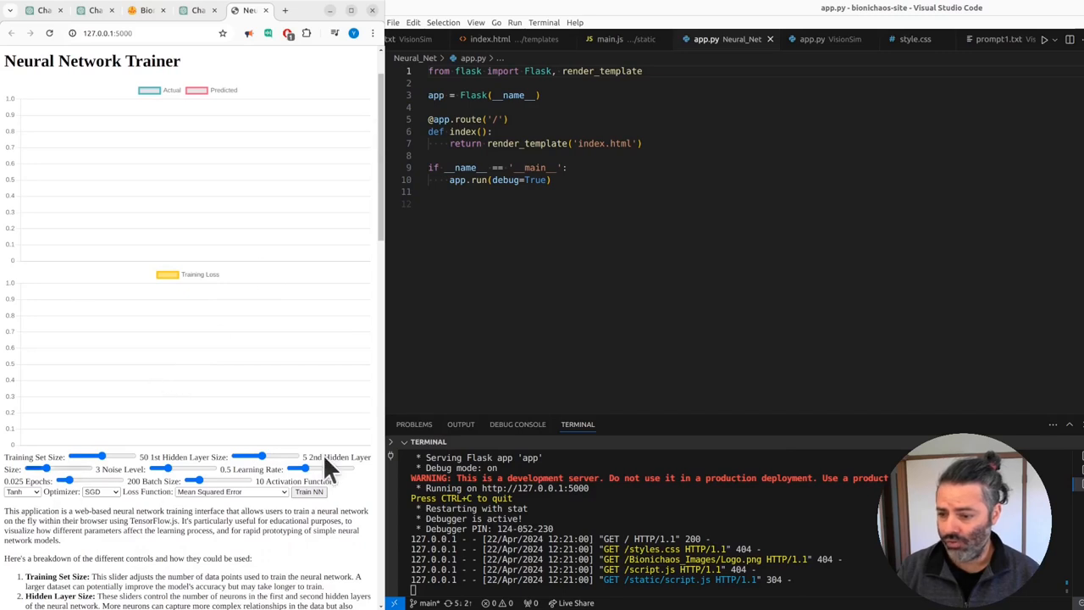
click(308, 492)
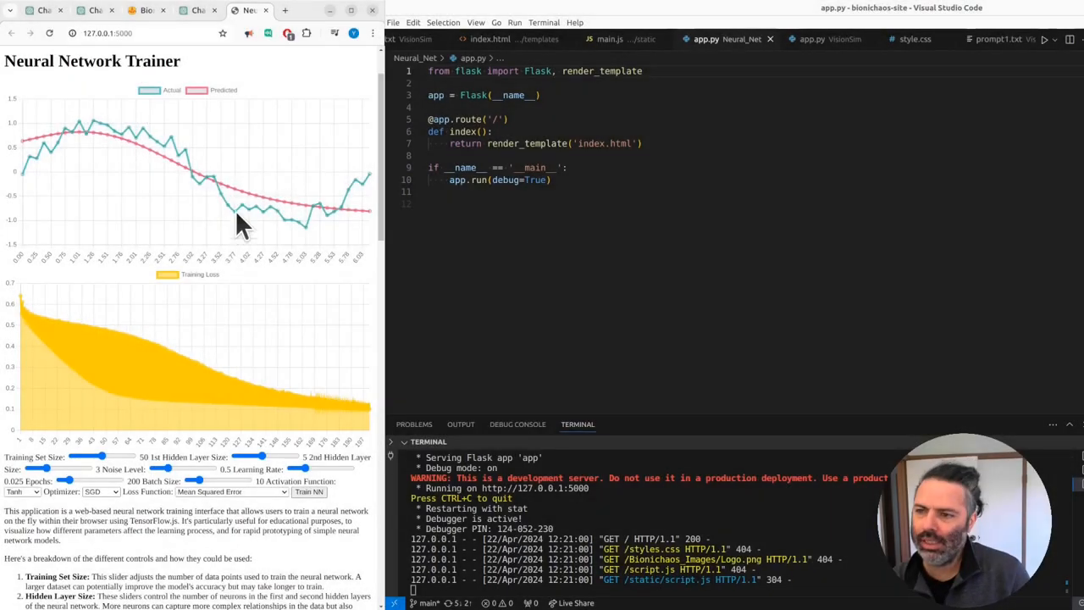
mouse_move(200, 274)
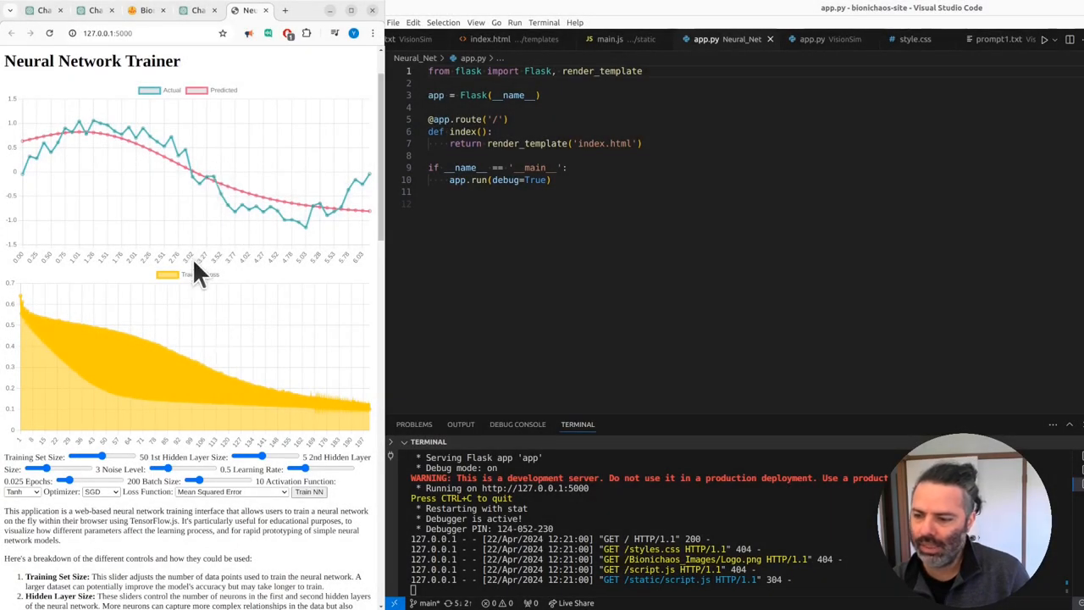
Adjust the Training Set Size slider toward 100 before retraining.
drag(100, 458, 127, 457)
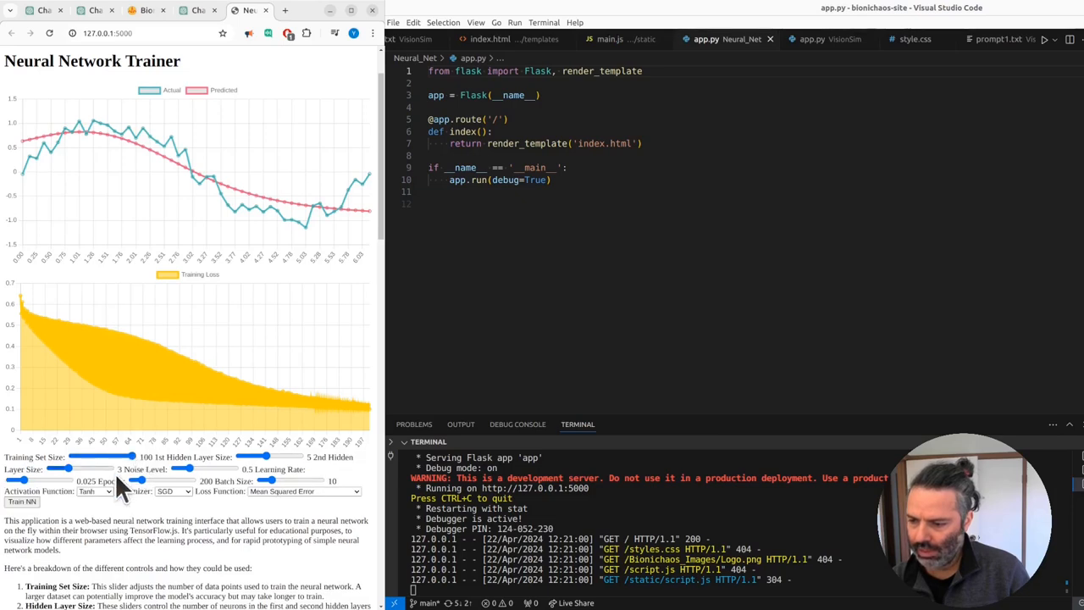
drag(132, 457, 78, 457)
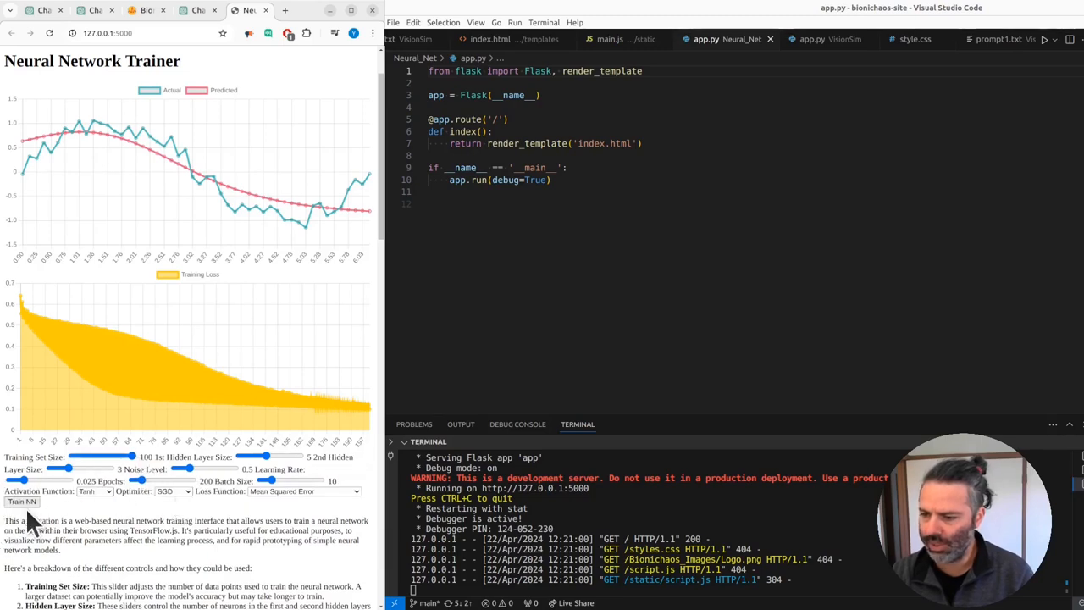
mouse_move(364, 420)
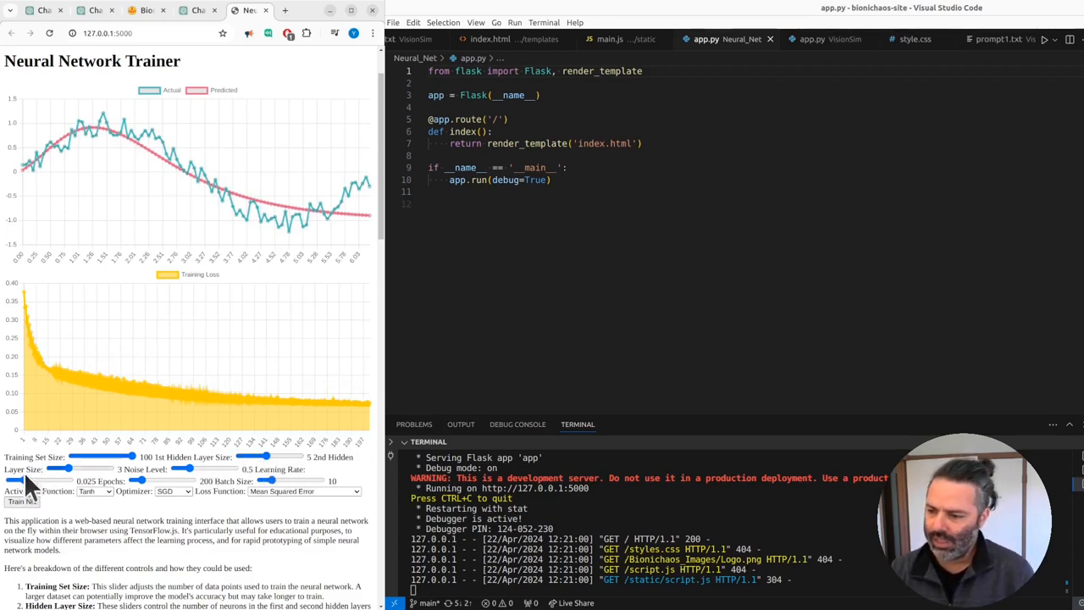
mouse_move(178, 471)
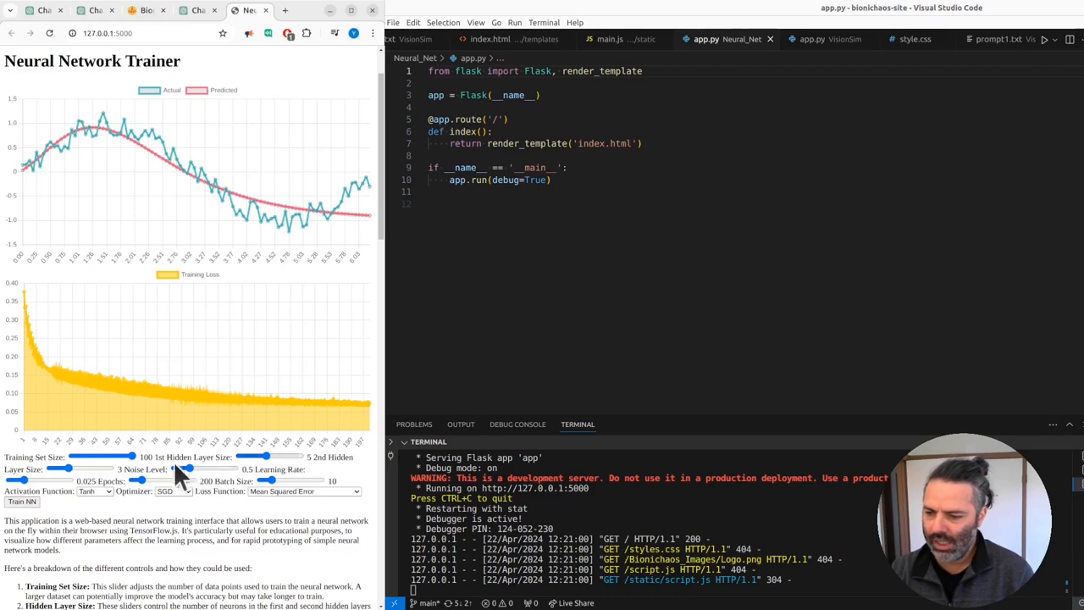
mouse_move(359, 415)
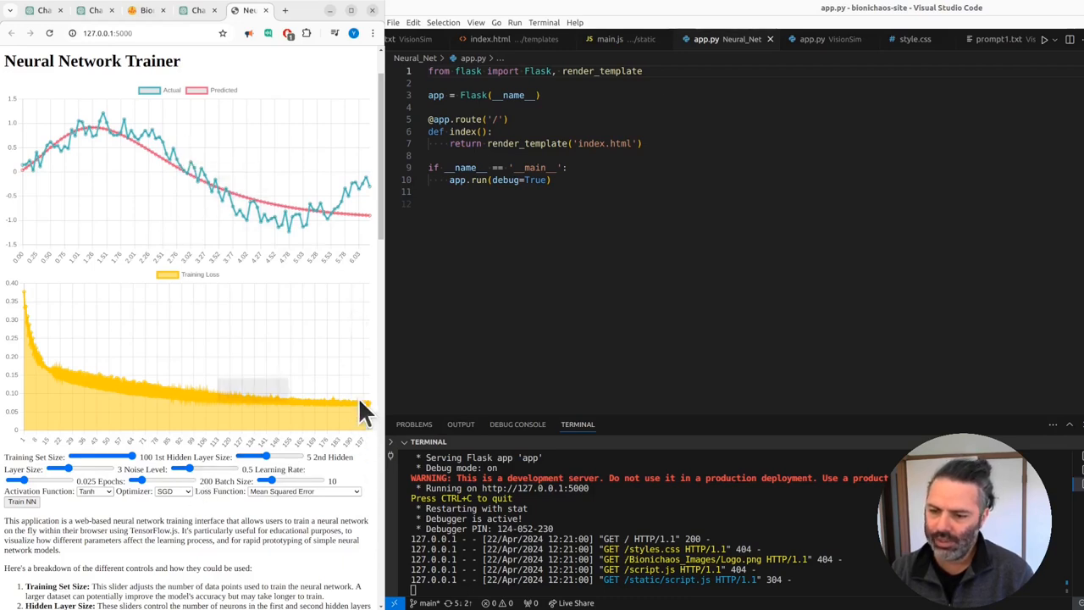
mouse_move(359, 415)
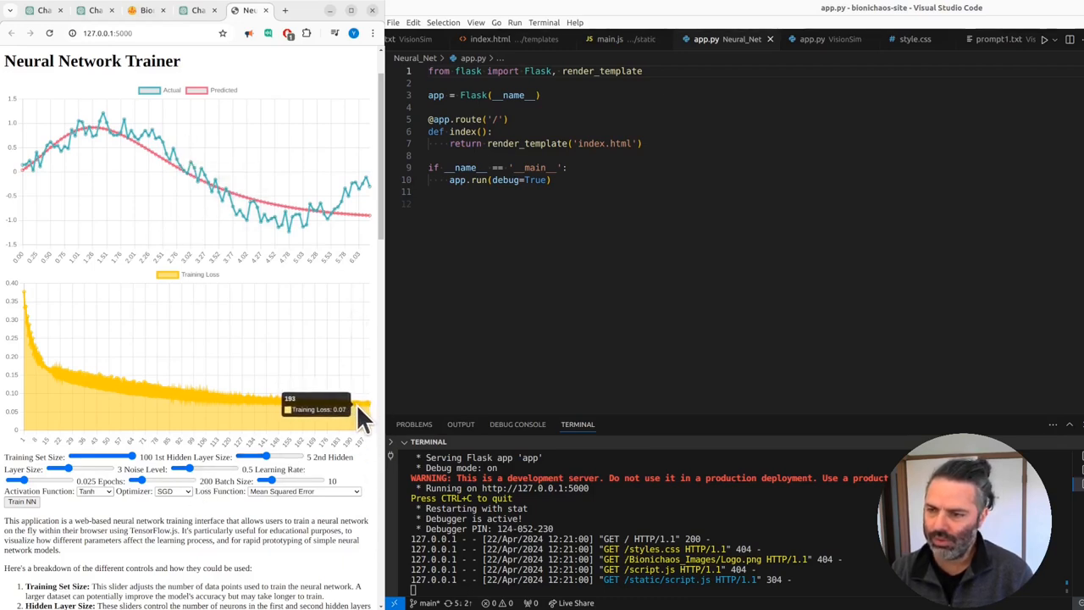
mouse_move(362, 415)
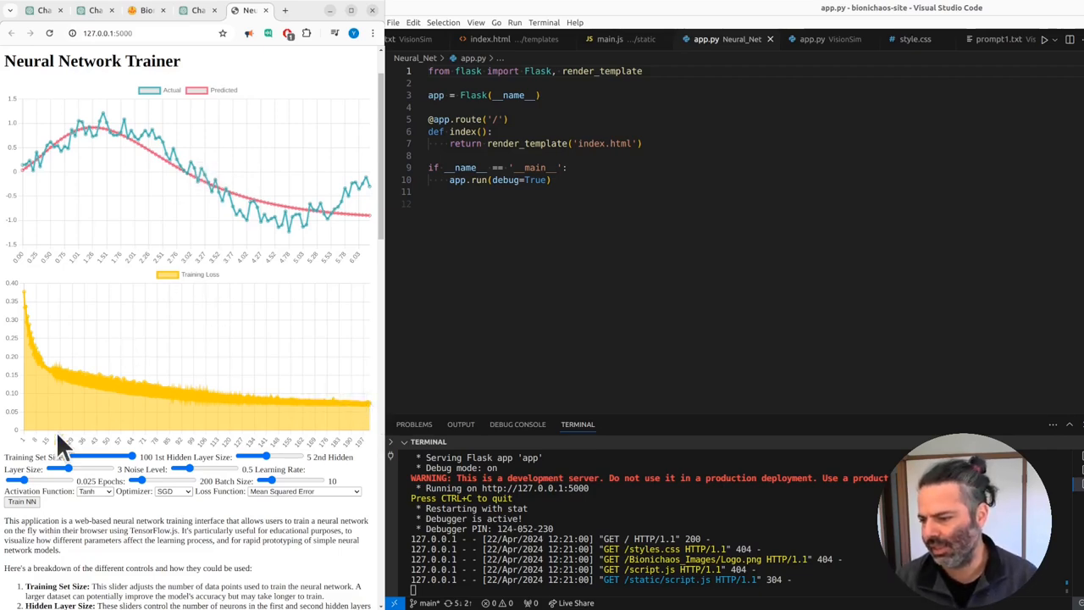
mouse_move(212, 504)
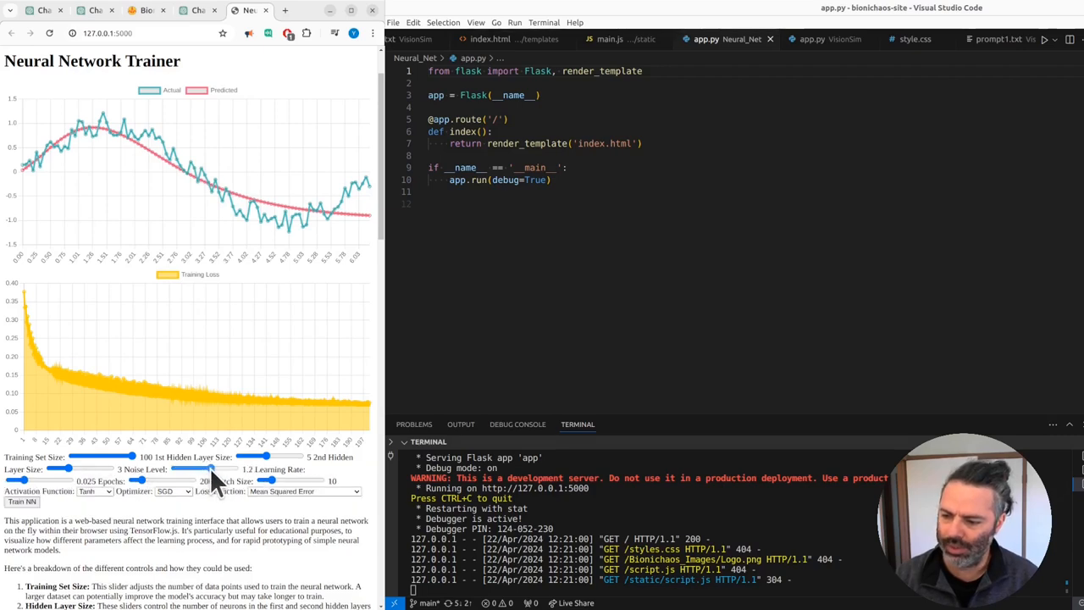
Raise Noise Level to 2, review the Activation and Loss Function choices, and retrain.
drag(210, 469, 224, 469)
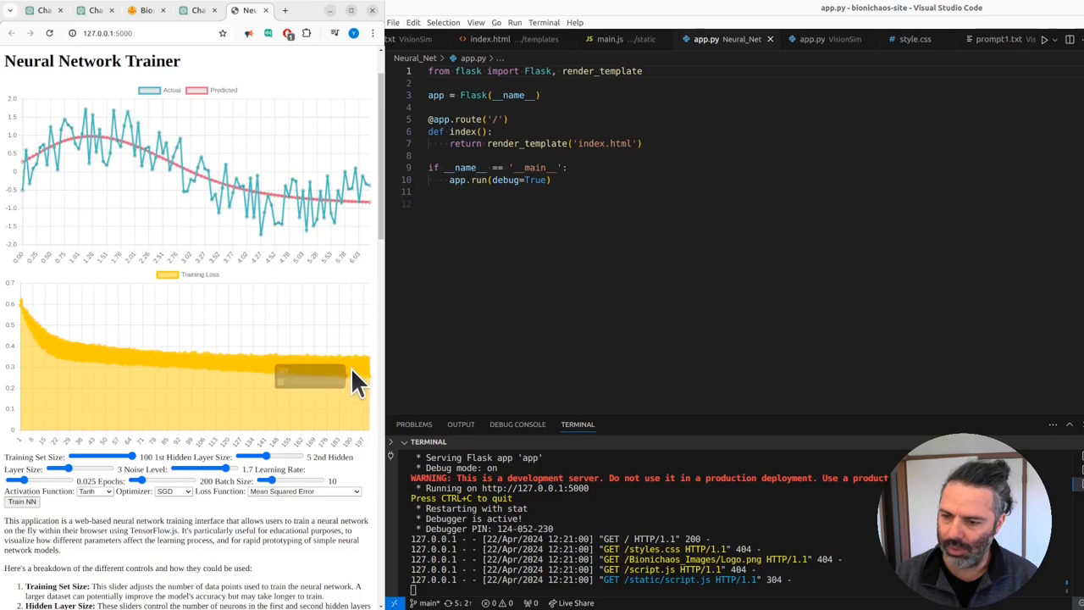
mouse_move(359, 389)
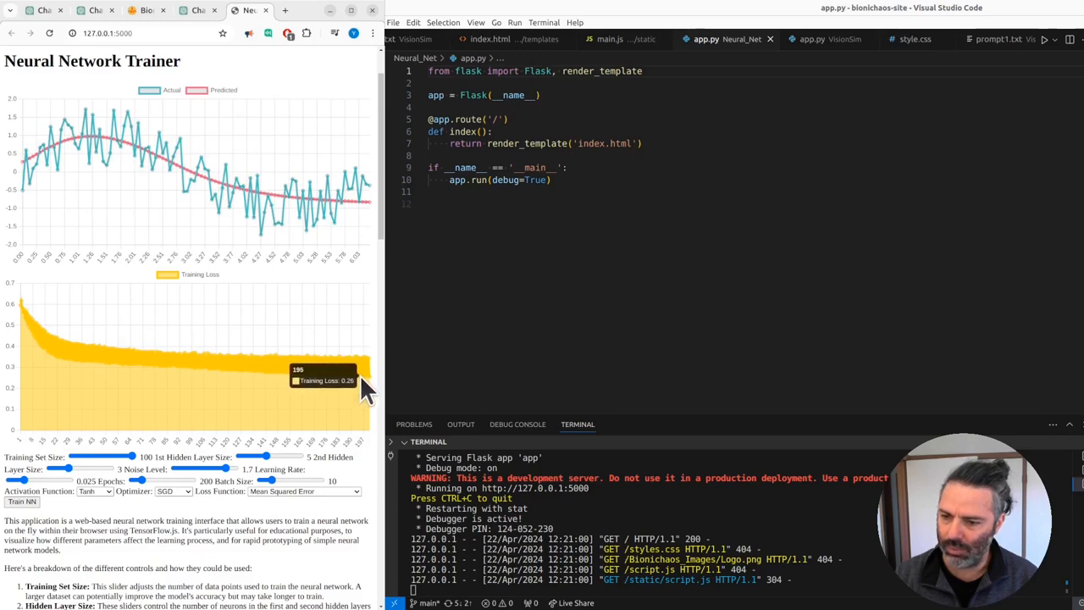
mouse_move(100, 97)
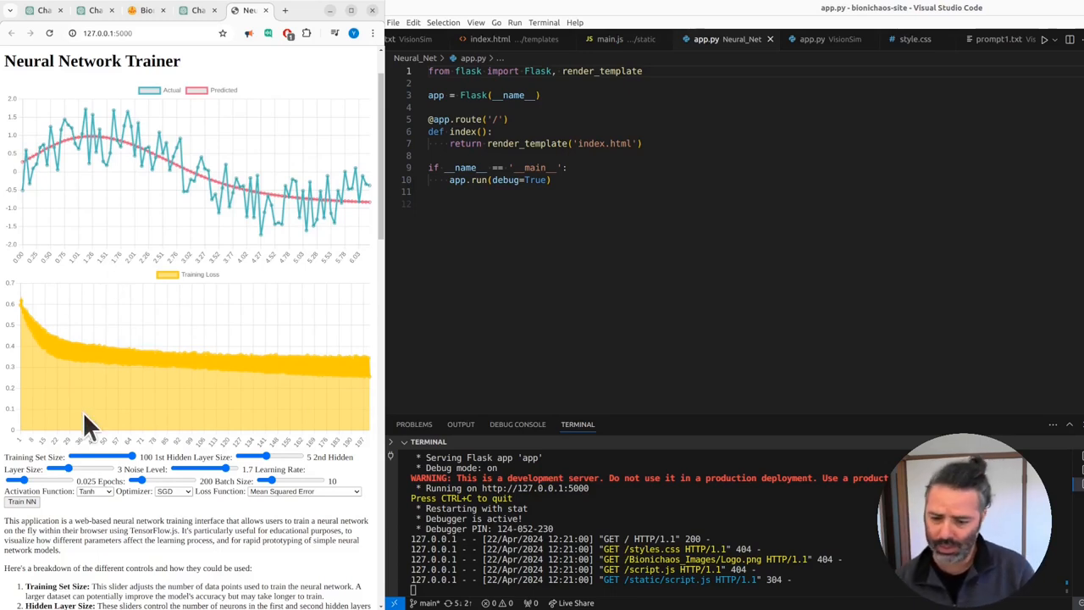
mouse_move(268, 441)
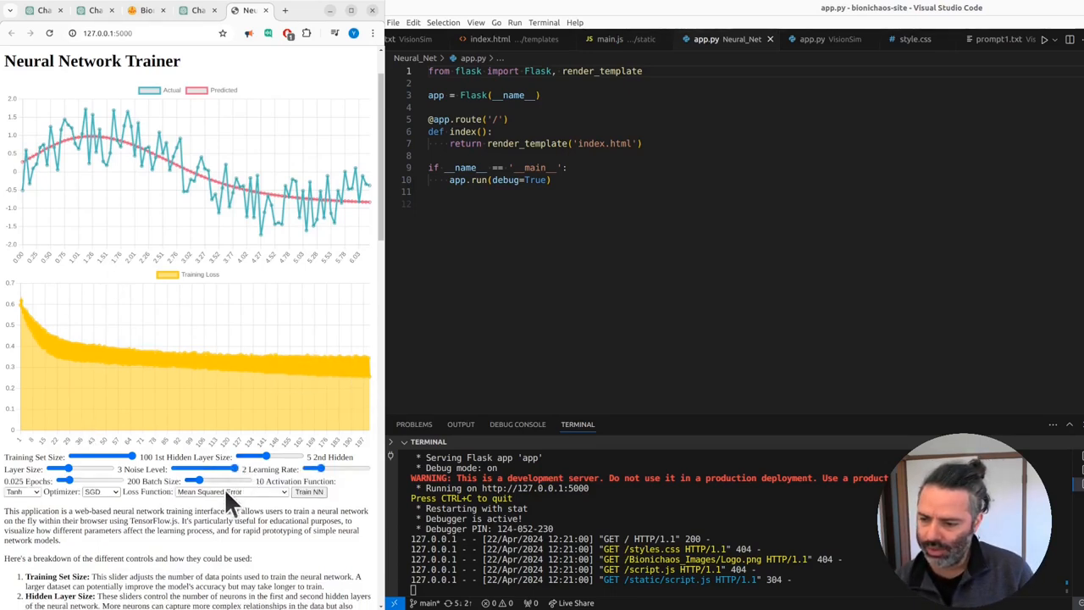
click(100, 491)
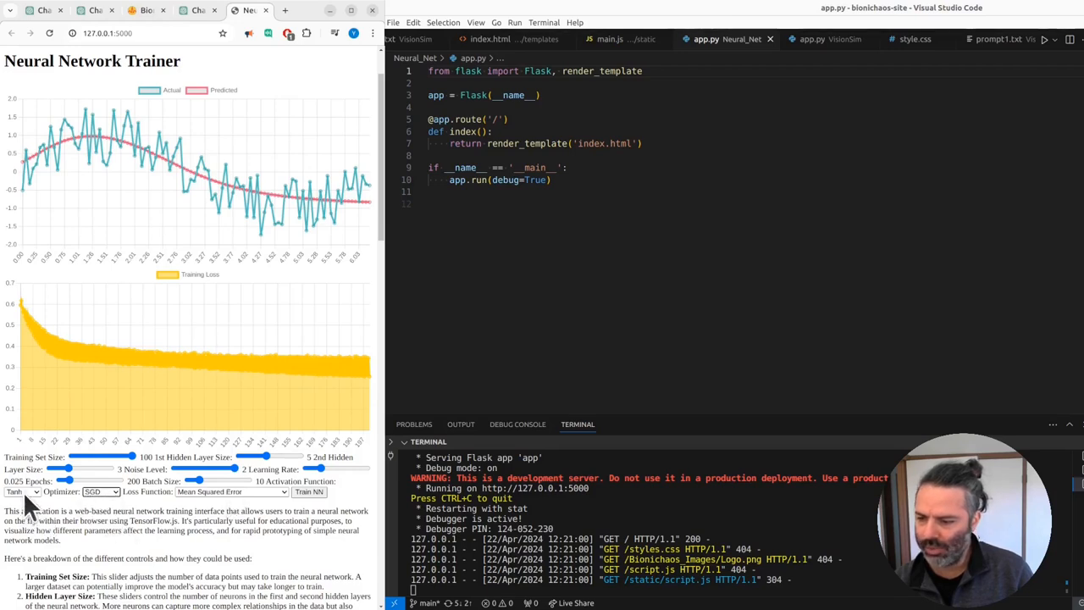
click(24, 492)
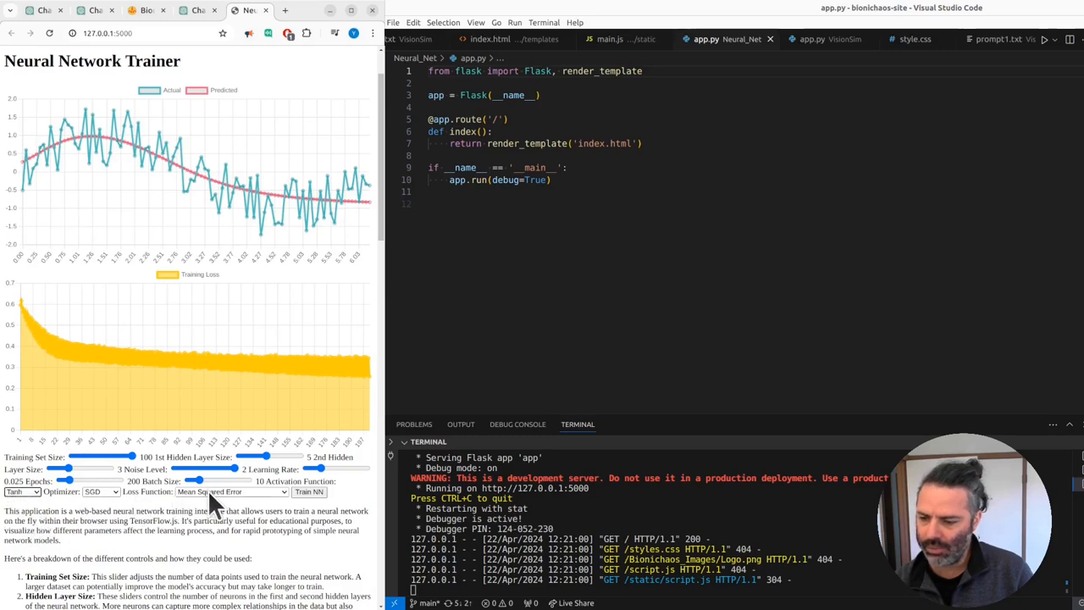
click(230, 492)
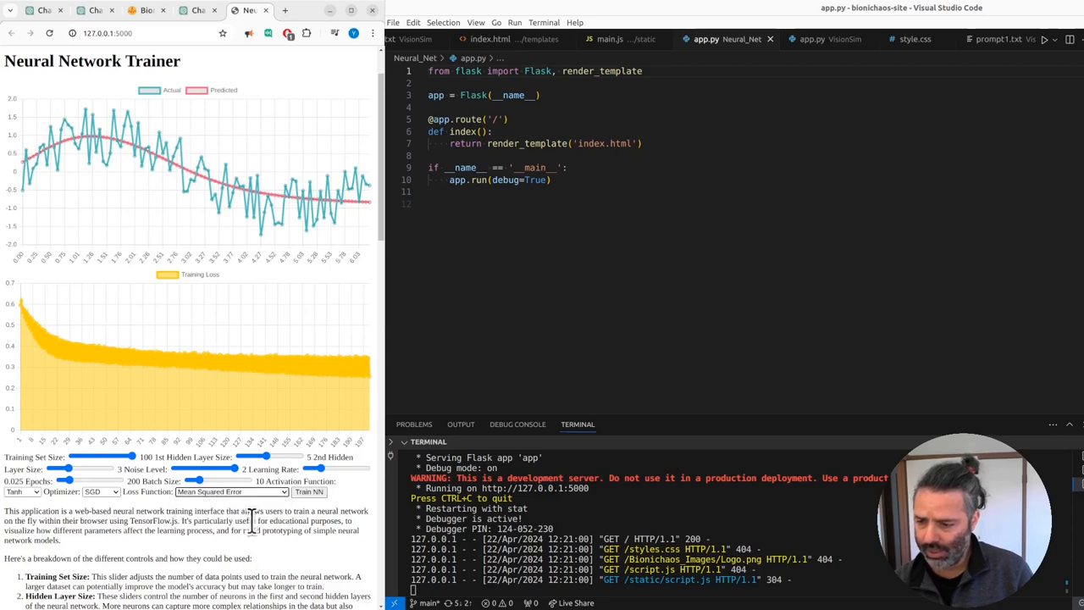
mouse_move(319, 499)
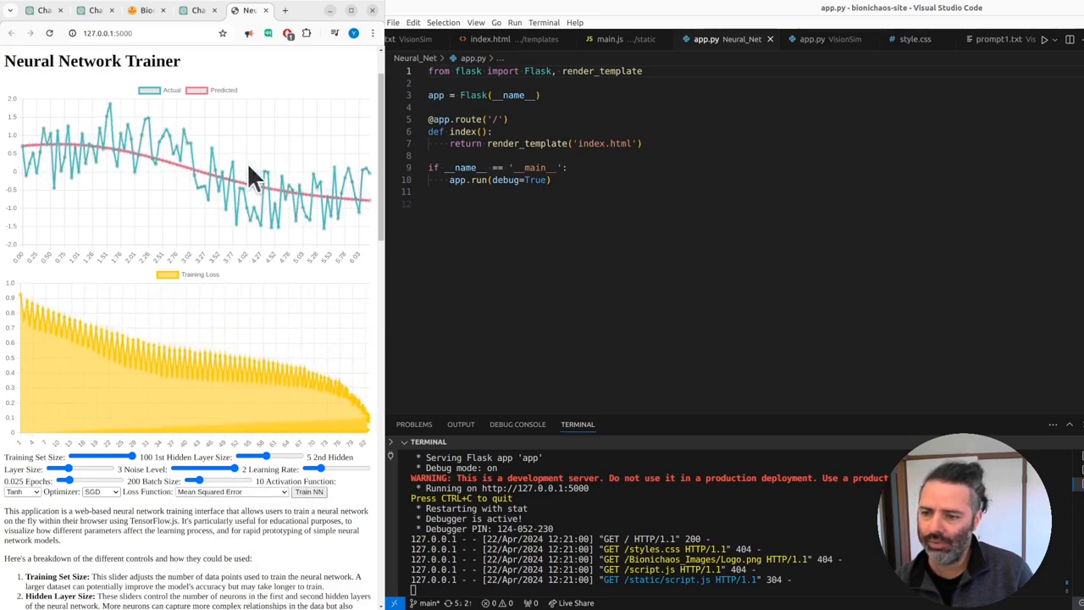
mouse_move(356, 386)
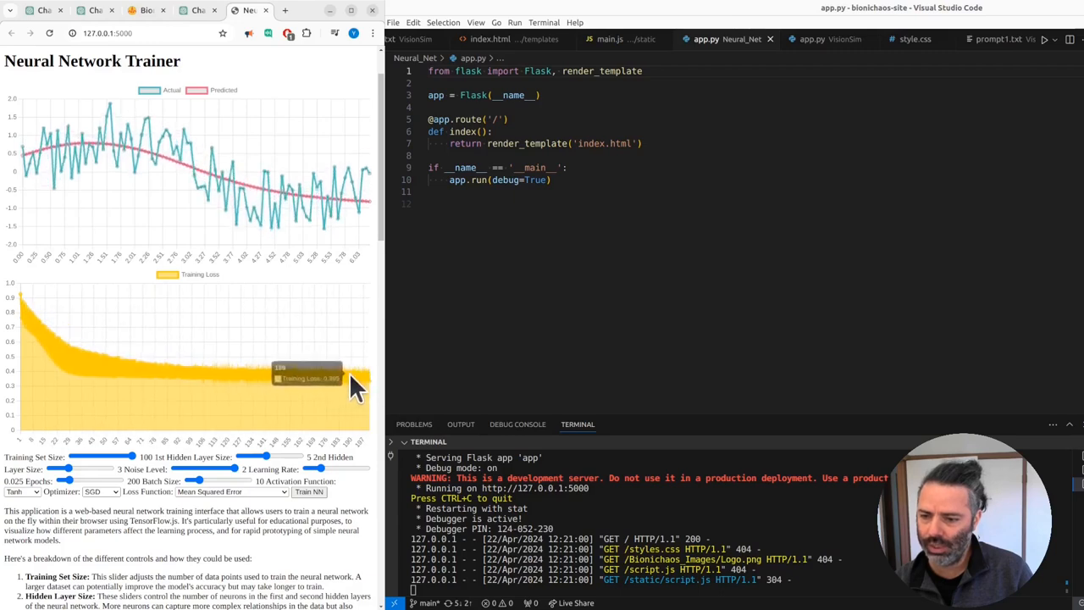
mouse_move(343, 392)
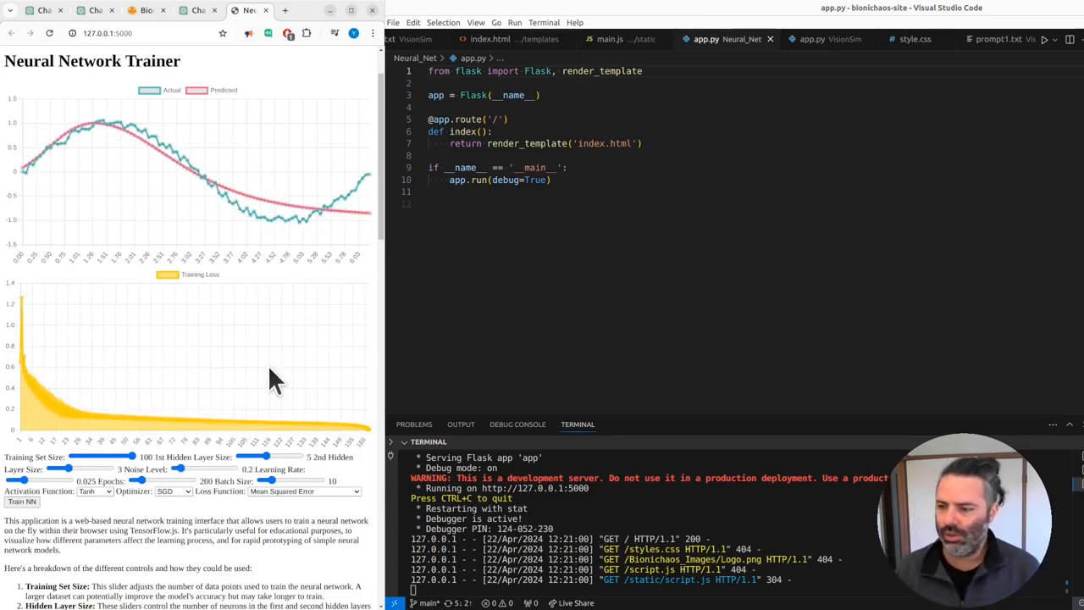
mouse_move(348, 437)
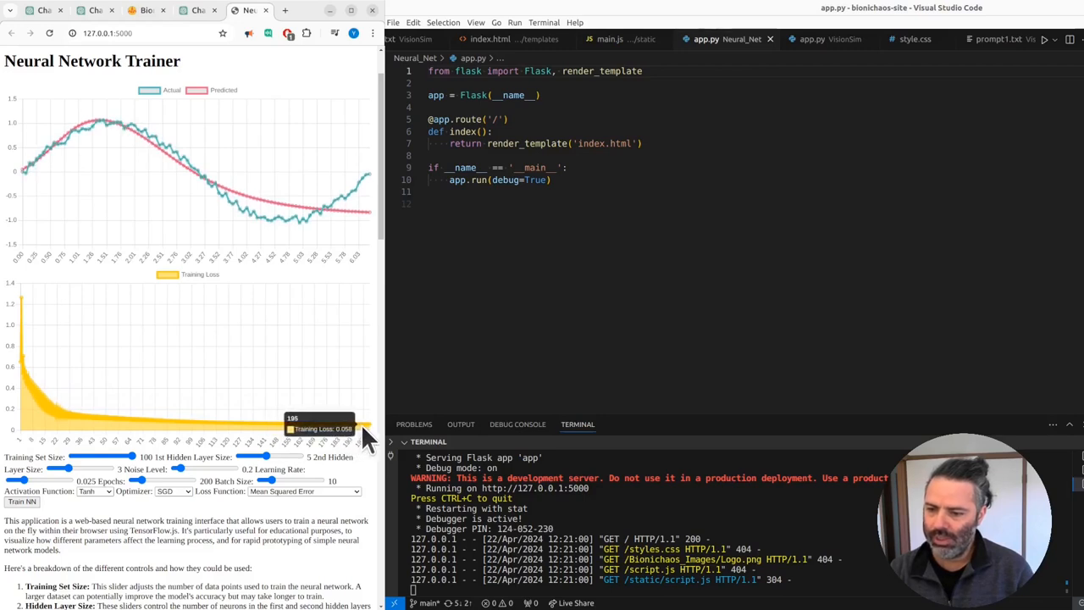
mouse_move(170, 183)
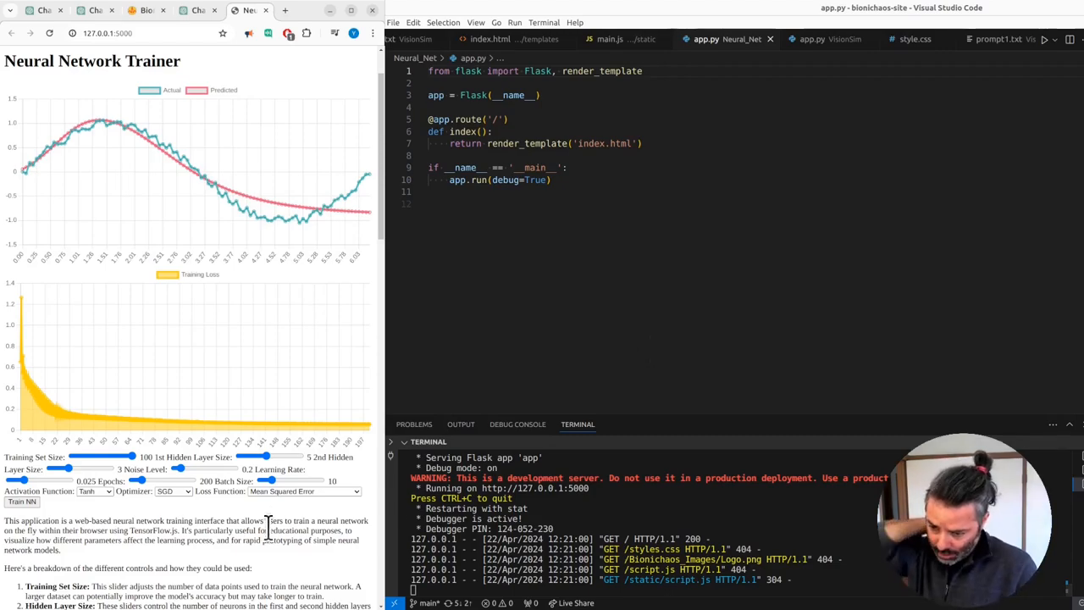
Scroll through the explanation text below the charts and back to the top.
scroll(down, 3)
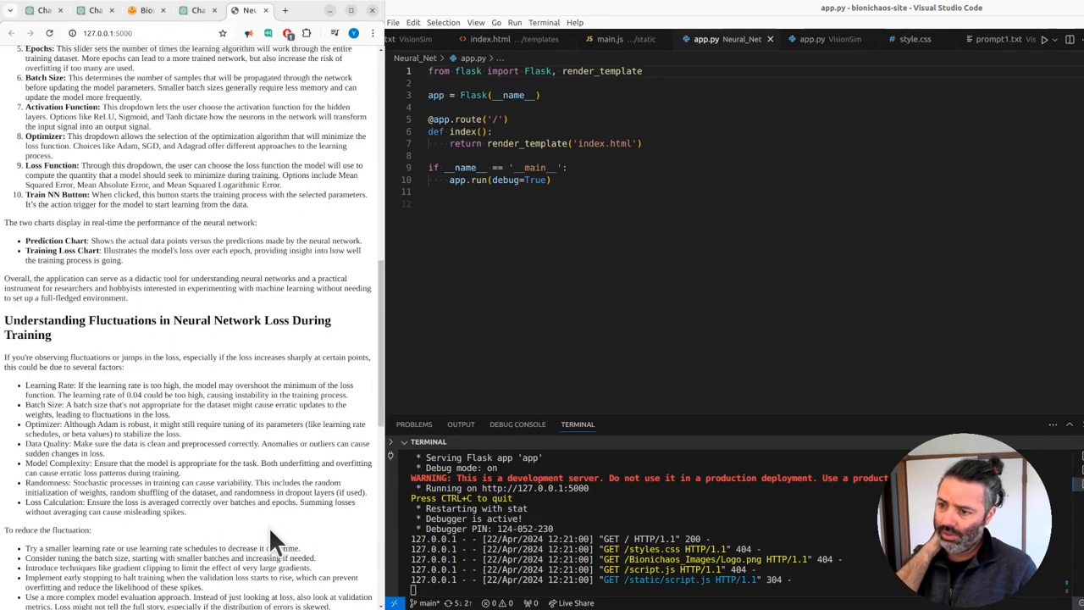
scroll(down, 3)
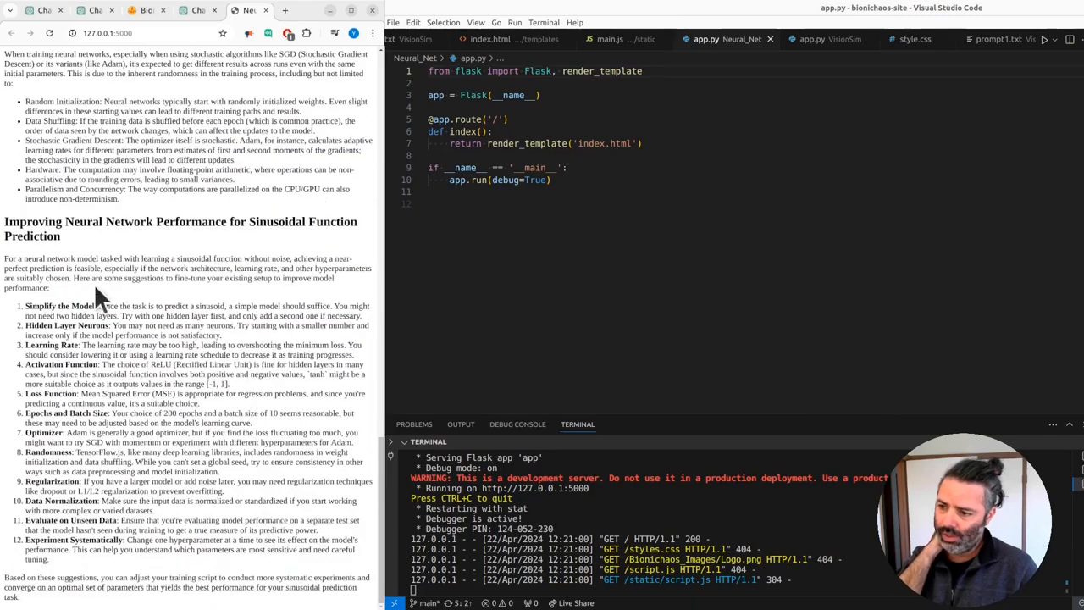
scroll(up, 3)
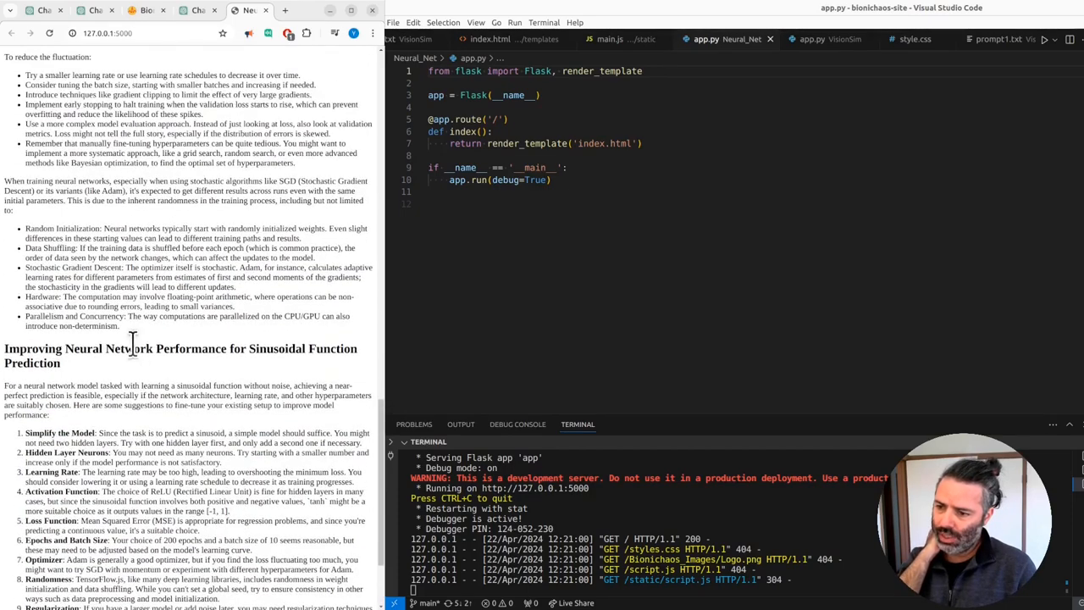
scroll(up, 3)
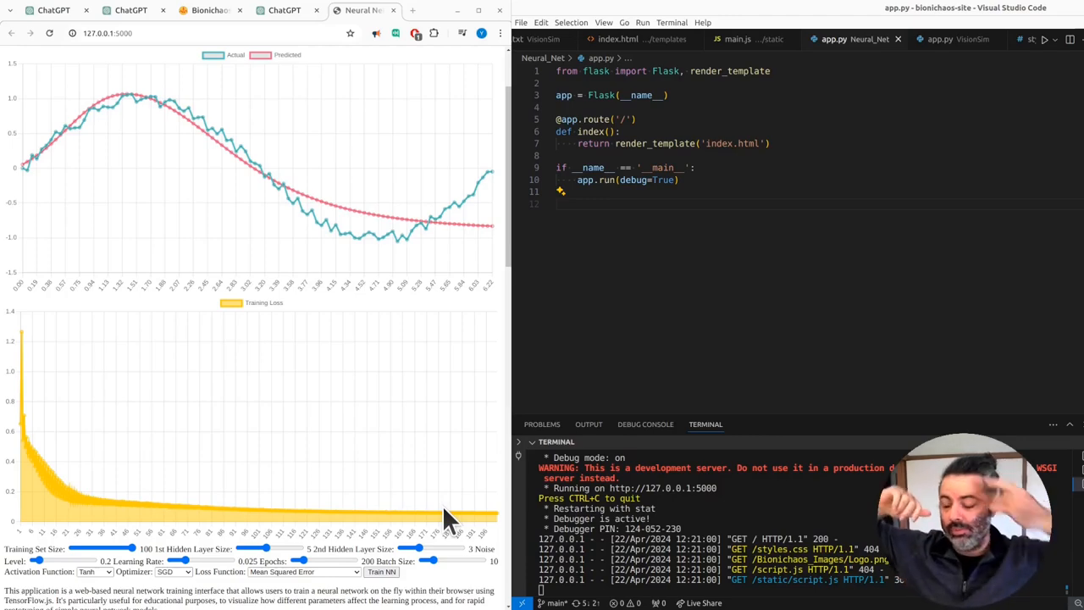
mouse_move(200, 314)
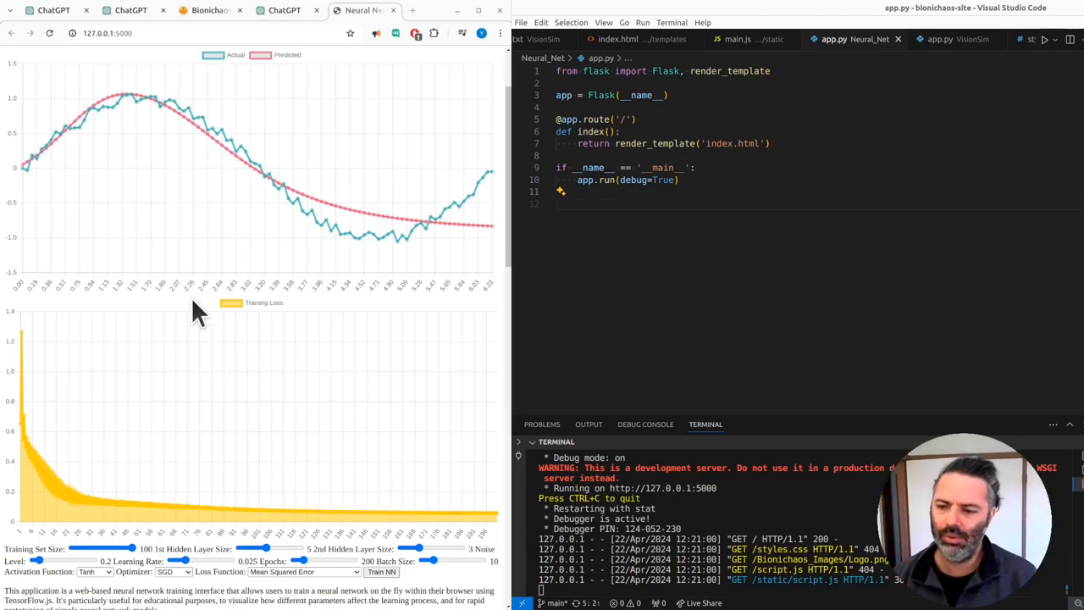
scroll(down, 3)
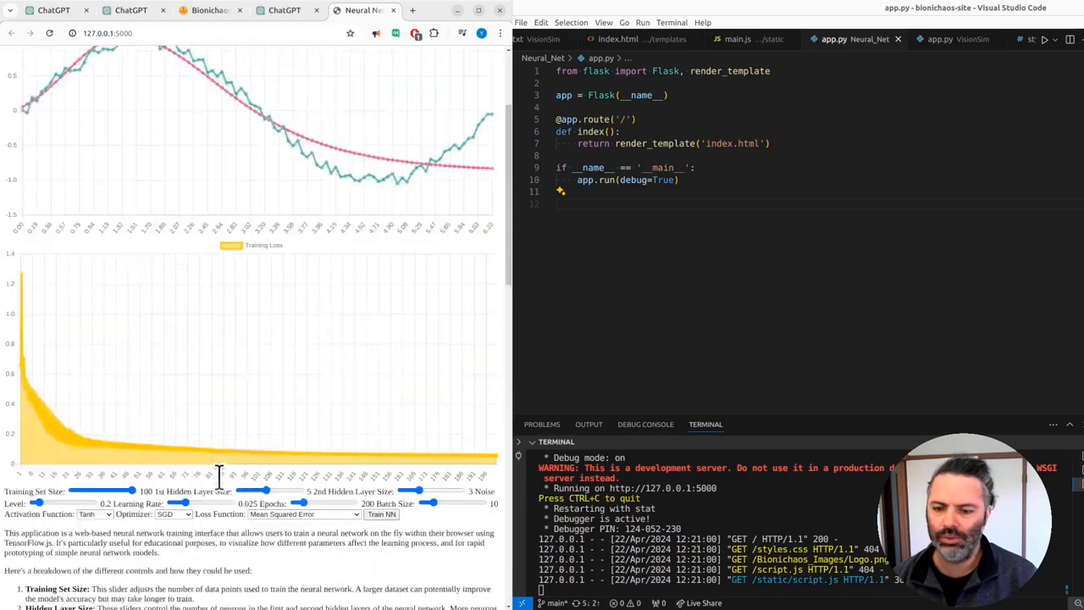
scroll(up, 3)
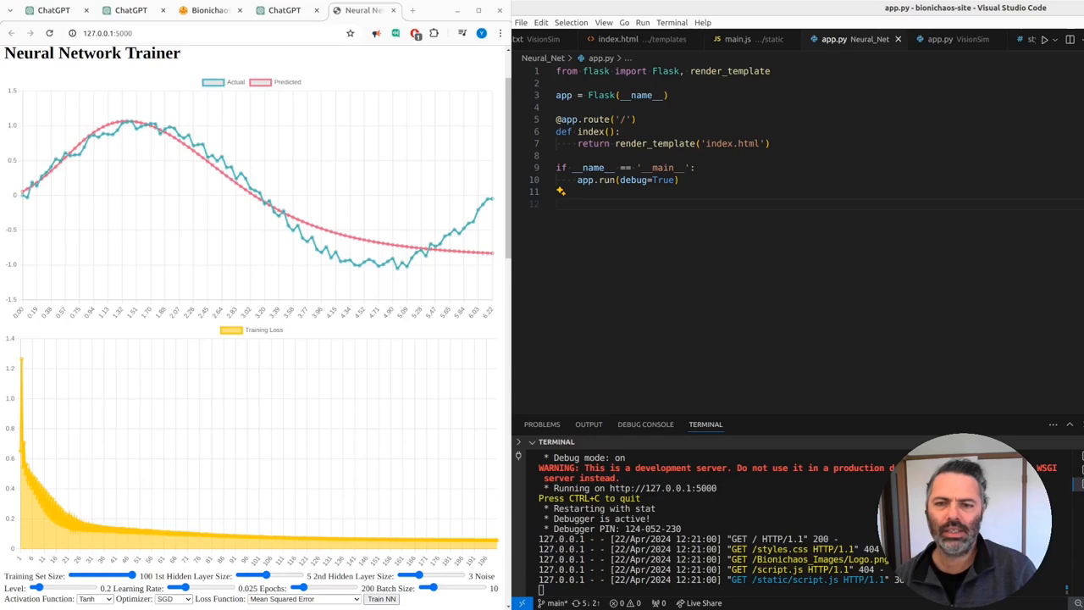
mouse_move(948, 138)
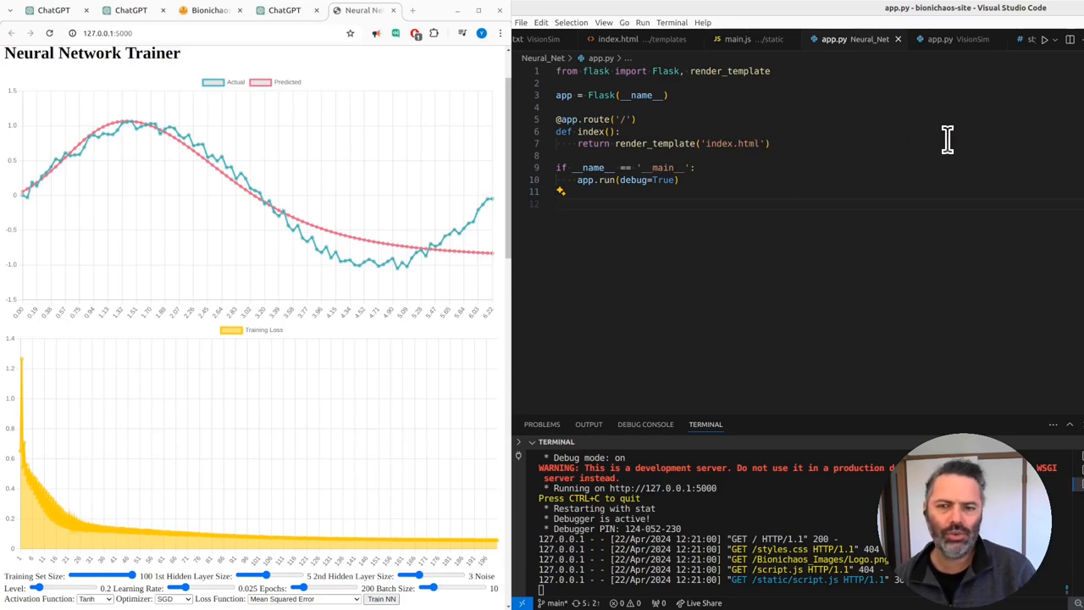
mouse_move(150, 272)
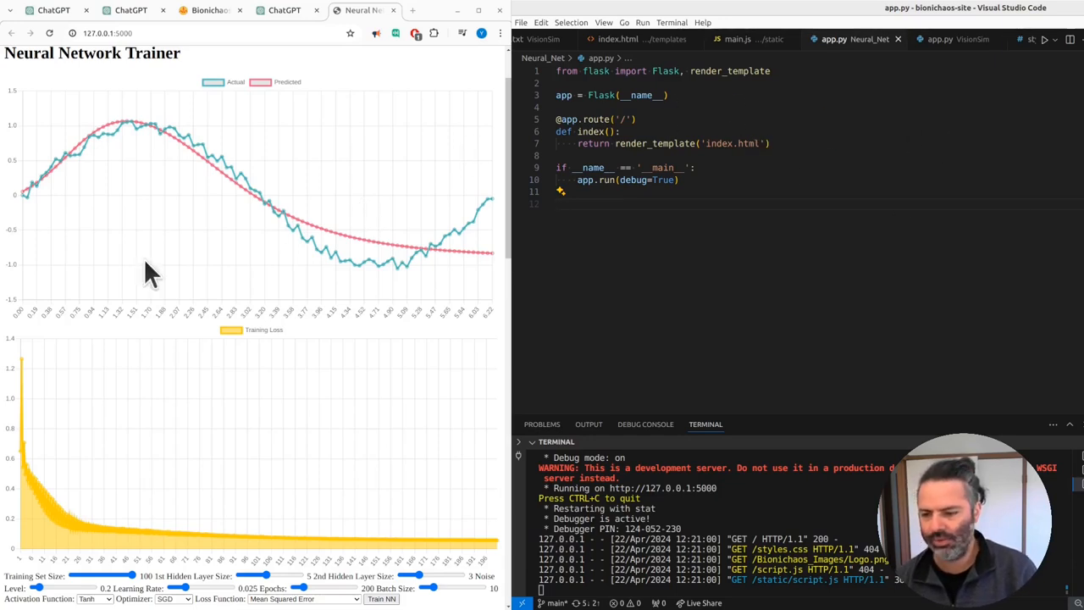
mouse_move(449, 274)
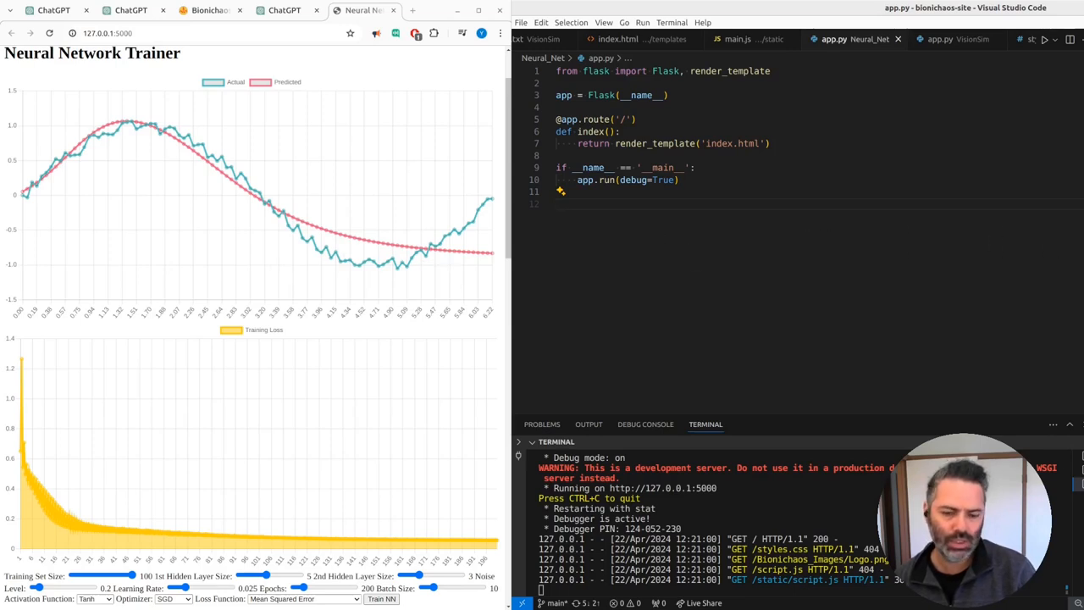
Switch to script.js and scroll down to the resetErrorTrendChart function.
click(940, 39)
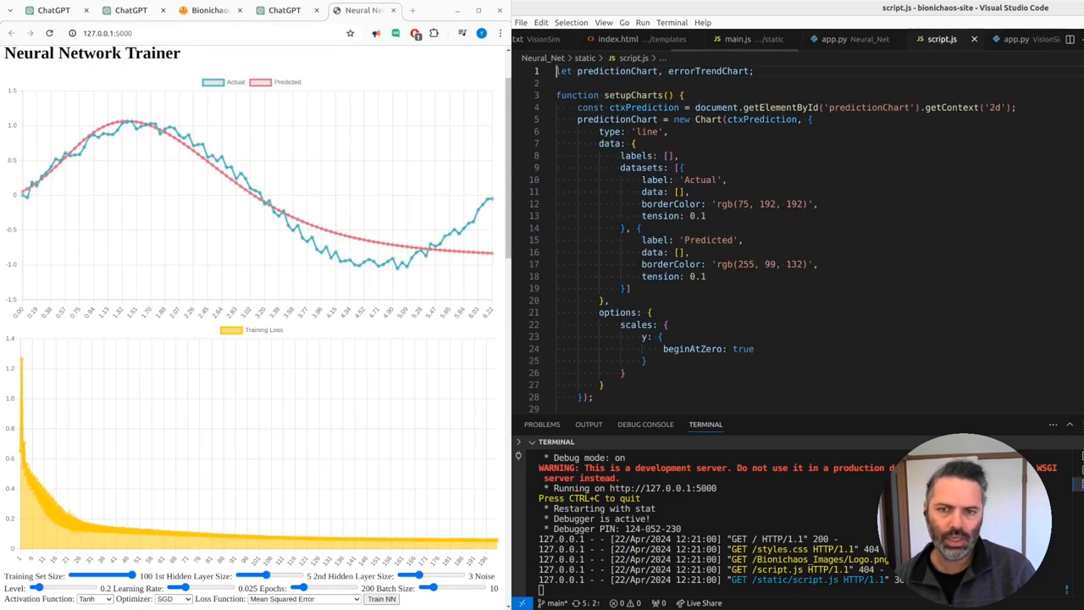
scroll(down, 3)
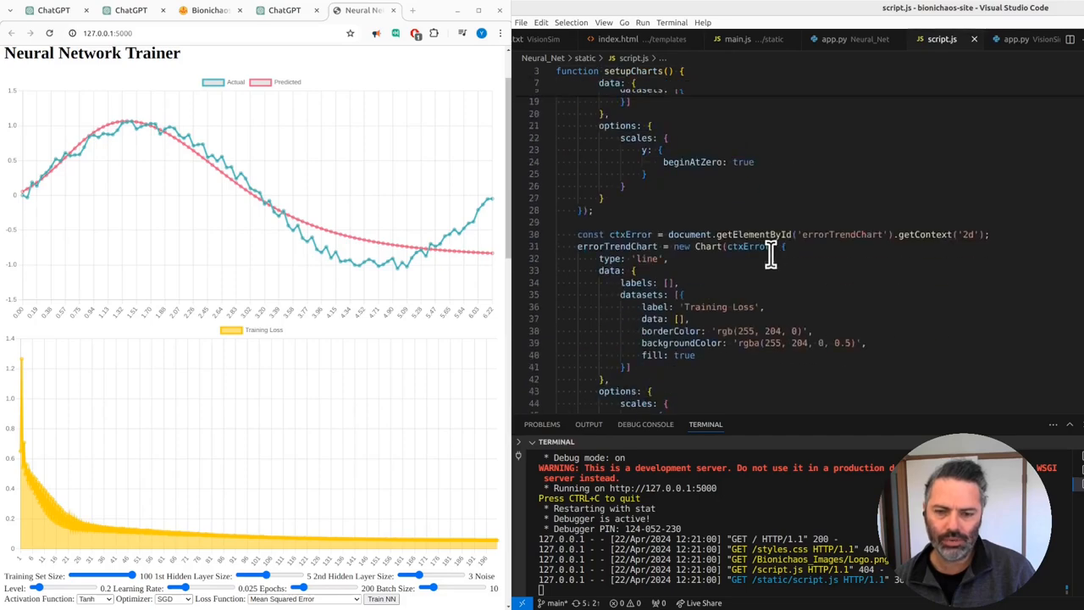
scroll(down, 3)
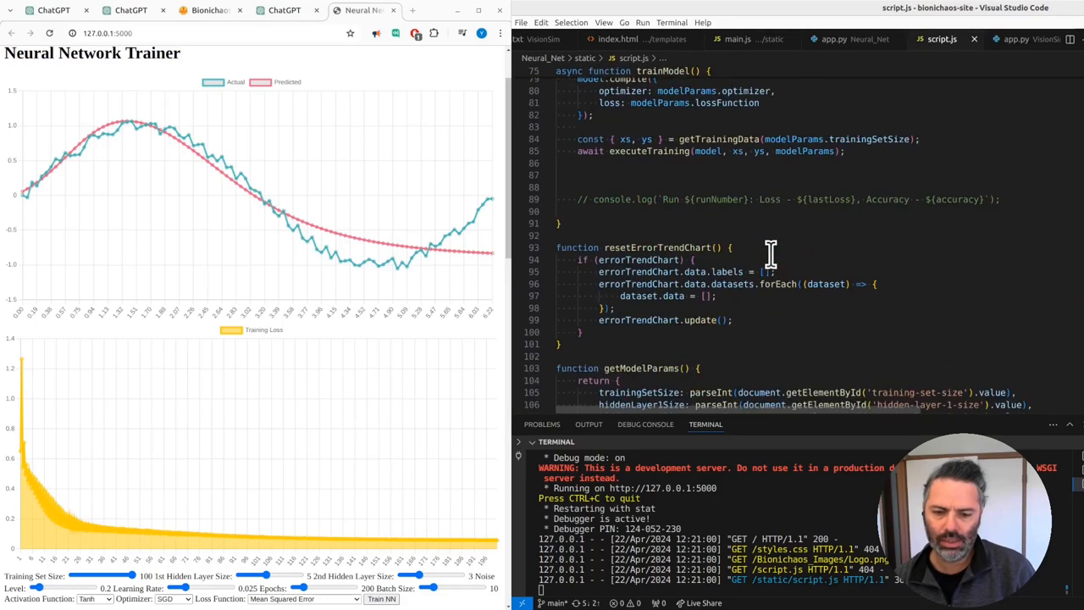
scroll(down, 3)
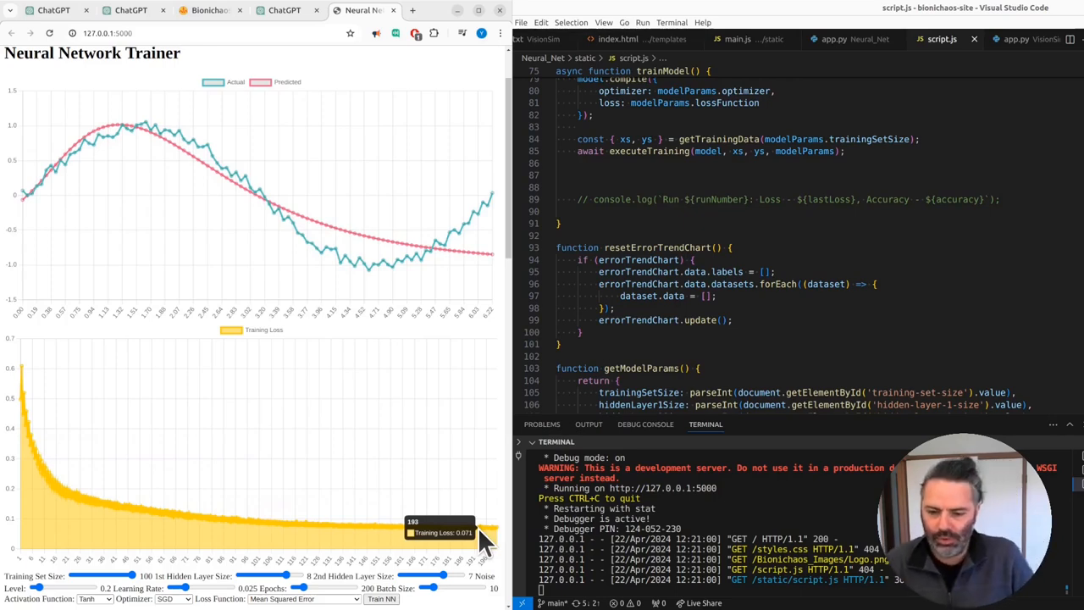
mouse_move(500, 549)
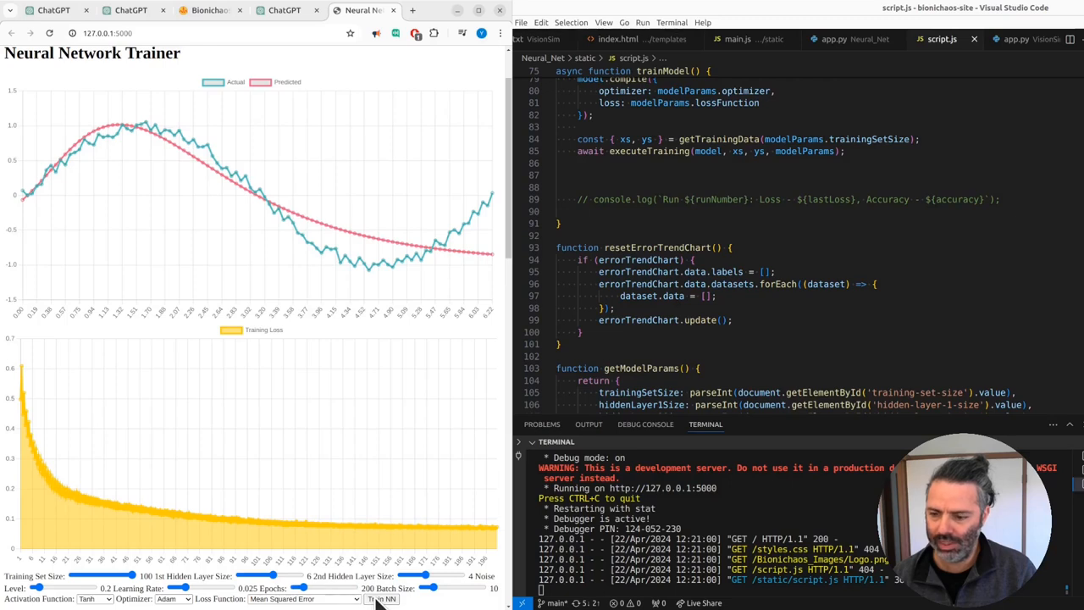
Retrain with the Adam optimizer, then switch the activation function to ReLU.
click(383, 600)
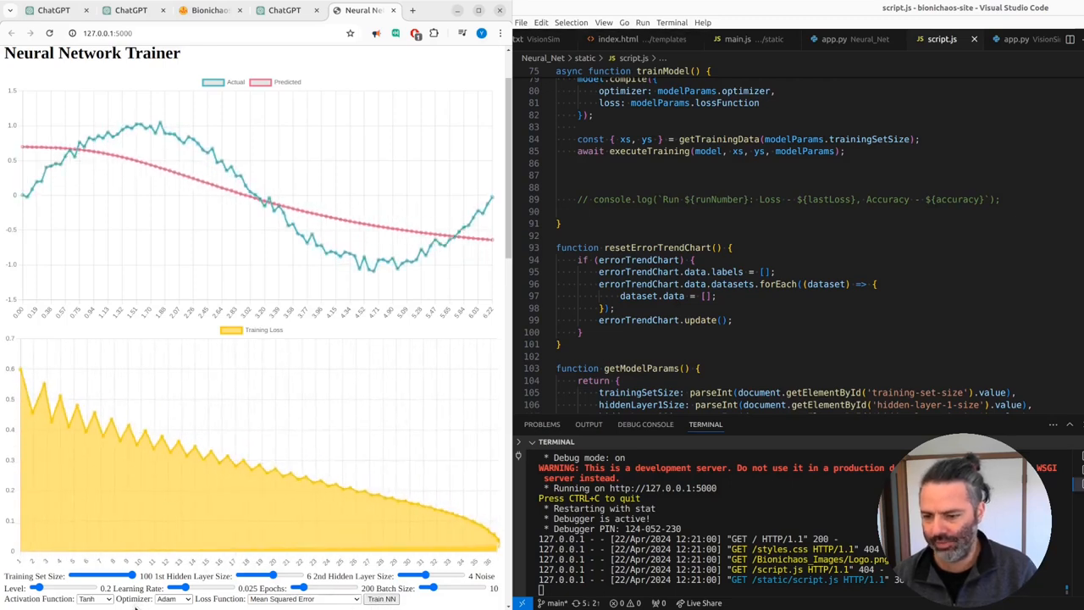
click(93, 600)
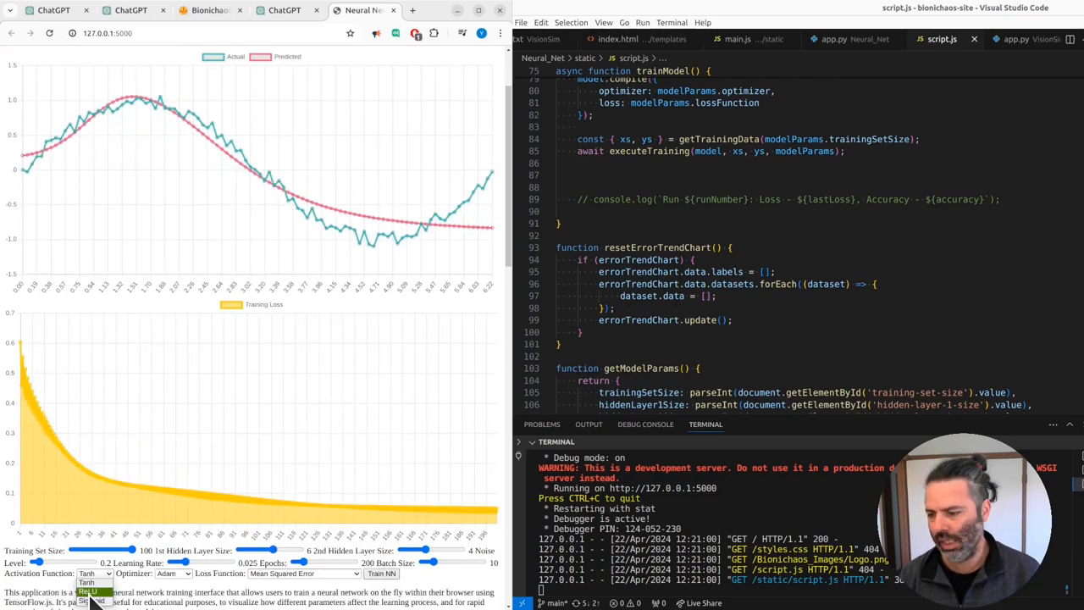
click(84, 590)
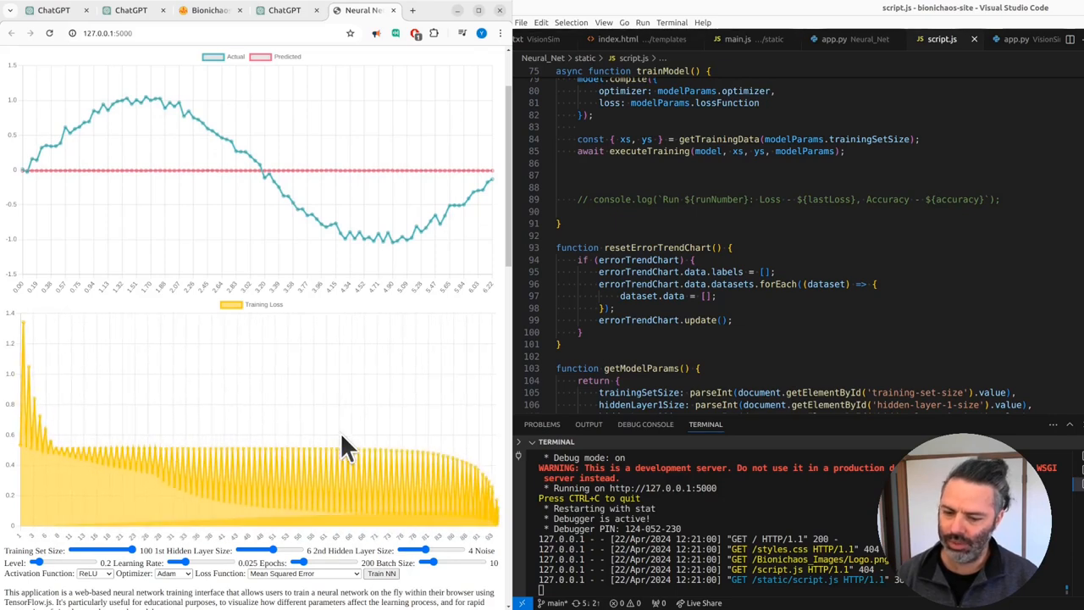
Change the optimizer from Adam to SGD.
click(171, 572)
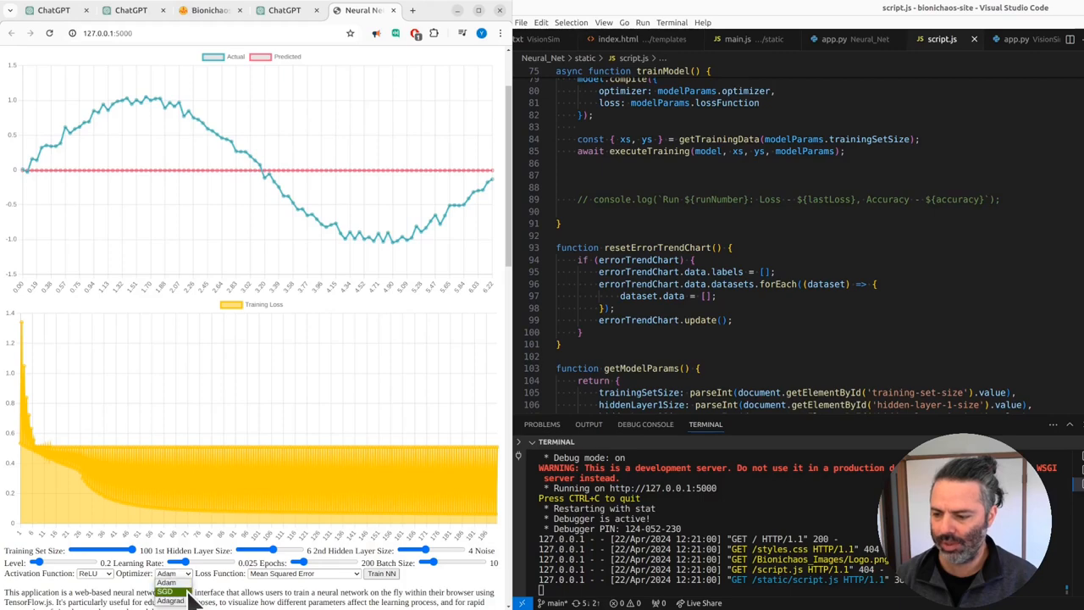
click(166, 589)
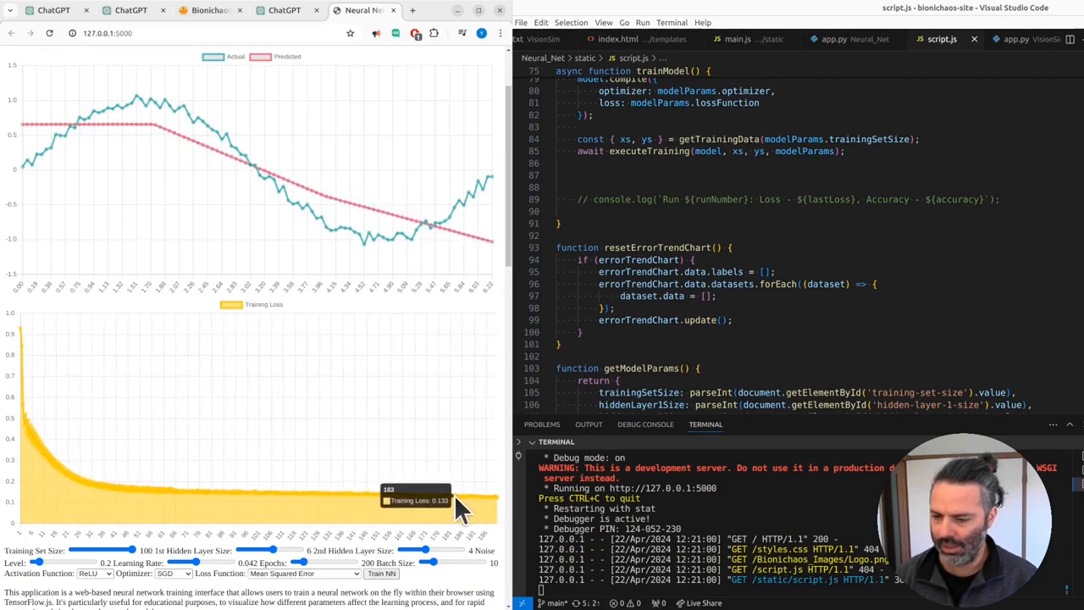
mouse_move(297, 545)
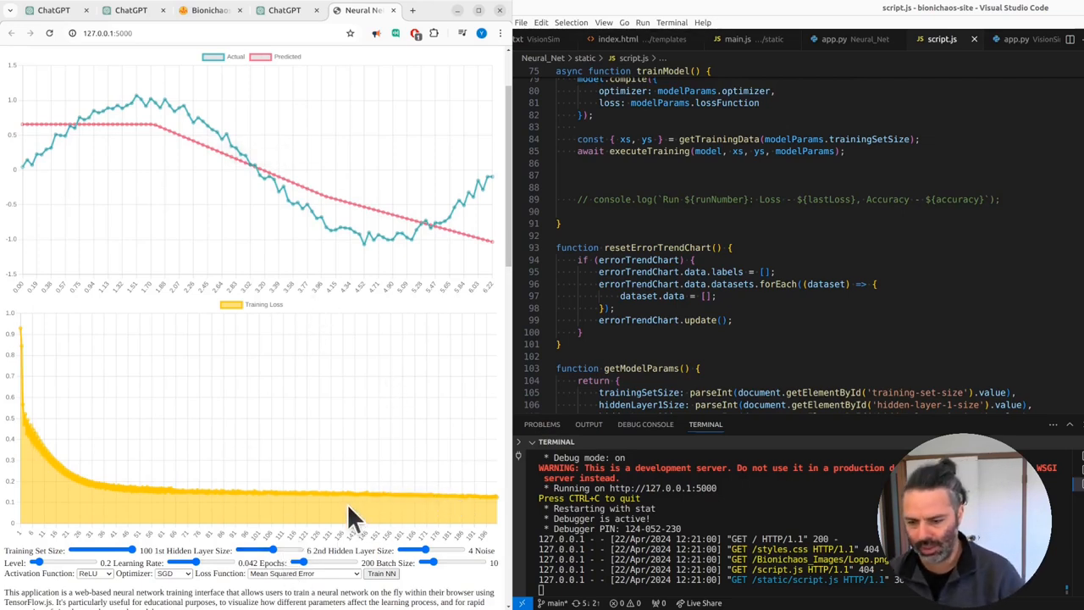
mouse_move(471, 508)
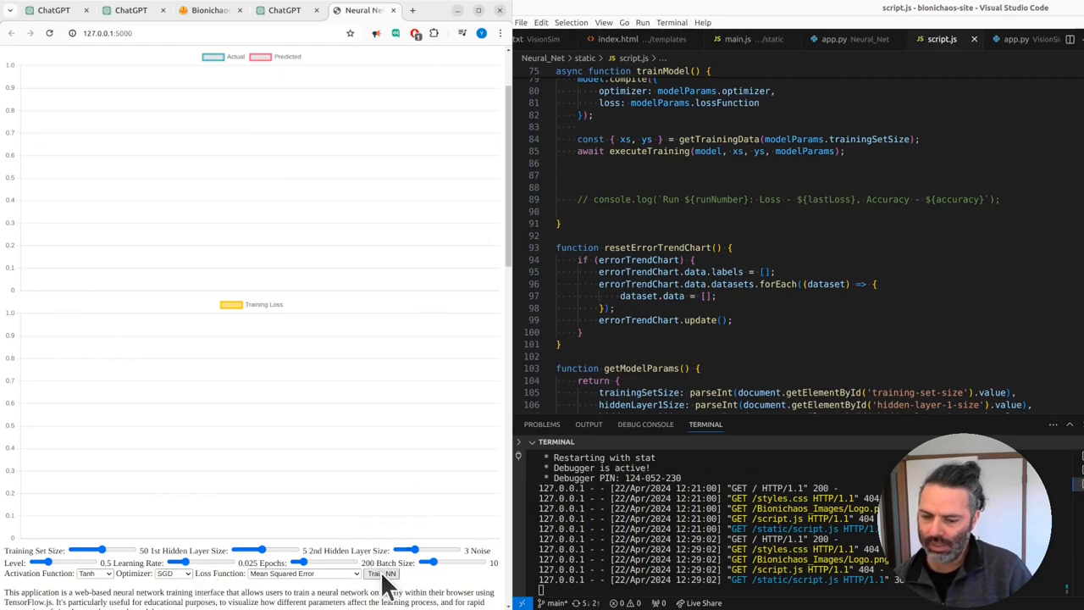
Start a Tanh-and-SGD training run, dismiss the 'sgd' page search, and review the charts.
click(381, 572)
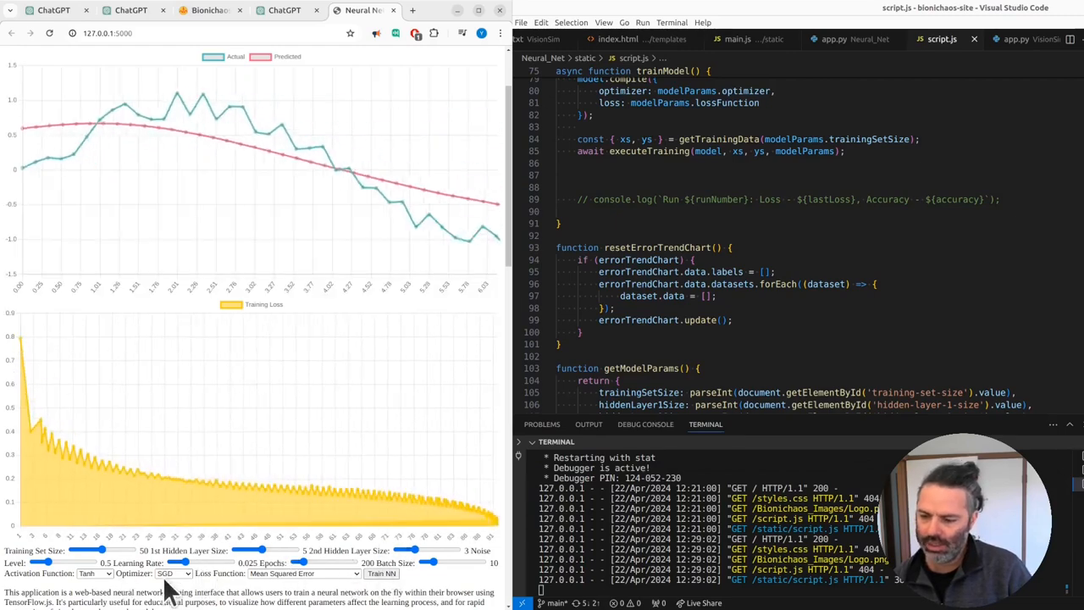
scroll(down, 3)
text(sgd)
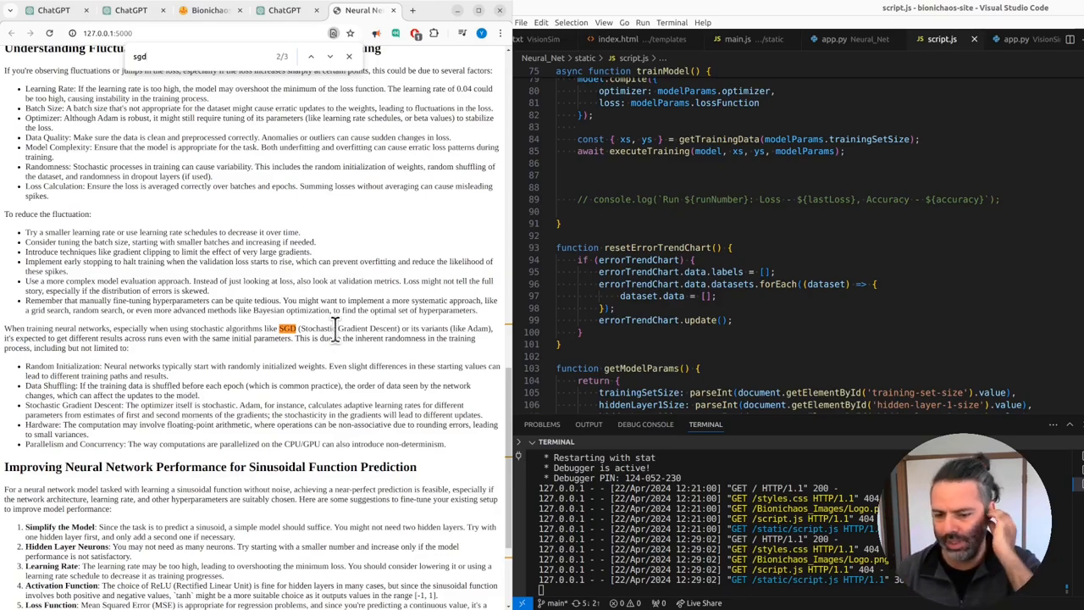
scroll(up, 3)
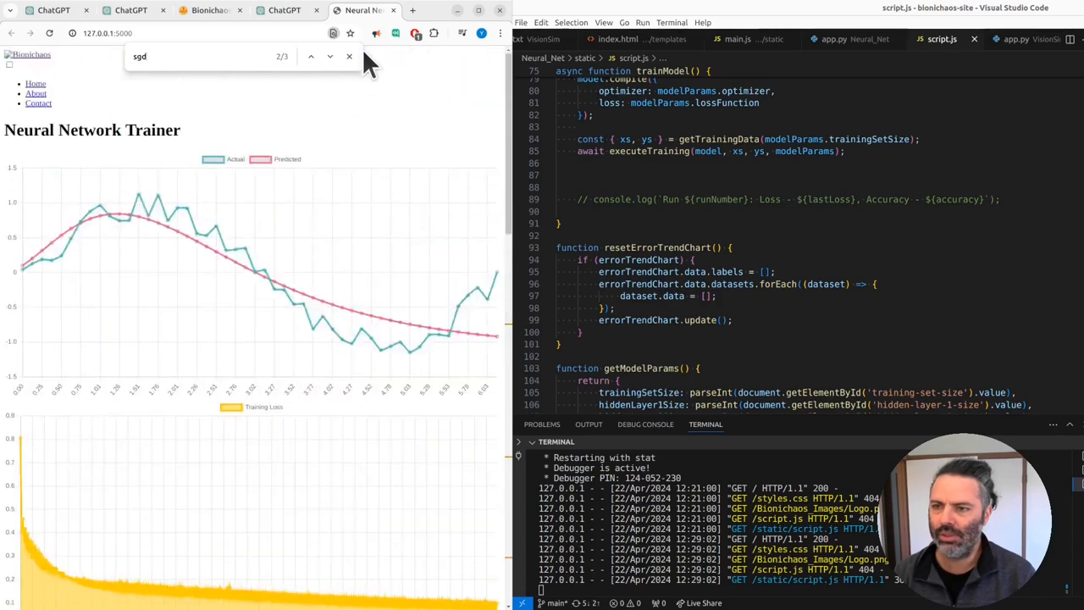
click(349, 56)
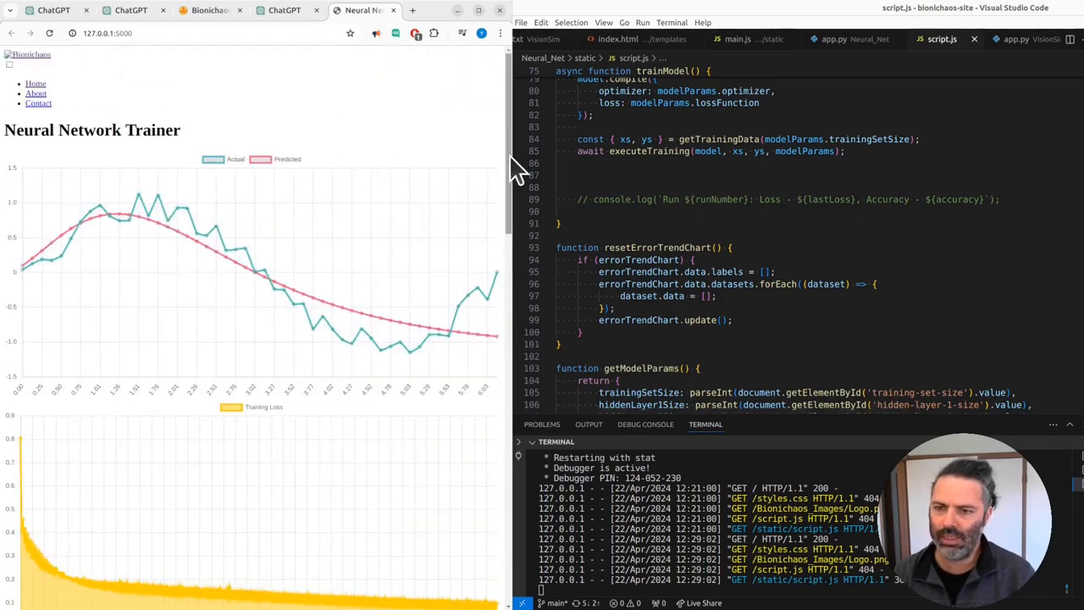
scroll(down, 3)
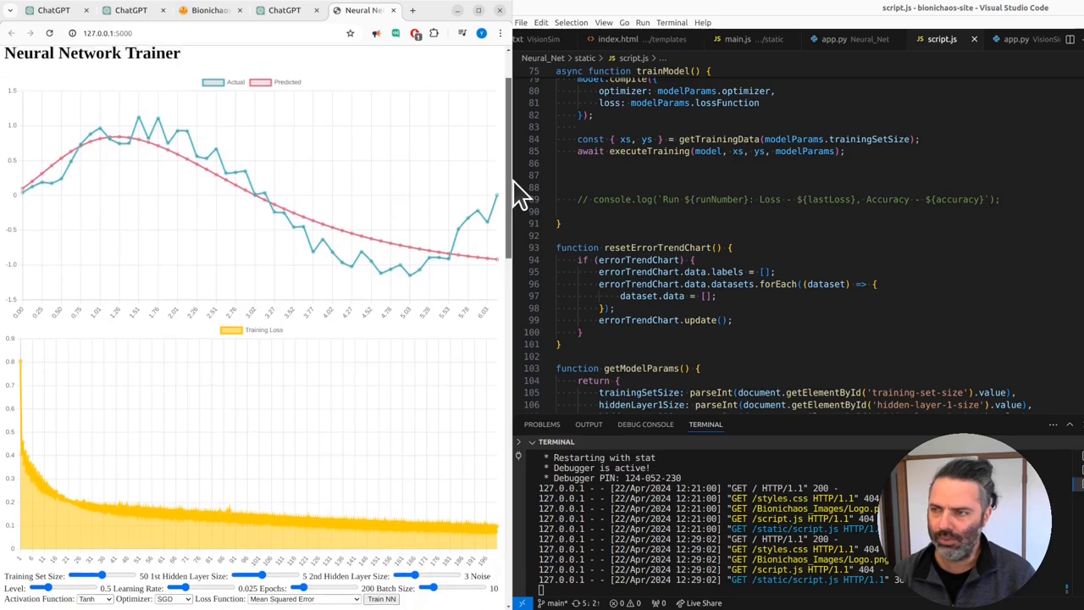
mouse_move(509, 206)
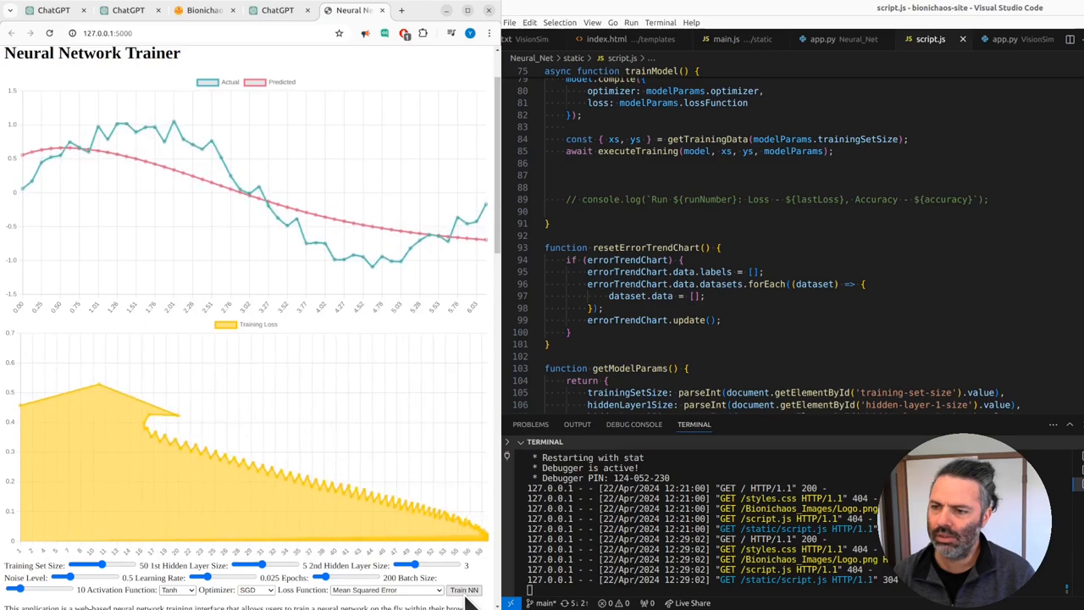
Run a fresh Tanh-and-SGD training pass and view the redrawn charts.
click(464, 590)
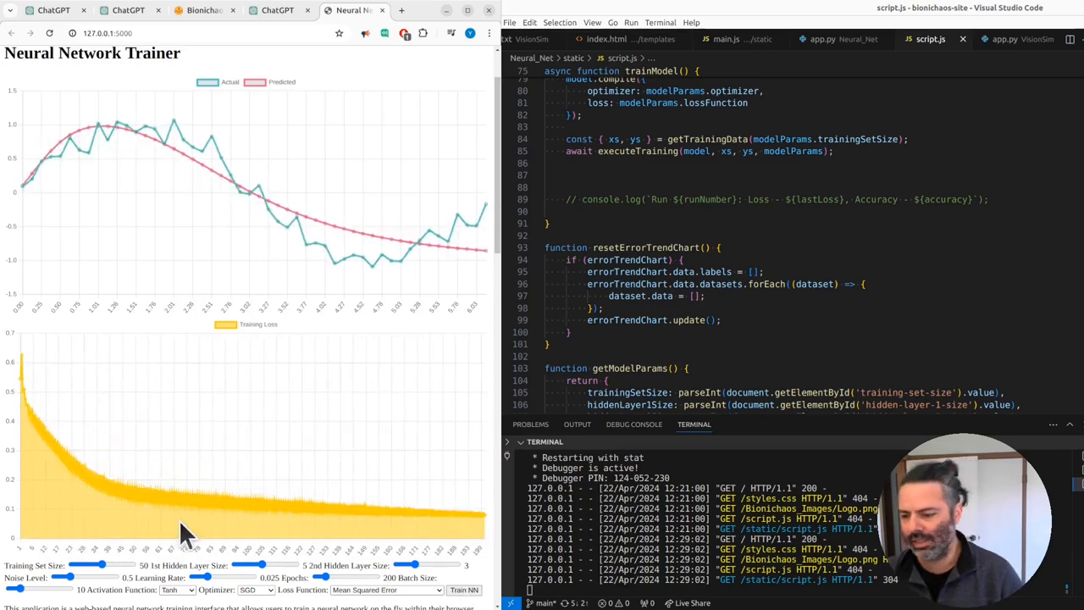
mouse_move(313, 596)
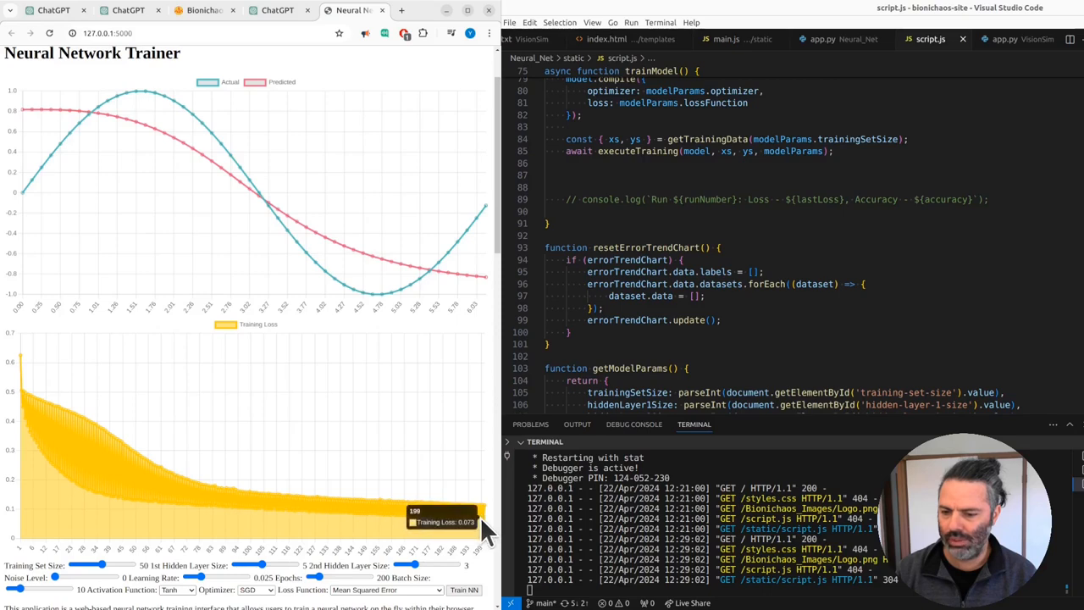
mouse_move(440, 511)
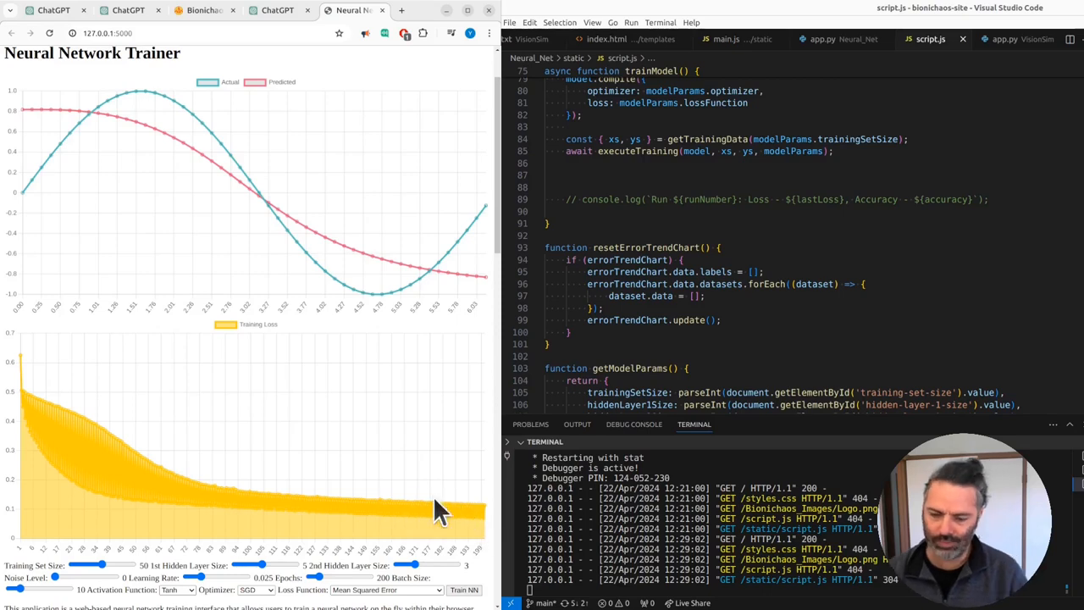
mouse_move(352, 206)
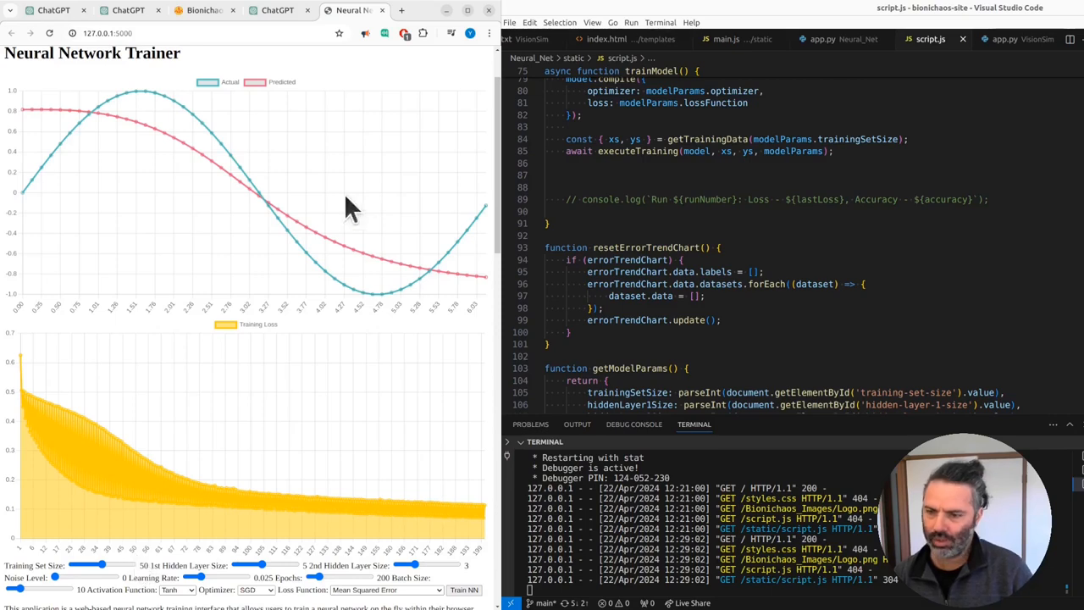
mouse_move(42, 386)
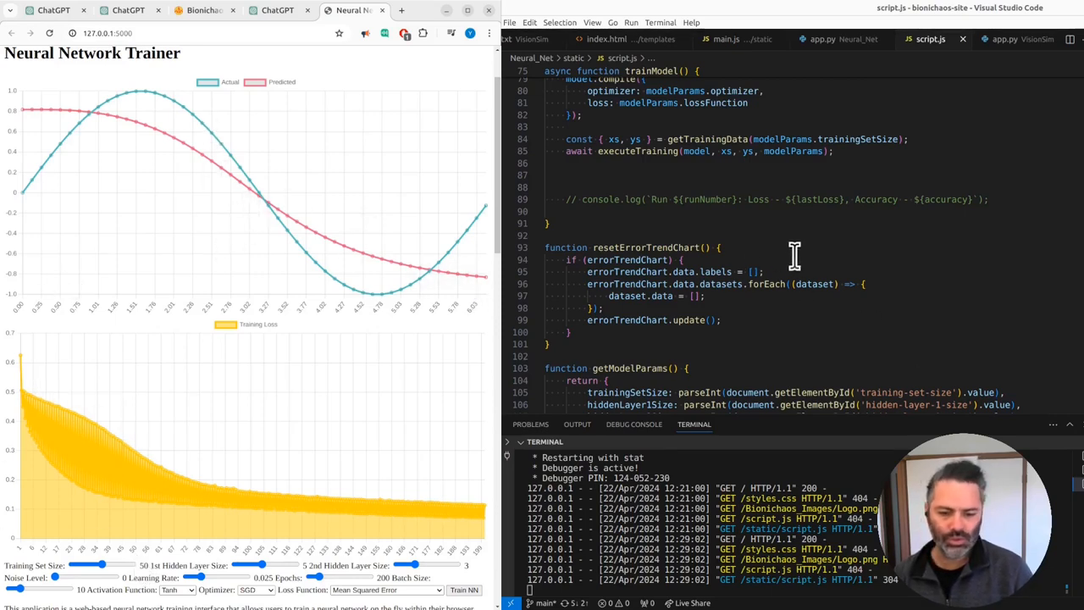
Review myapp.wsgi, then bring the Flask file app.py into the editor.
click(1013, 39)
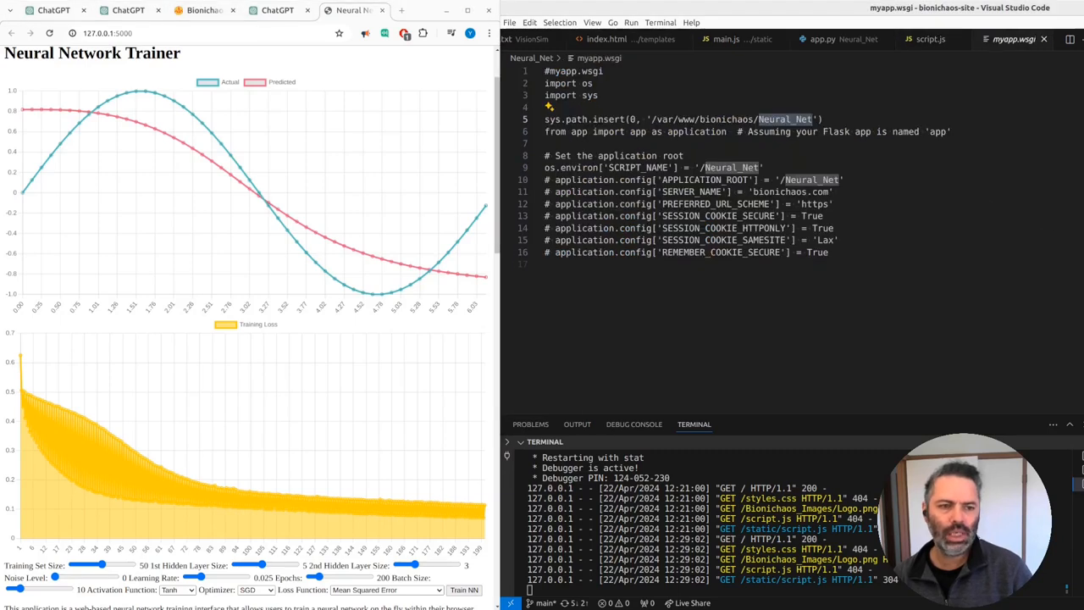
mouse_move(776, 234)
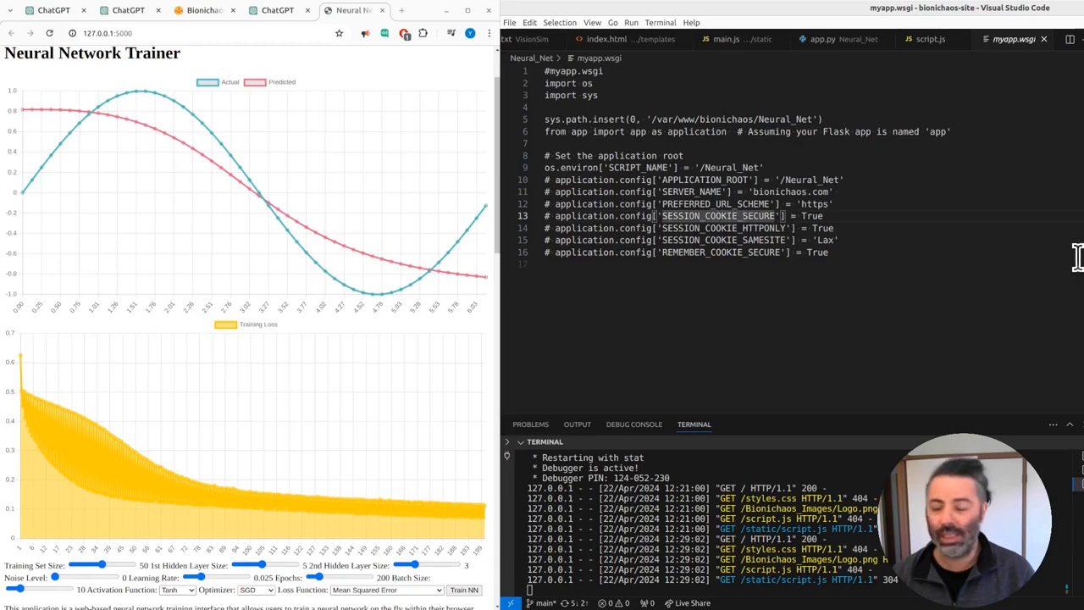
mouse_move(528, 370)
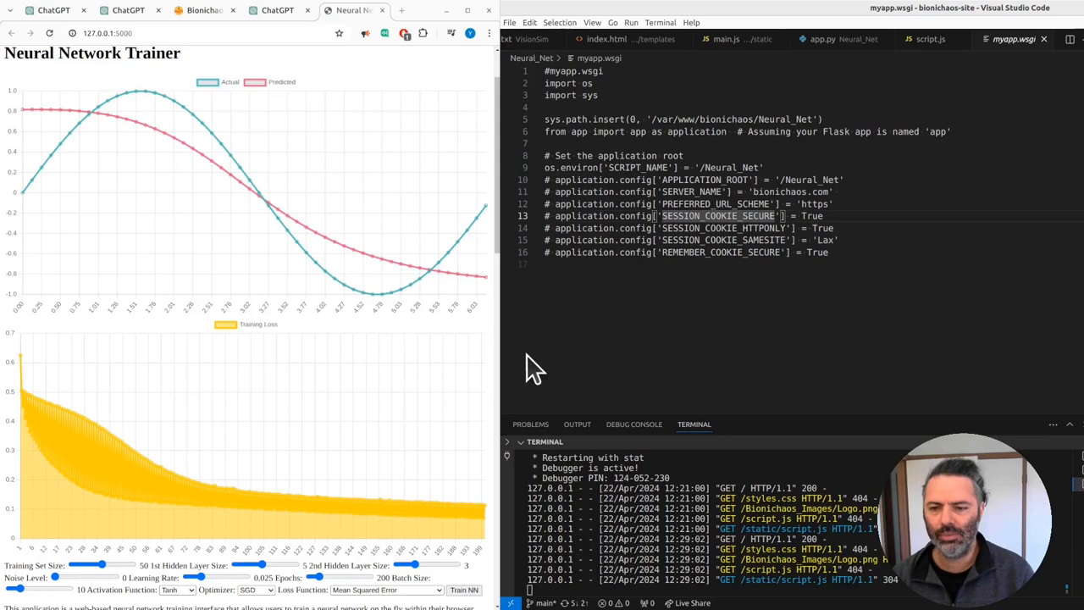
mouse_move(869, 159)
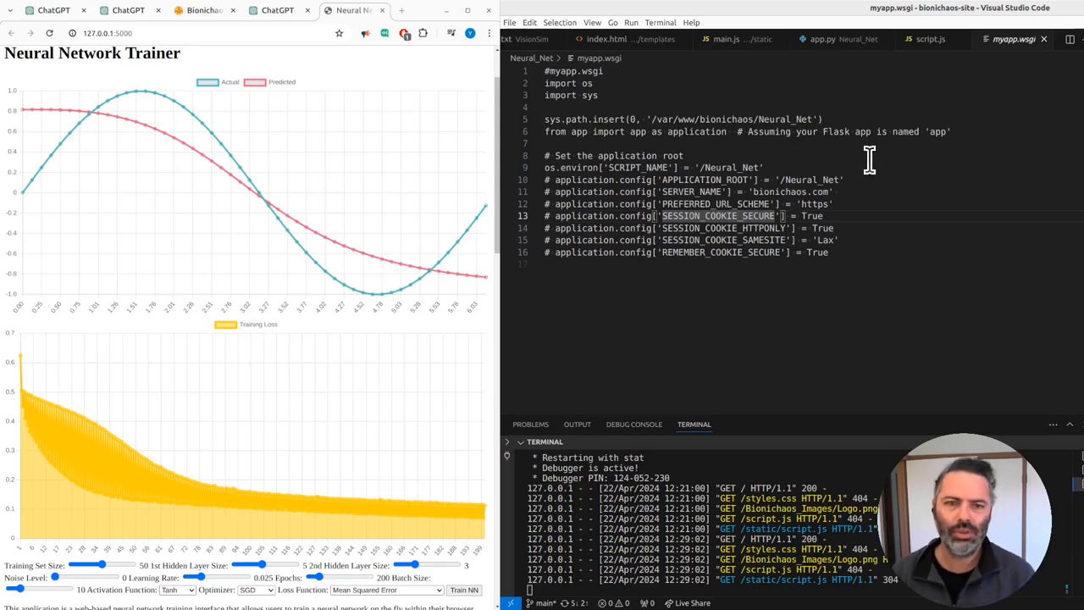
click(820, 39)
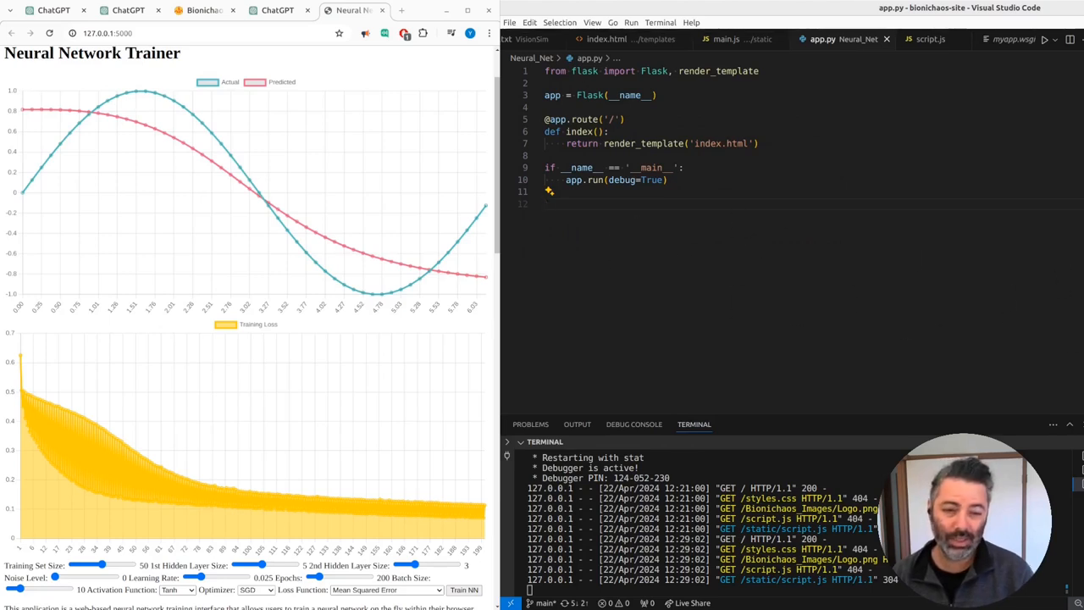
mouse_move(423, 278)
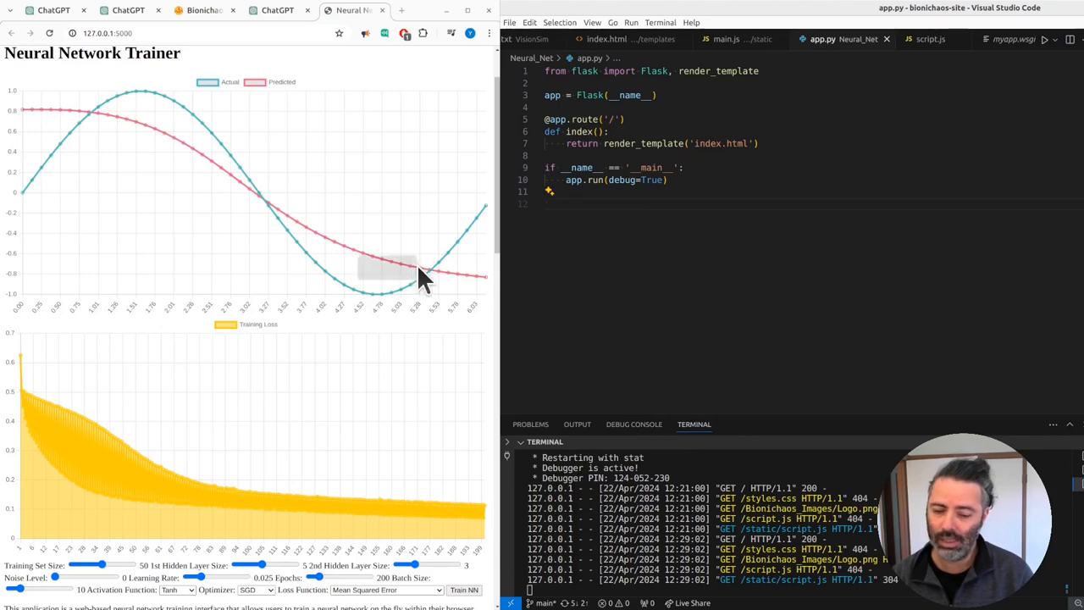
mouse_move(427, 279)
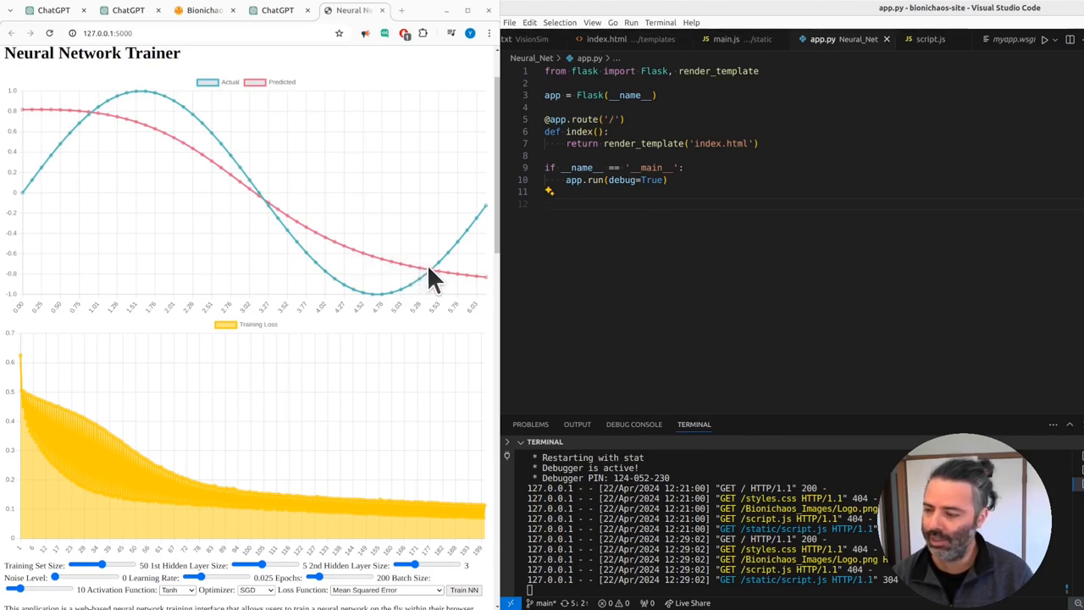
mouse_move(845, 325)
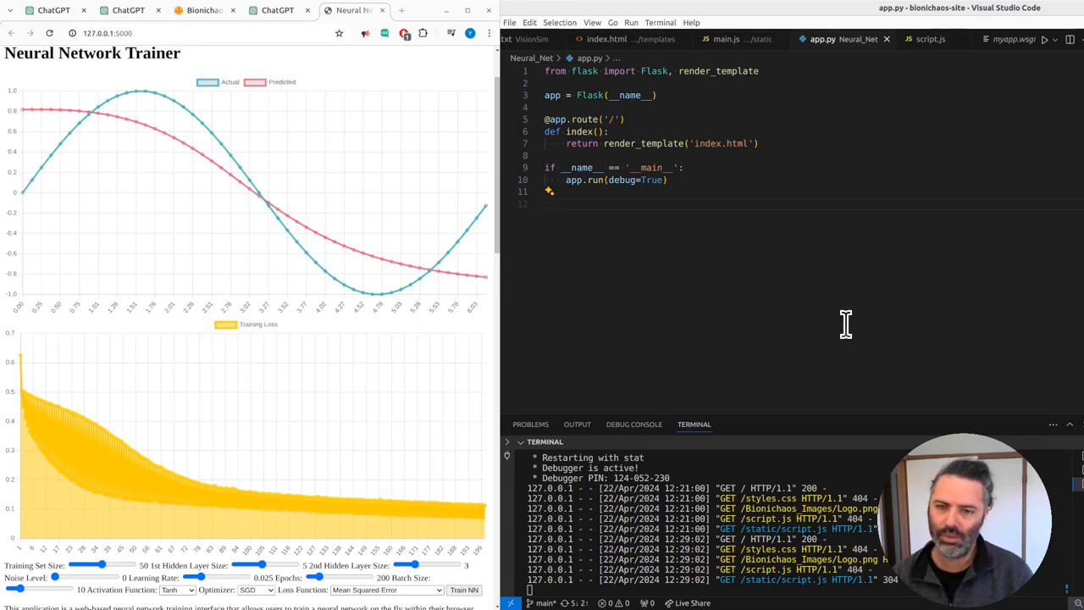
Reload the trainer page so the Home, About and Contact links show above the title.
click(548, 201)
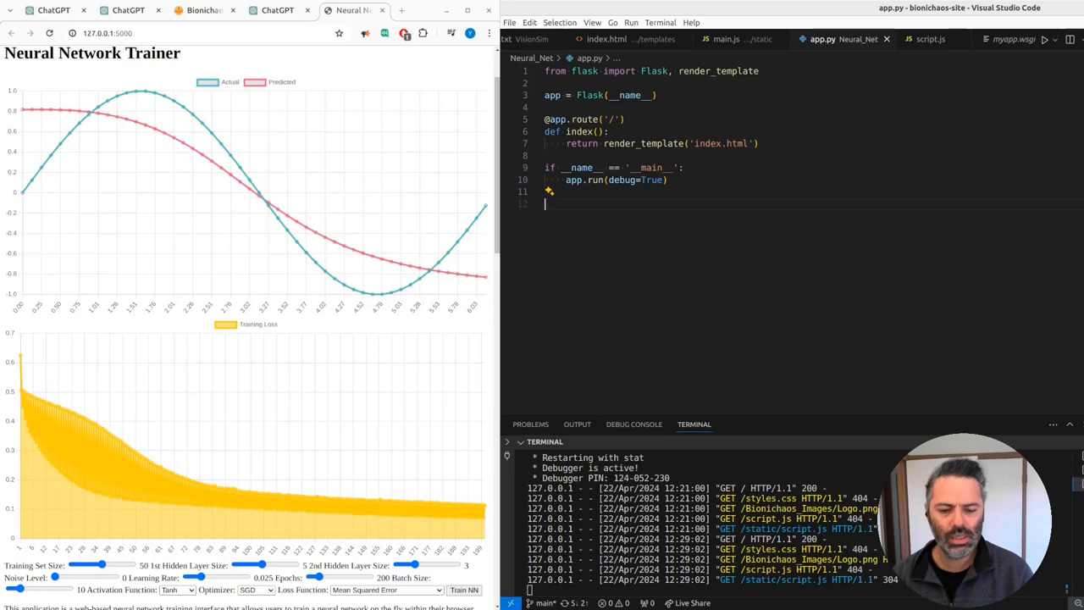
mouse_move(362, 376)
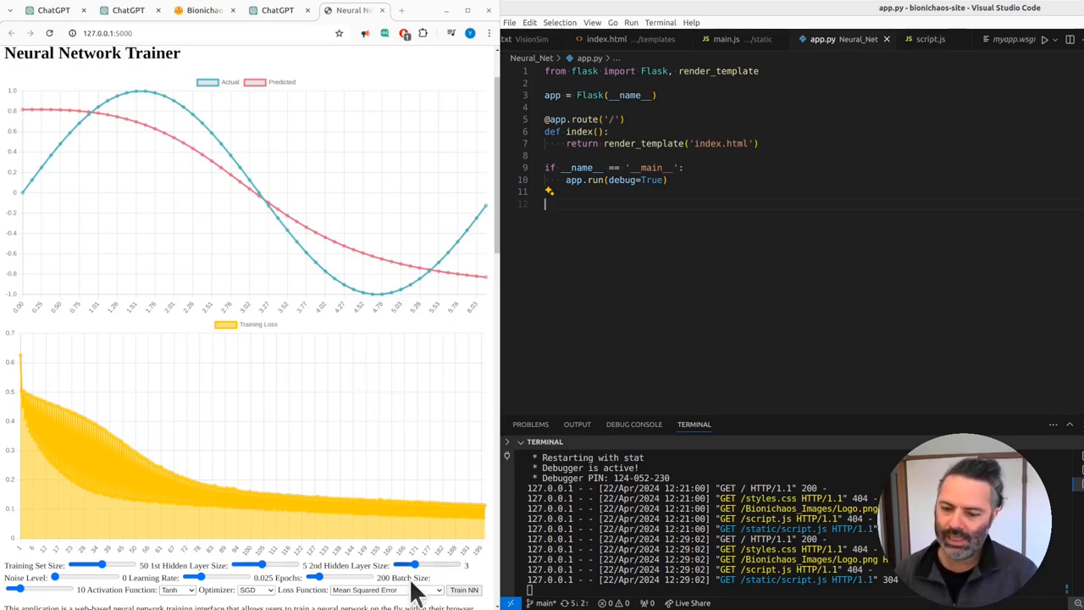
mouse_move(389, 364)
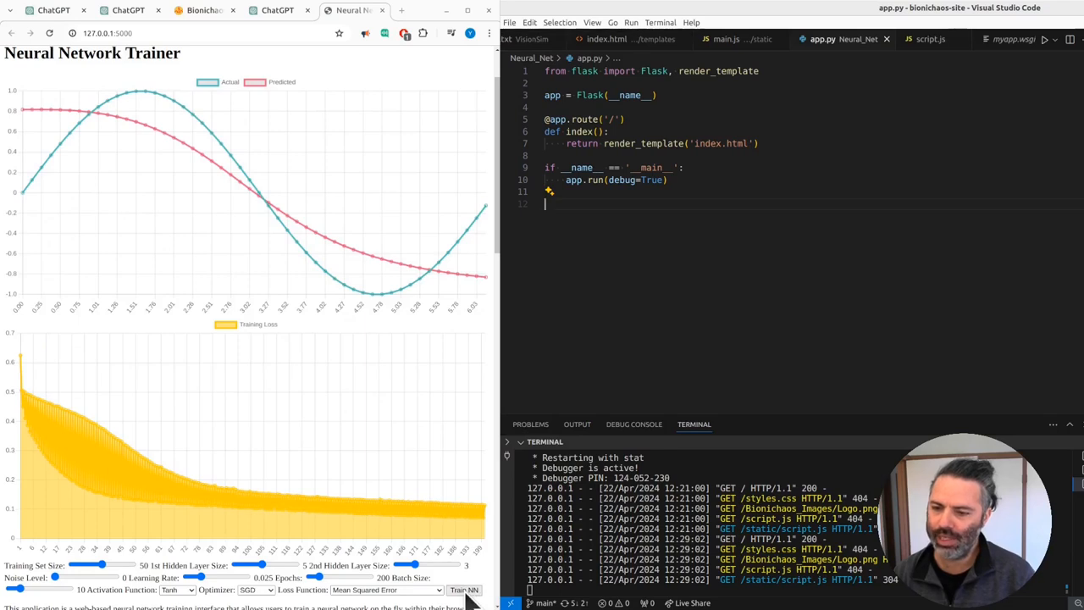
mouse_move(644, 356)
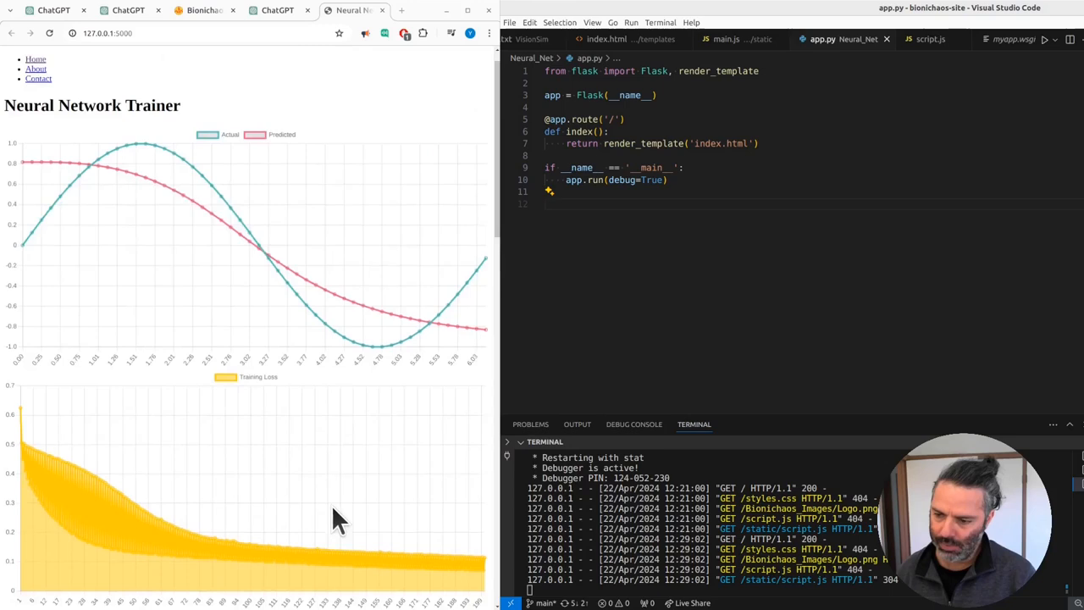
Retrain with batch size 430, then switch to the Bionichaos homepage.
scroll(down, 3)
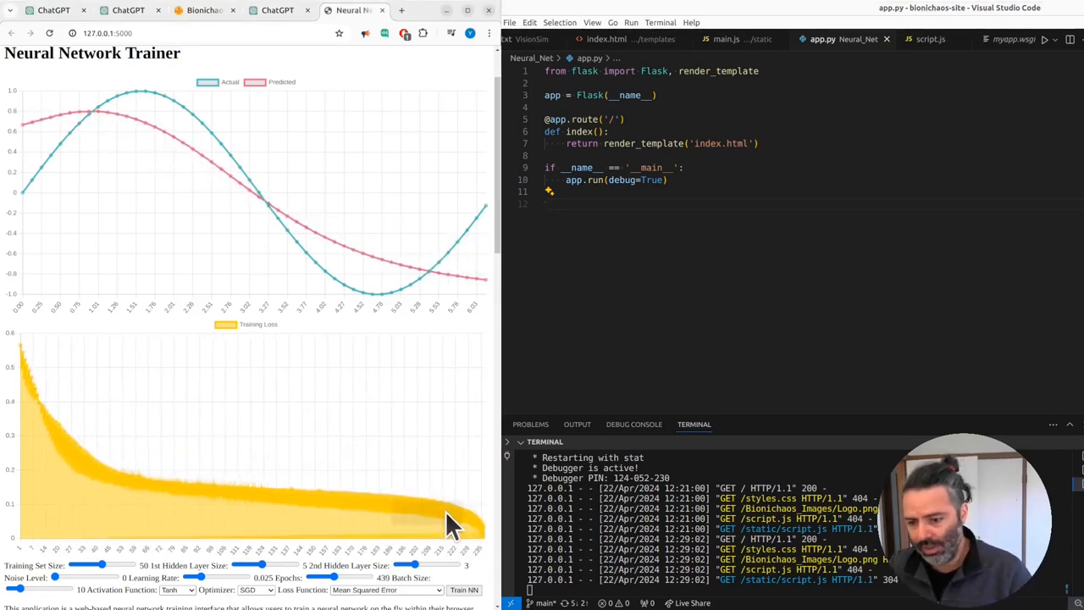
click(928, 39)
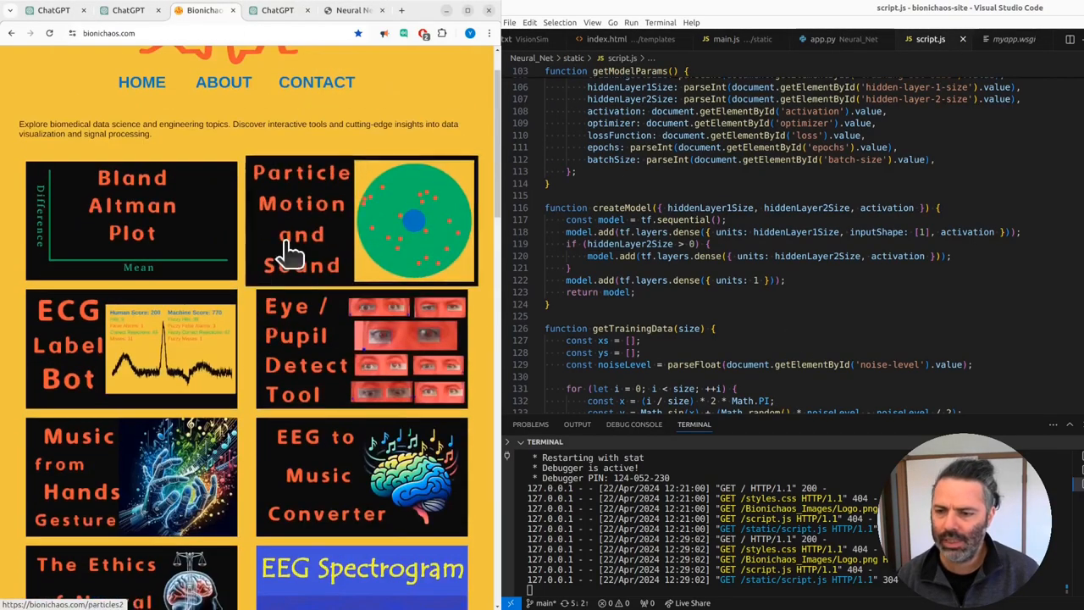
Browse a Bionichaos article and reach the iEEG Spectrum Visualization page with its EEG charts.
click(98, 562)
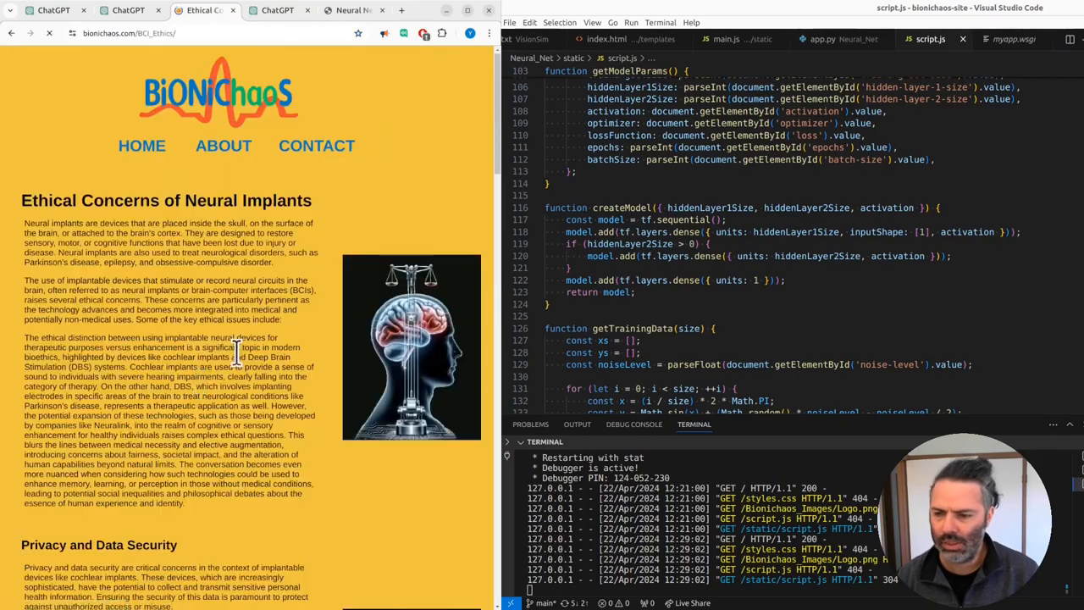
scroll(down, 3)
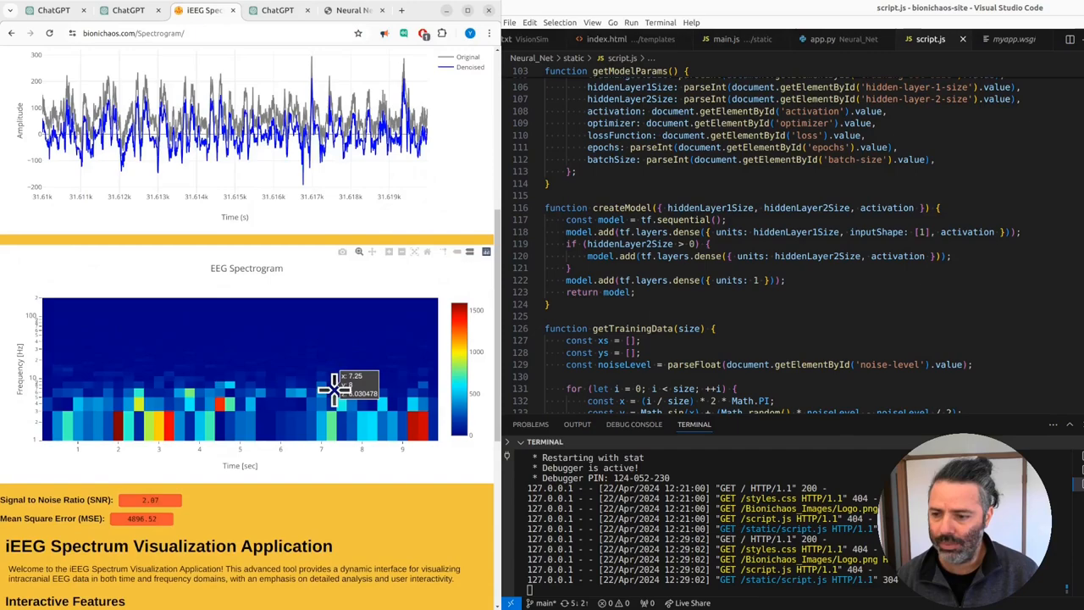
scroll(up, 3)
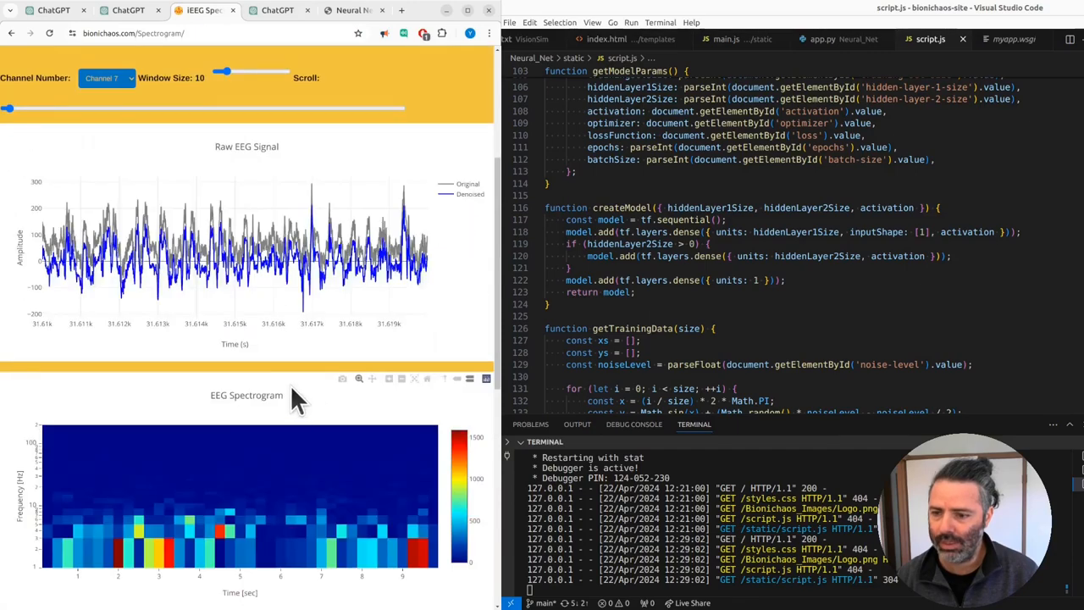
scroll(down, 3)
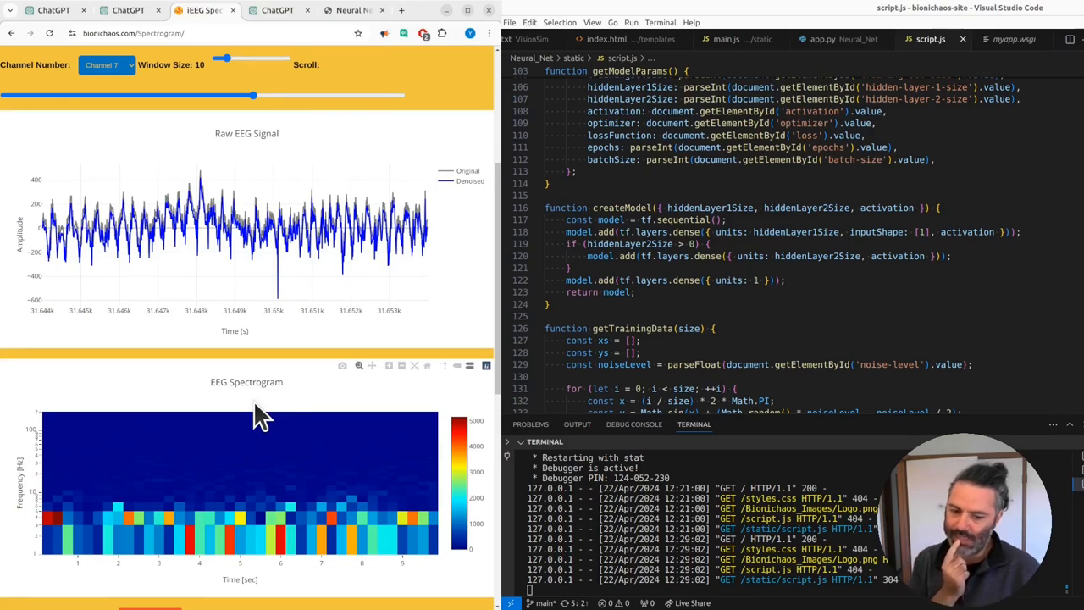
mouse_move(251, 366)
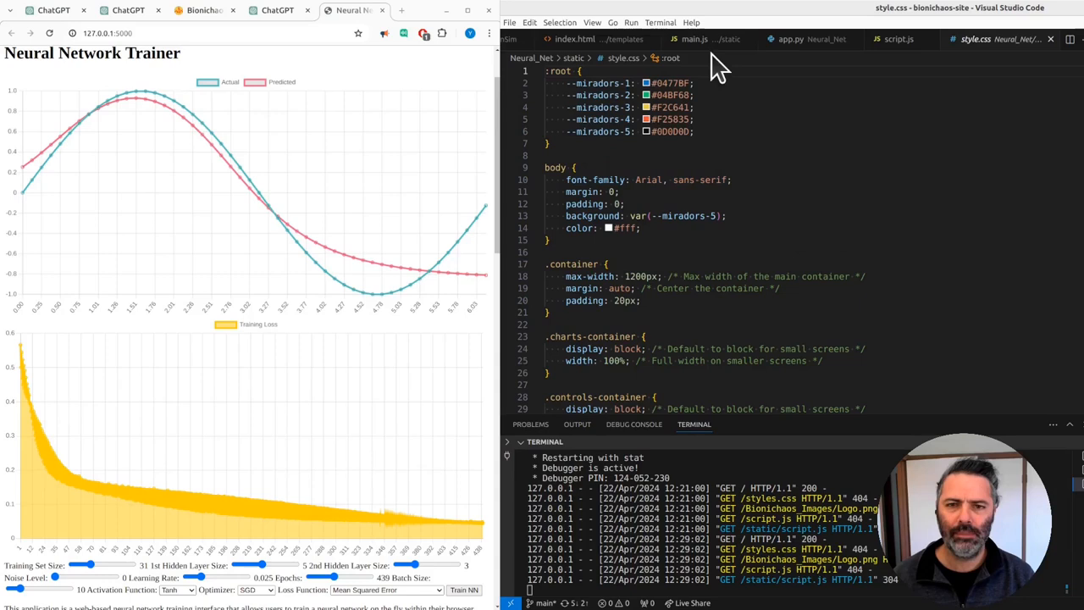
mouse_move(576, 245)
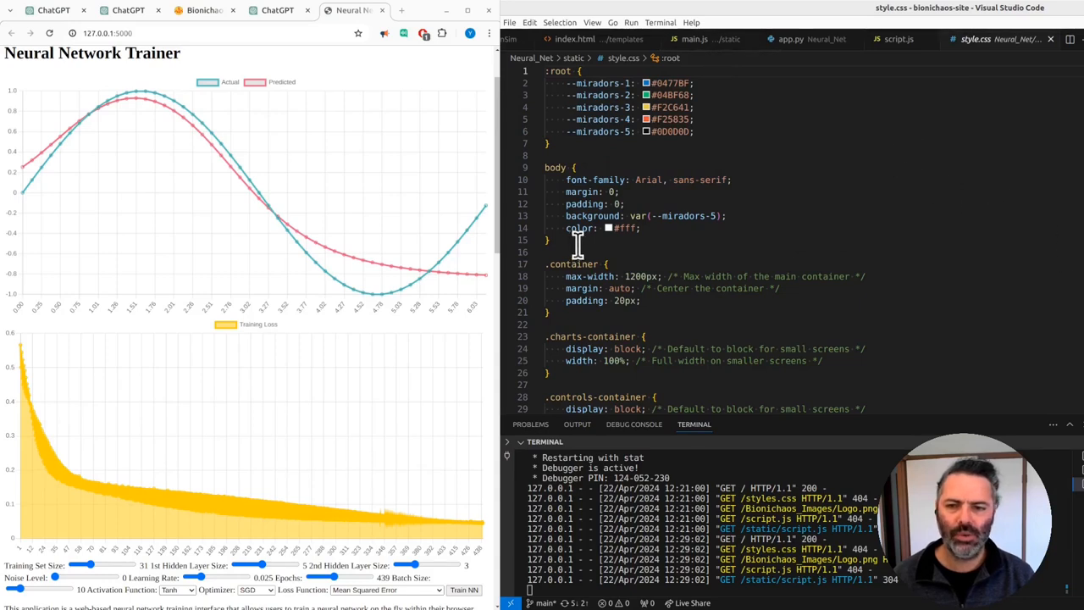
Review app.py and myapp.wsgi in the editor.
click(786, 39)
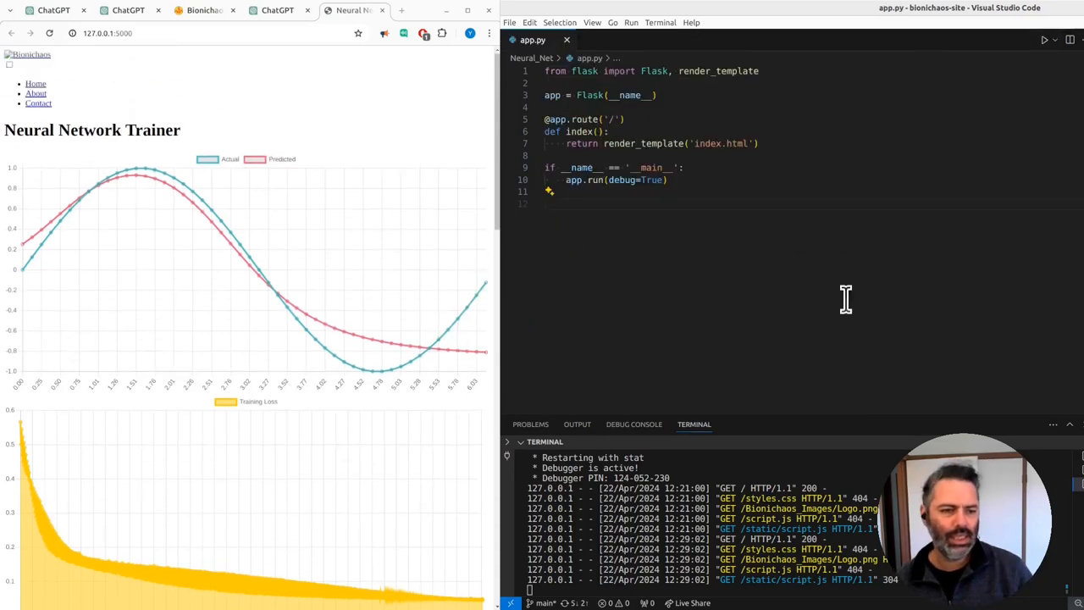
click(617, 40)
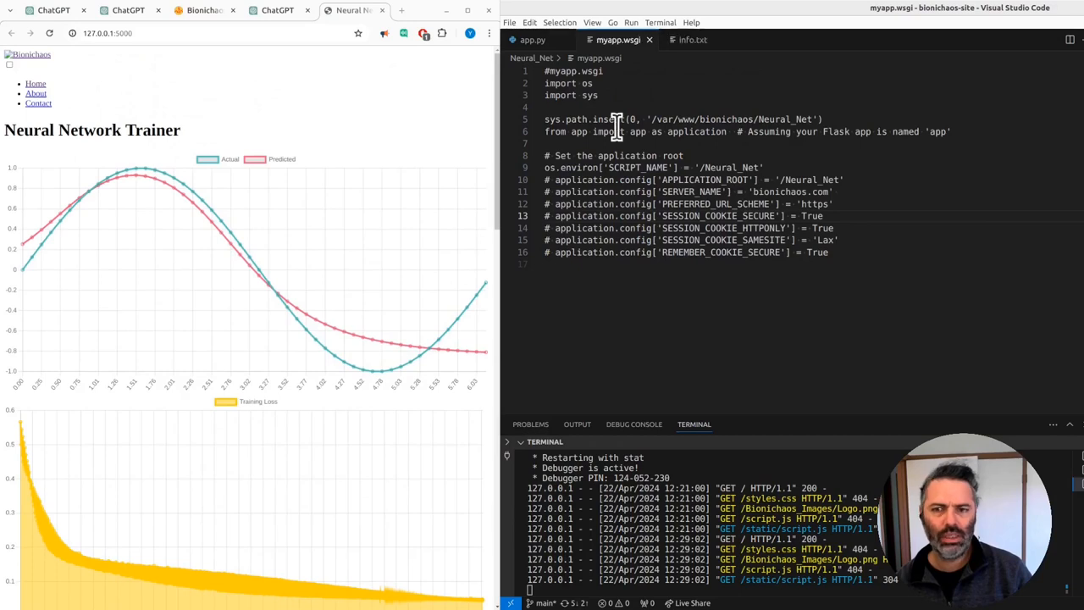
mouse_move(617, 132)
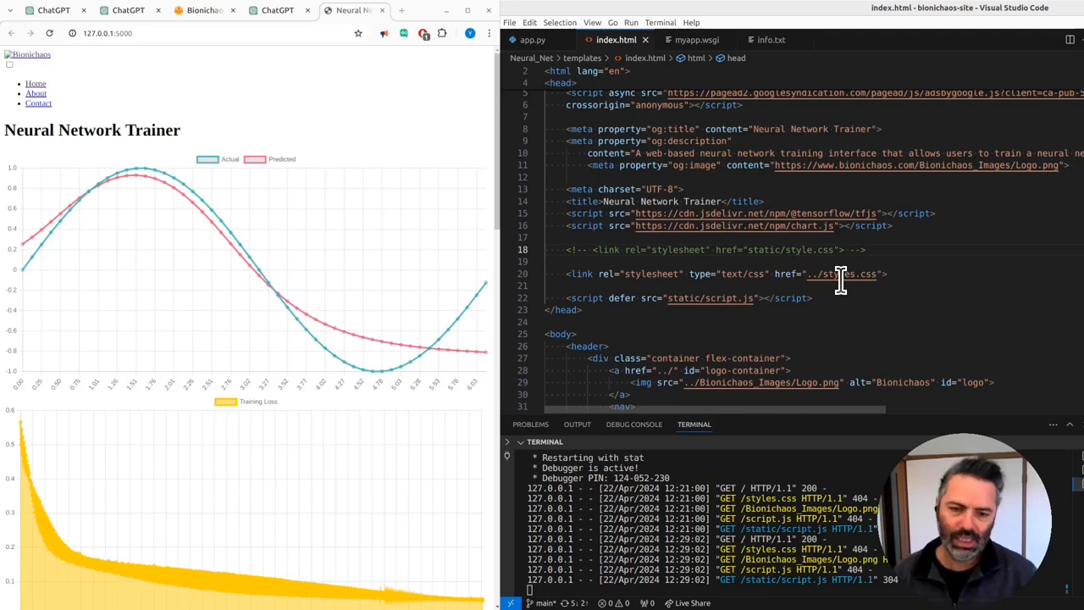
scroll(down, 3)
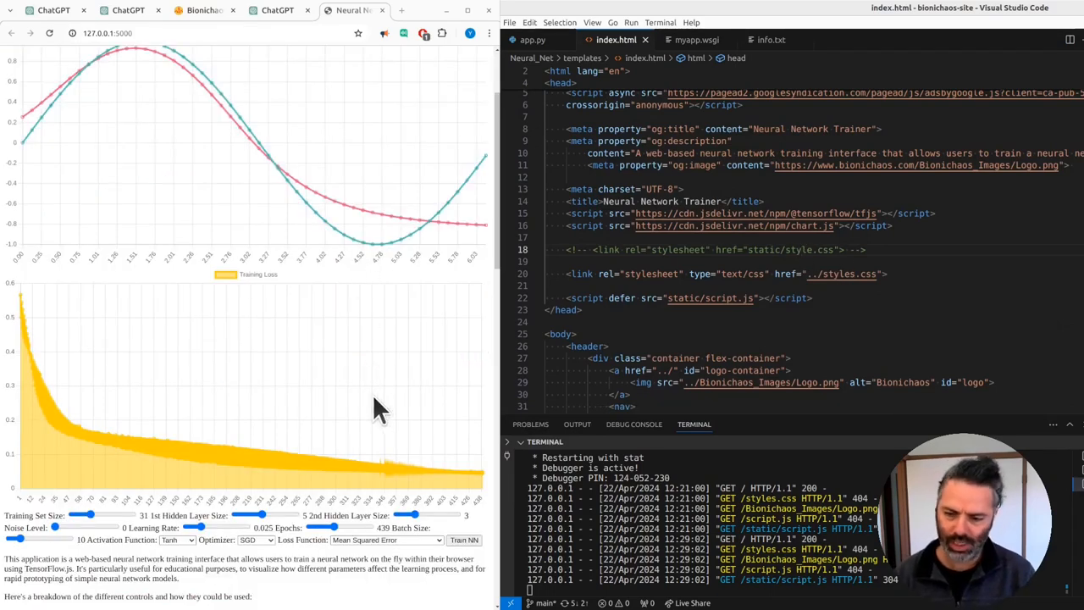
Check style.css's media queries, then return to index.html's stylesheet link tag.
click(688, 41)
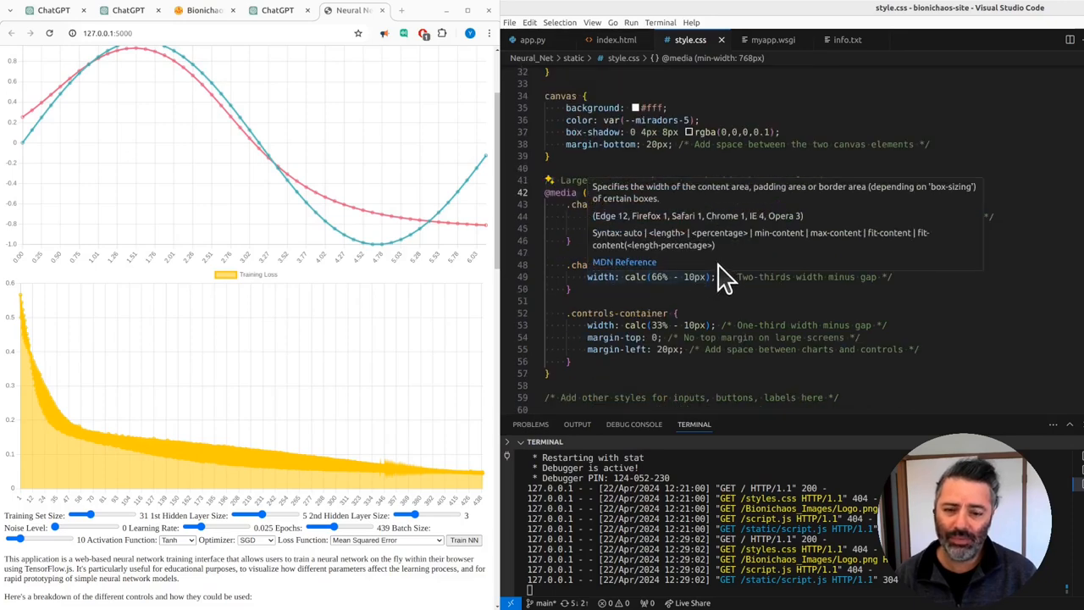
scroll(down, 3)
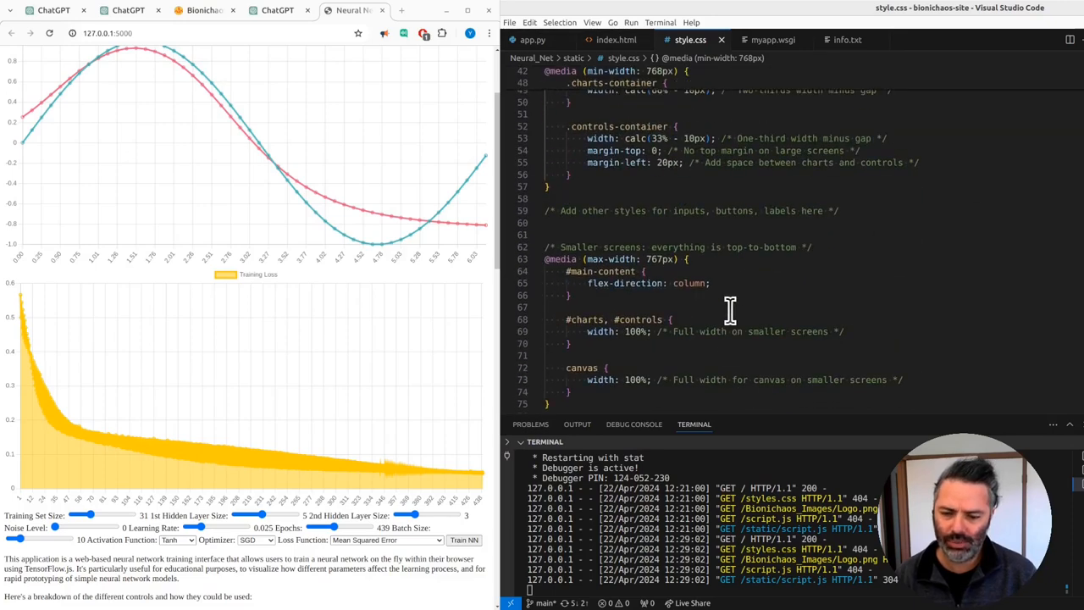
click(612, 41)
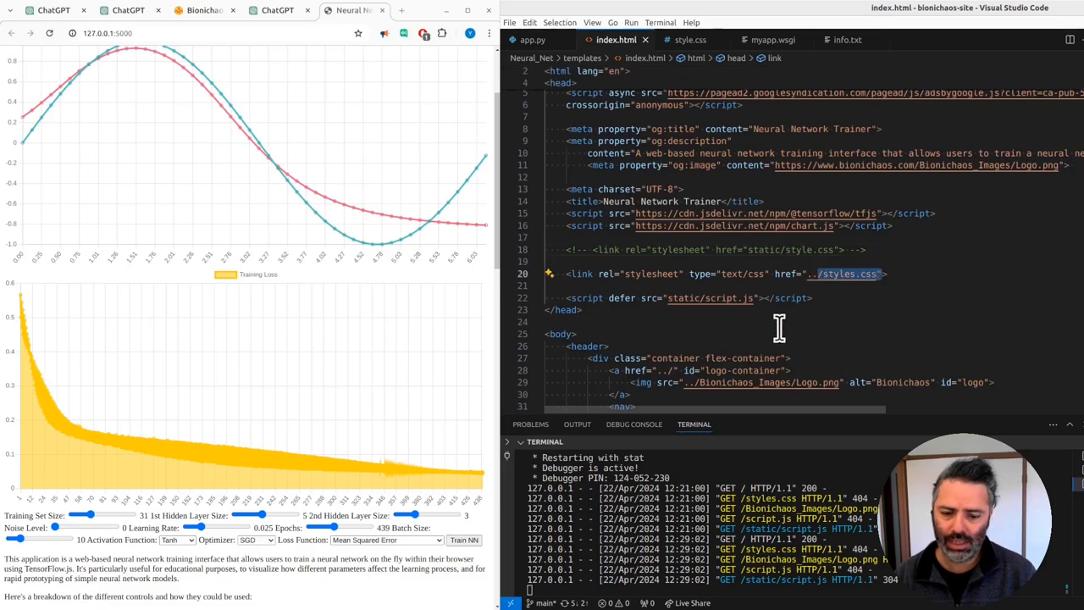
click(810, 339)
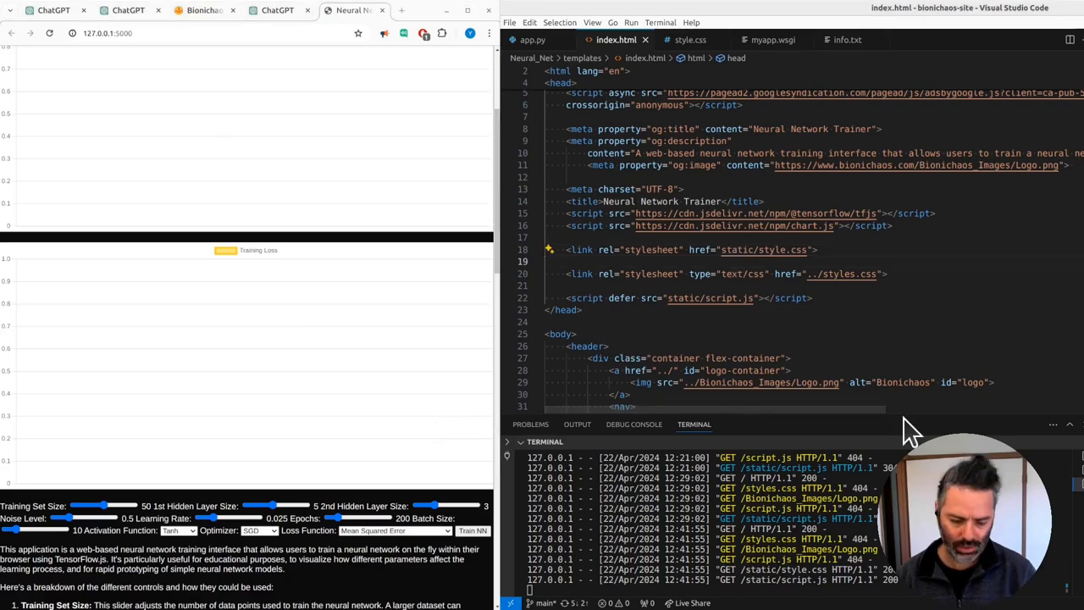
Strip the inline max-width styles and commented canvas line from the charts div.
scroll(down, 3)
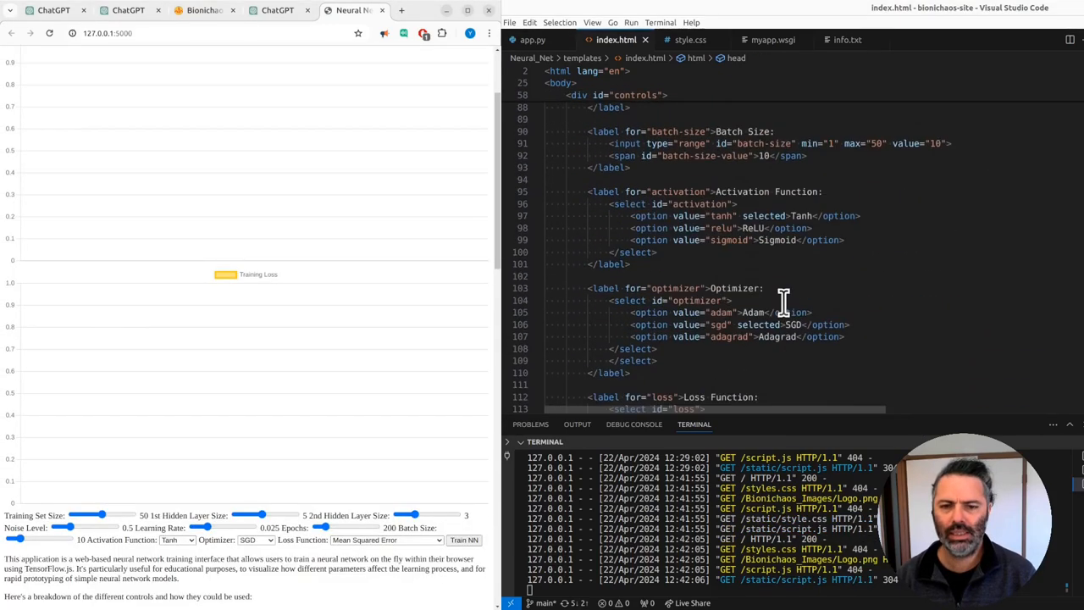
scroll(up, 3)
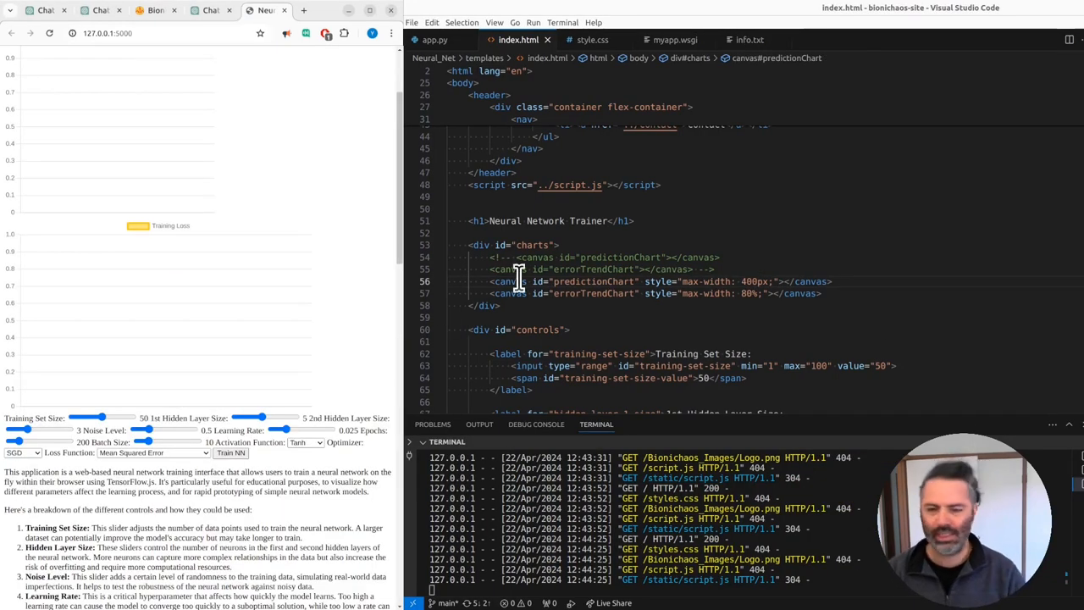
text(66%)
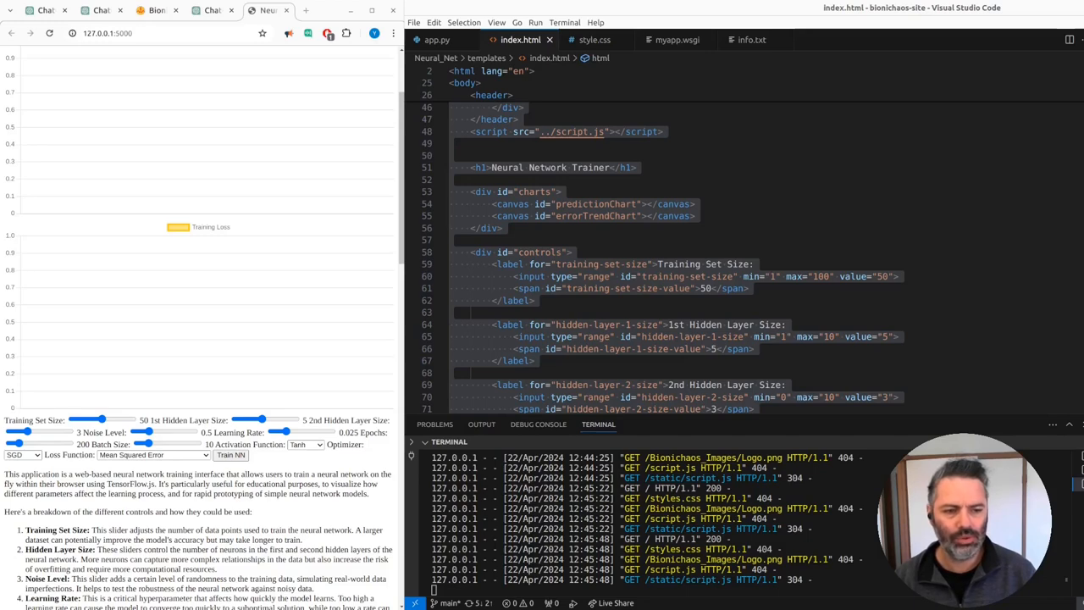
Wrap the charts and controls divs in a container div and search the file for 'container'.
scroll(up, 3)
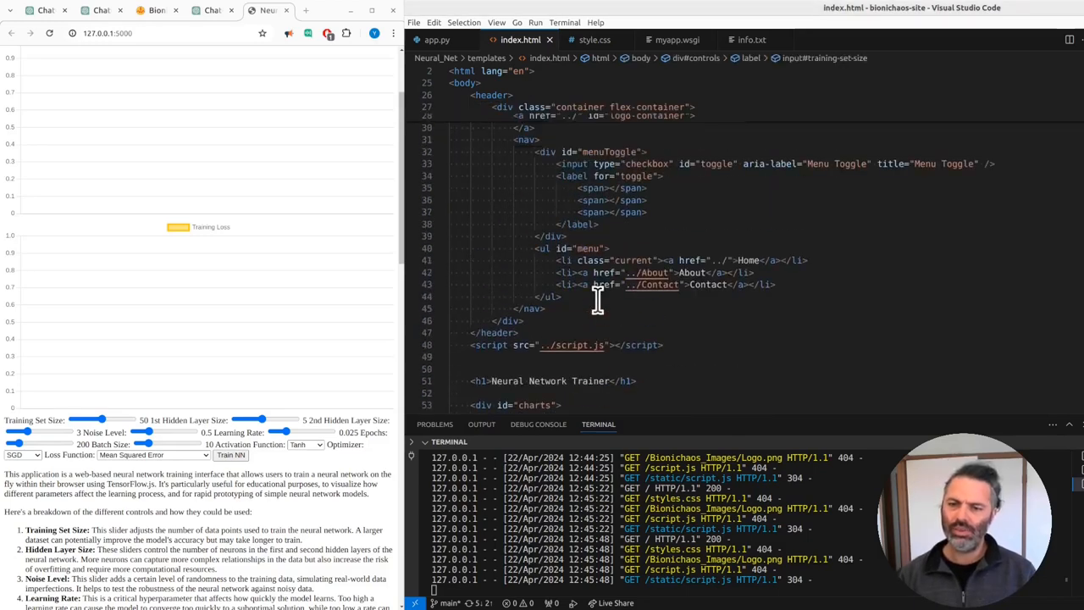
scroll(down, 3)
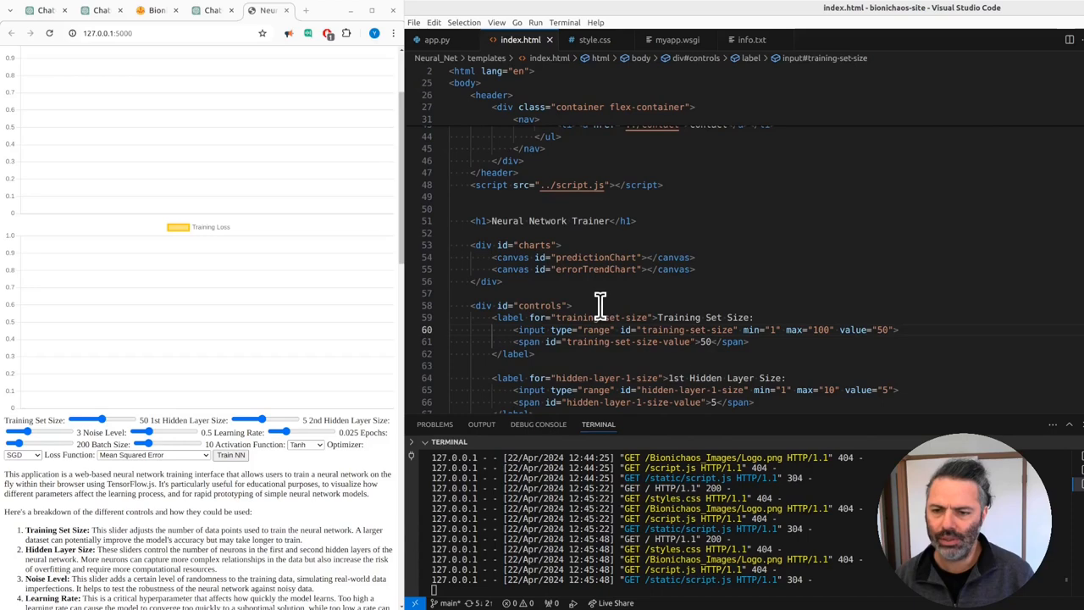
scroll(down, 3)
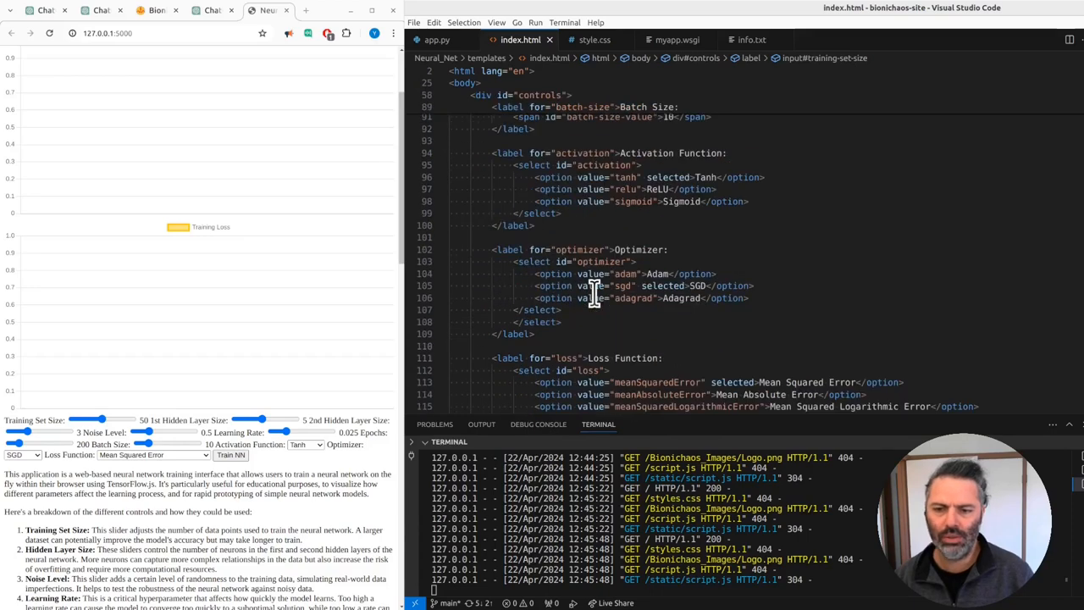
key(ctrl+f)
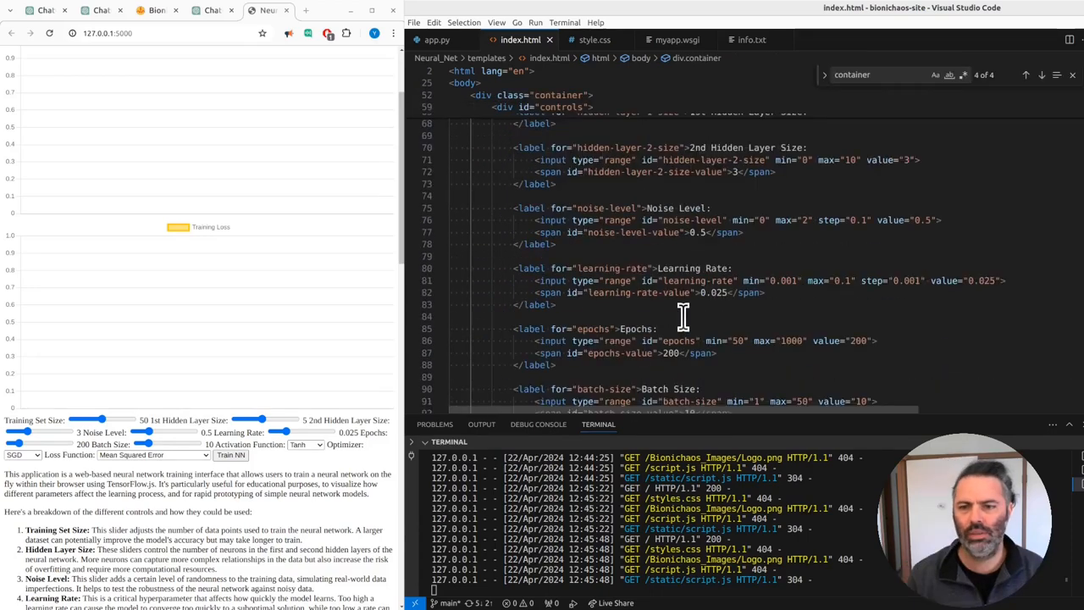
scroll(up, 3)
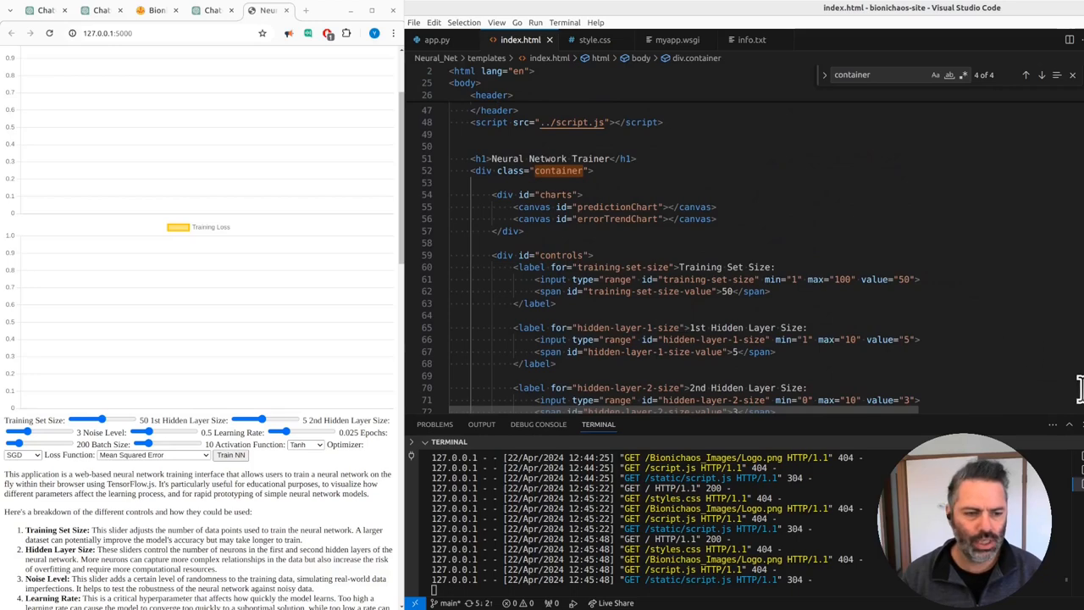
click(592, 40)
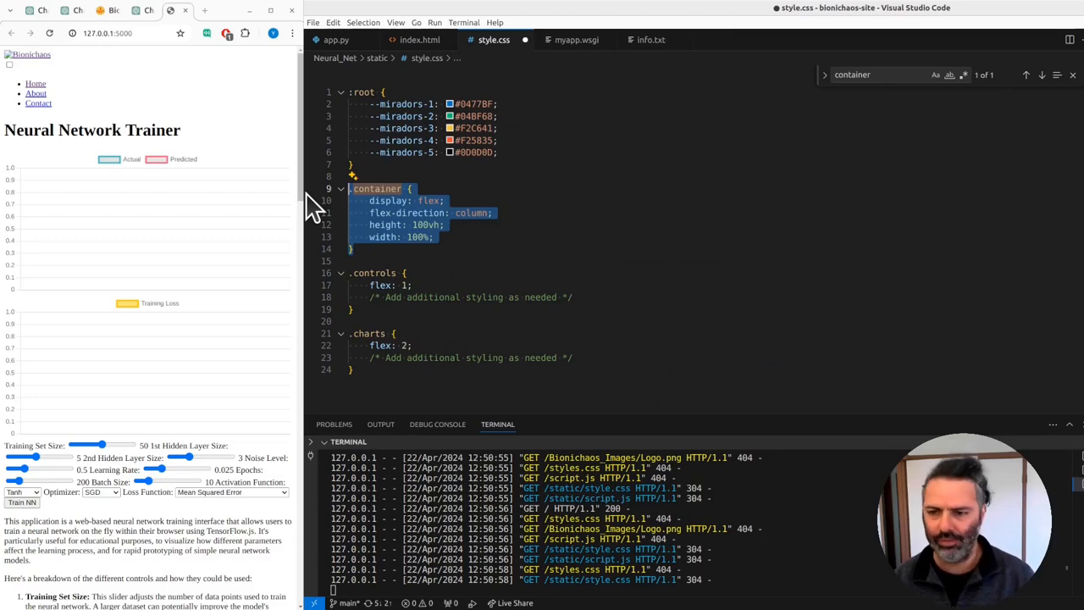
Comment out the .container flex rule in style.css.
key(ctrl+/)
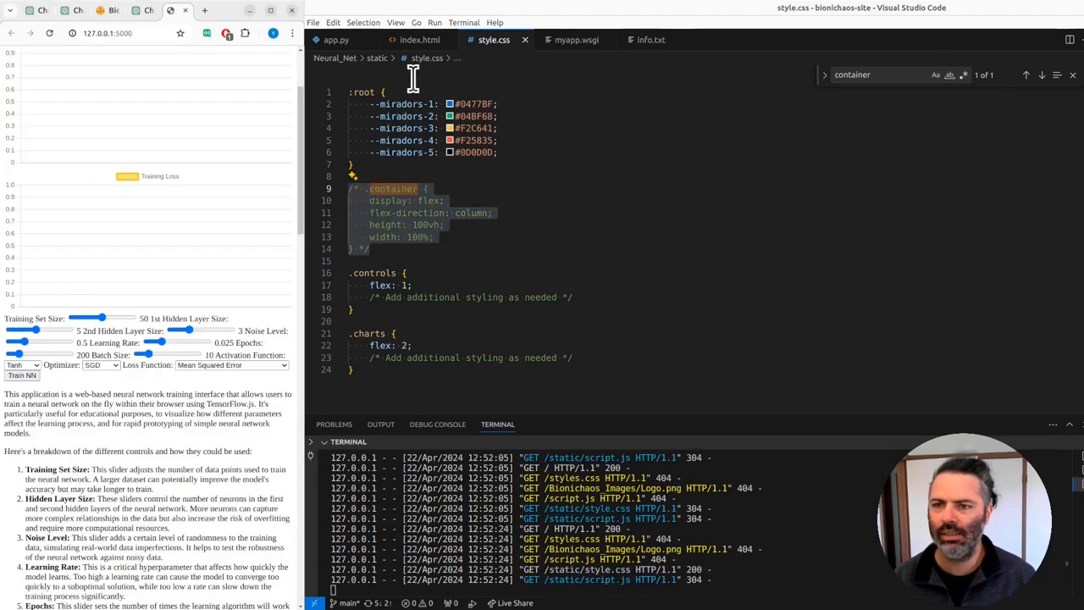
click(417, 41)
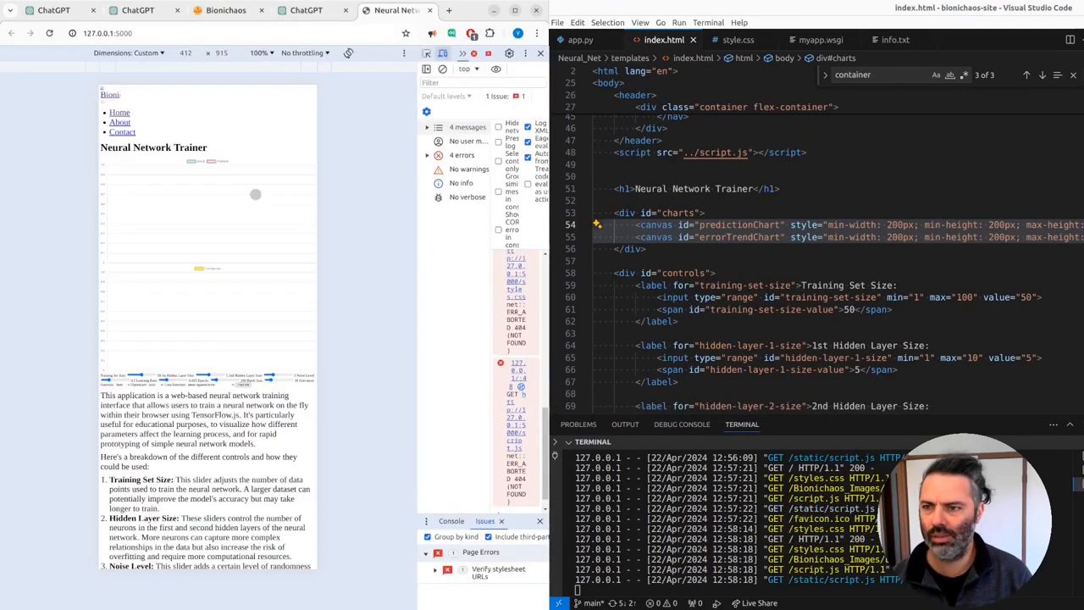
Close DevTools and the device toolbar and check the desktop layout with both charts and controls.
click(269, 52)
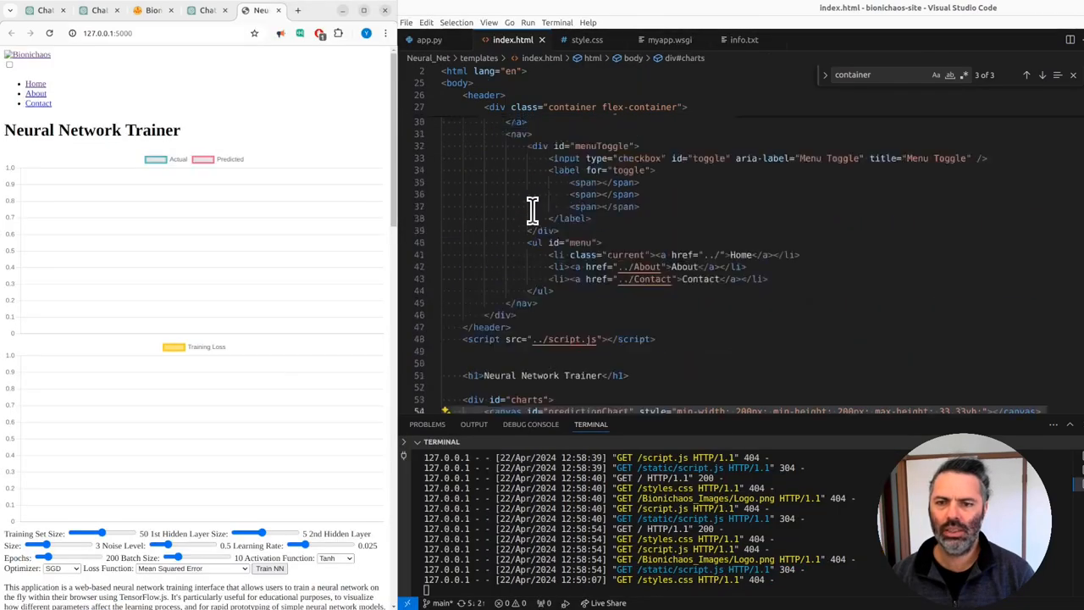
scroll(up, 3)
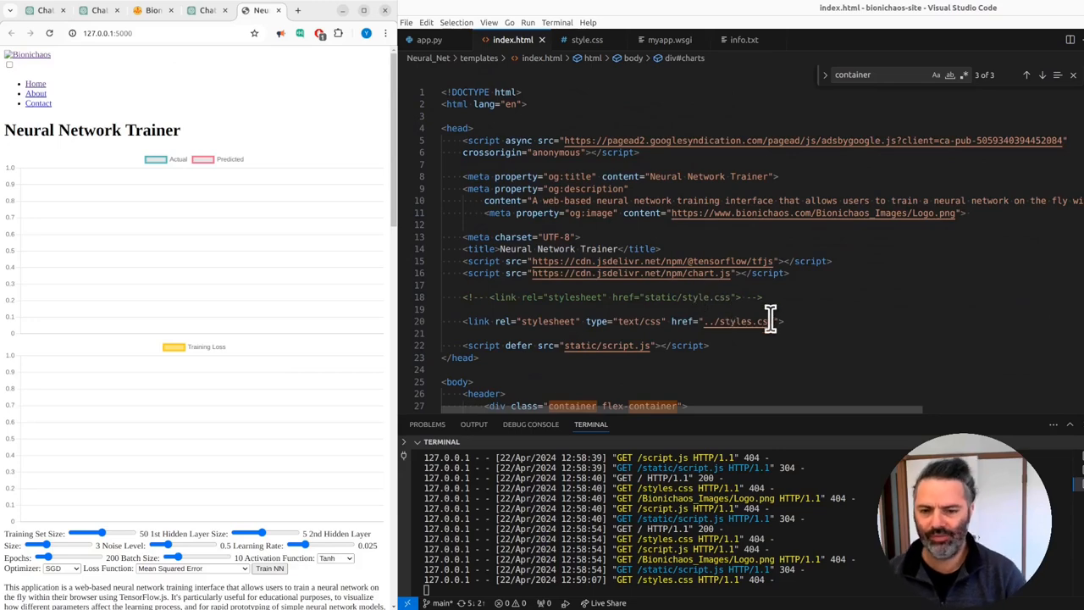
scroll(down, 3)
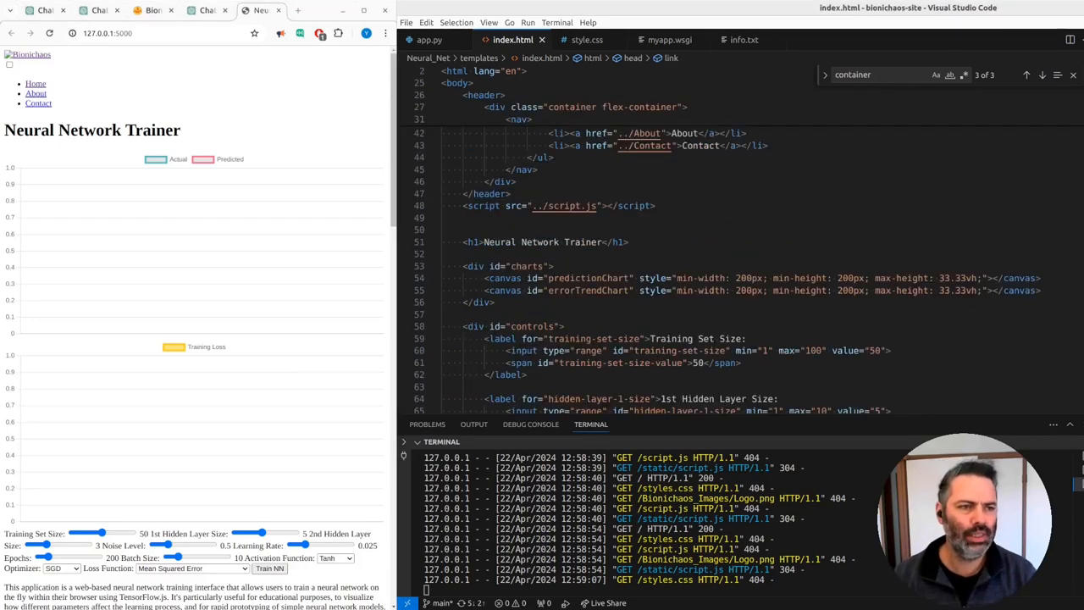
click(664, 40)
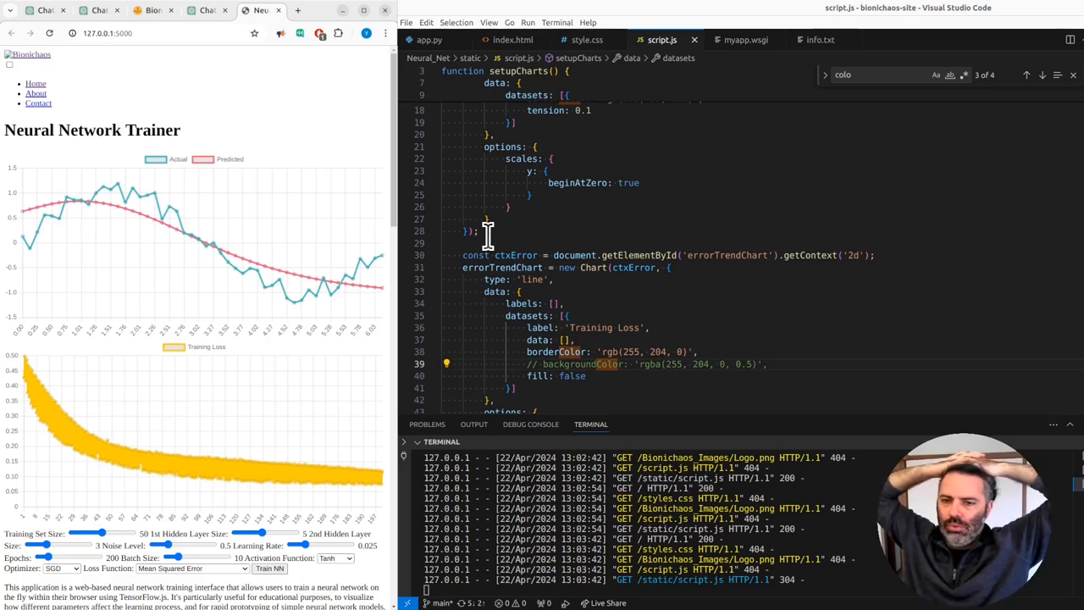
Link bionichaos-site/styles.css in the trainer's index.html, then view the Word Puzzle Game index.html.
scroll(up, 3)
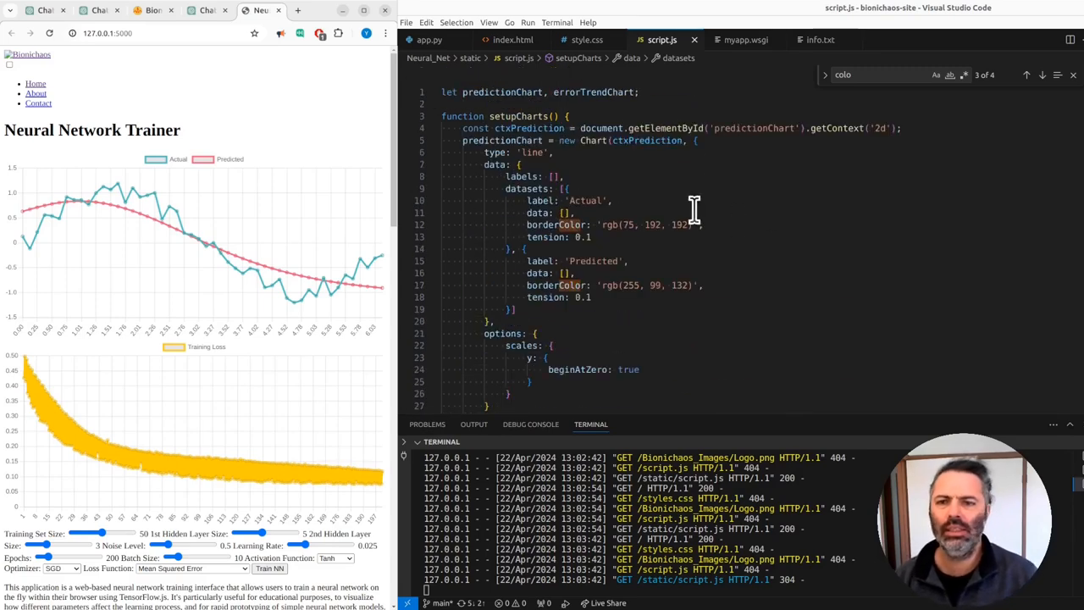
click(511, 40)
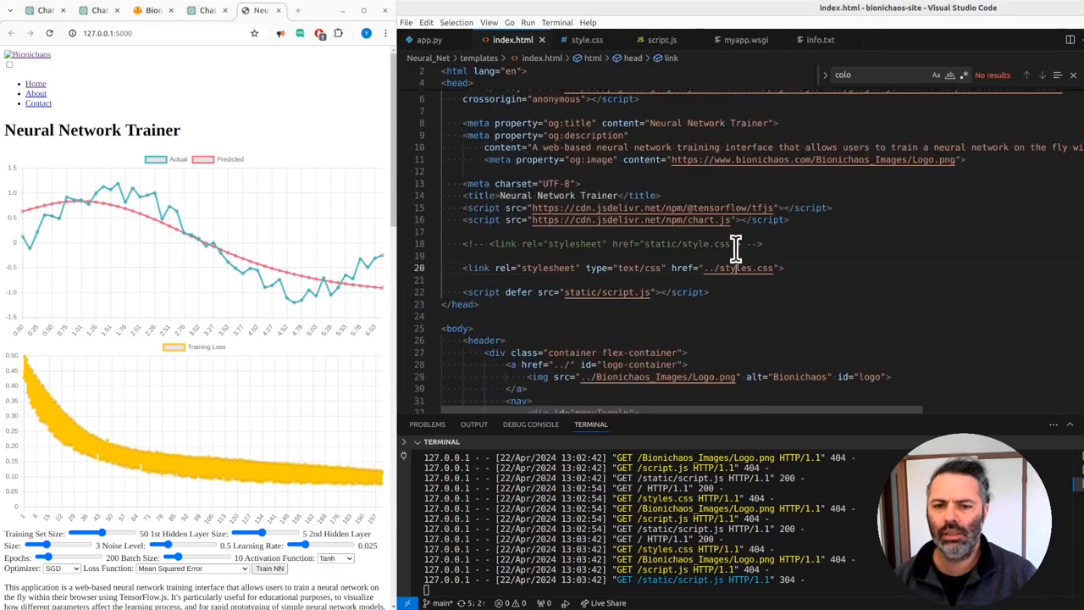
mouse_move(737, 268)
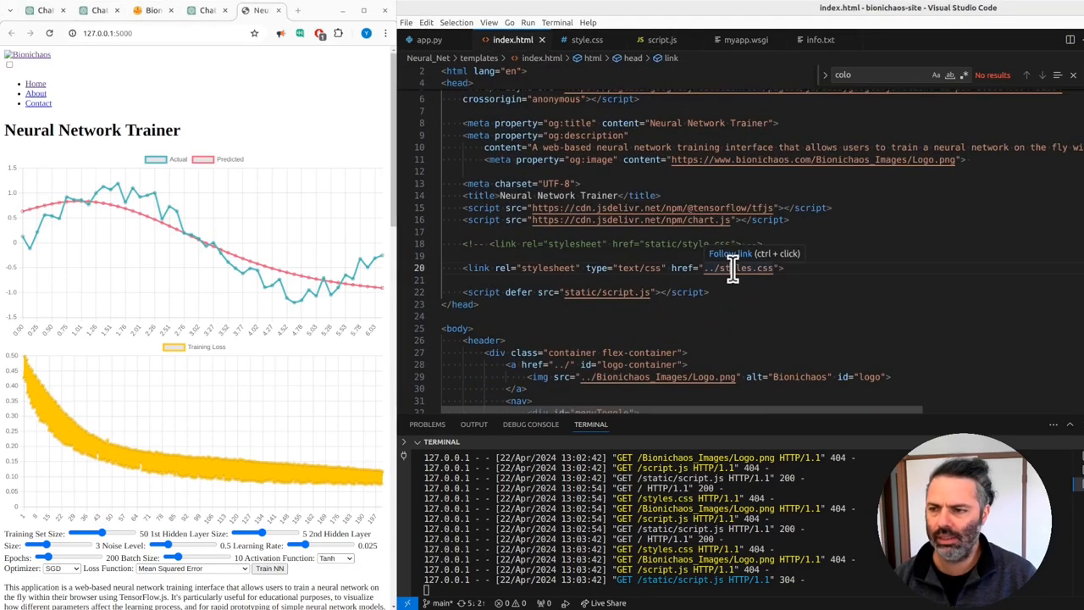
mouse_move(737, 269)
text(<link rel="stylesheet" type="text/css" href="bionichaos-site/styles.css">)
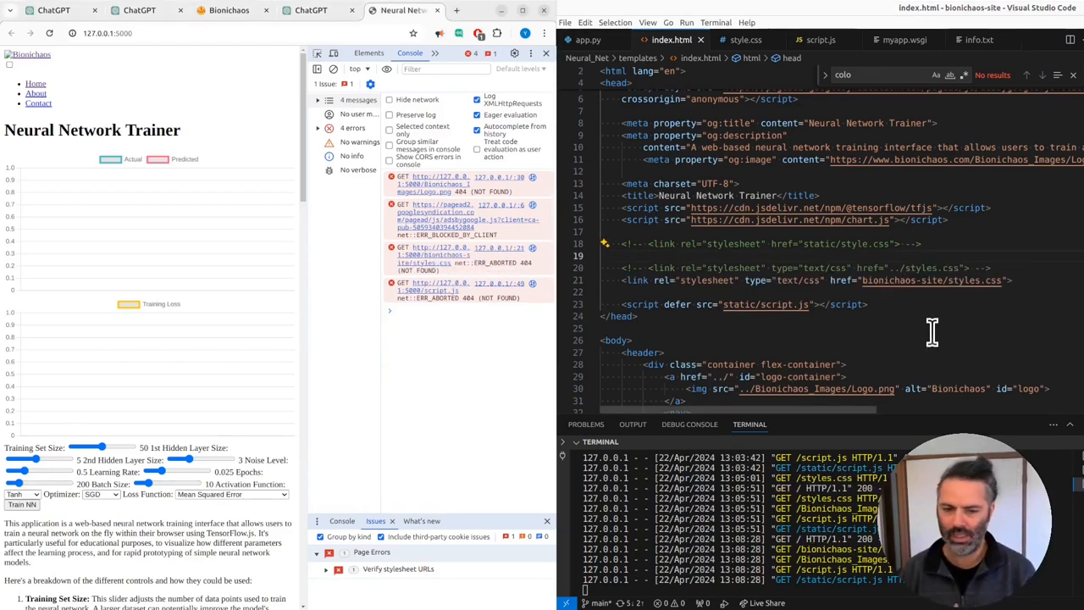
click(601, 328)
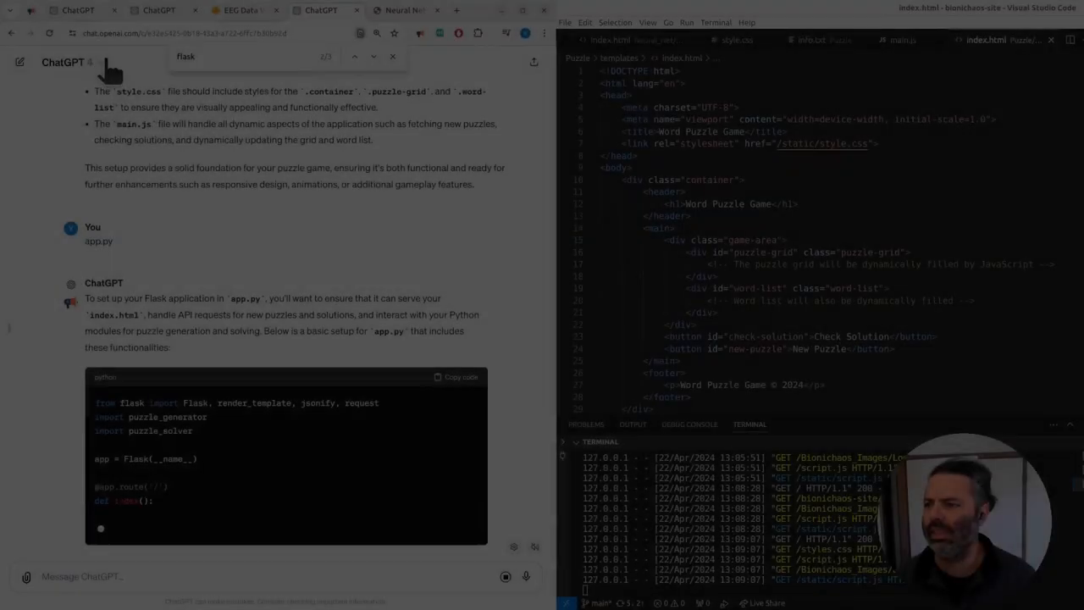
click(66, 61)
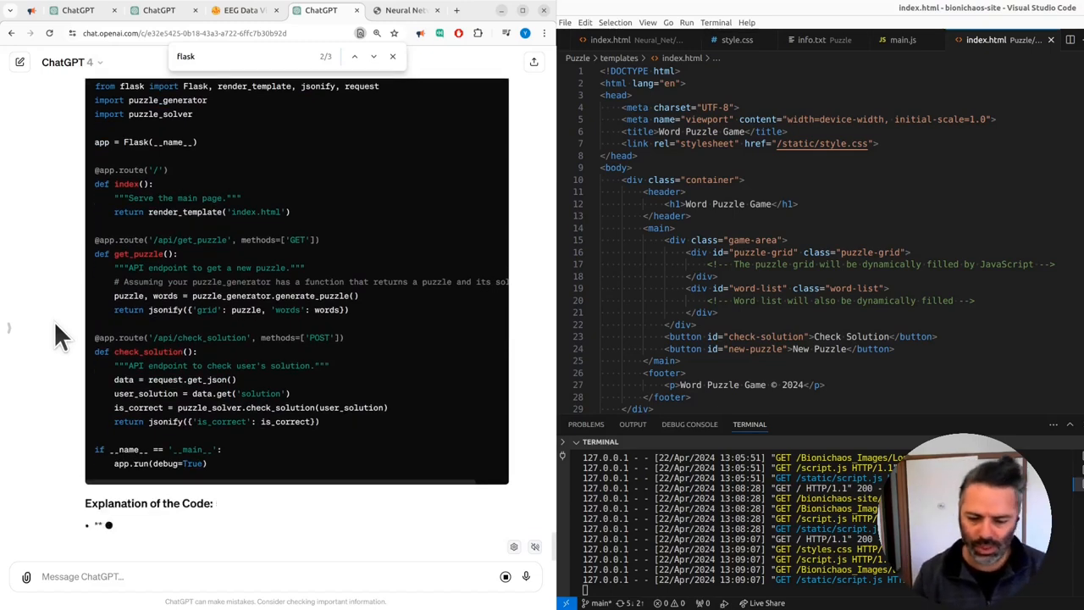
scroll(down, 3)
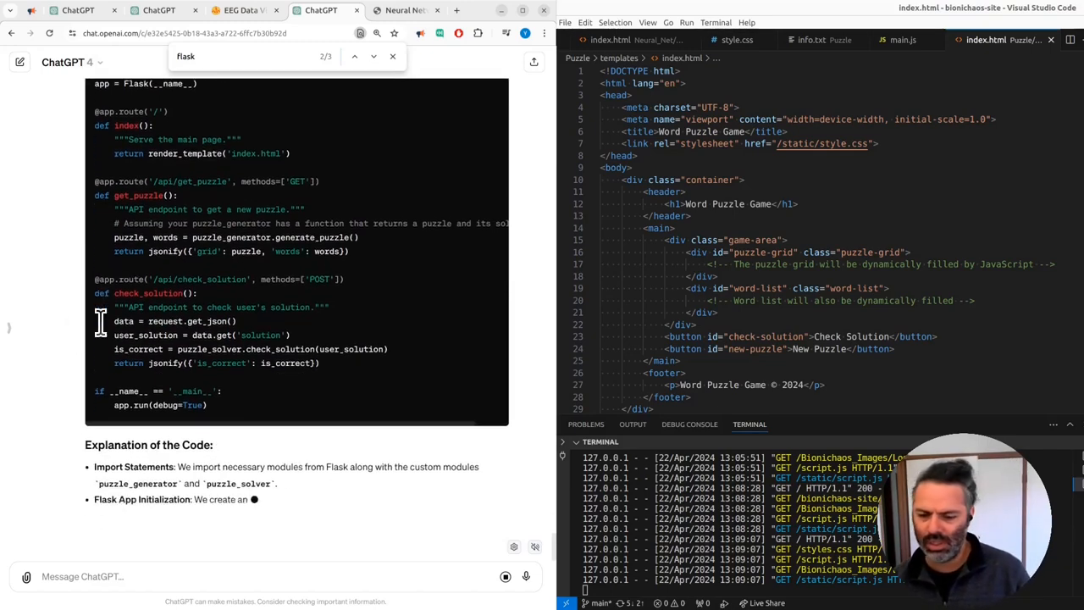
scroll(up, 3)
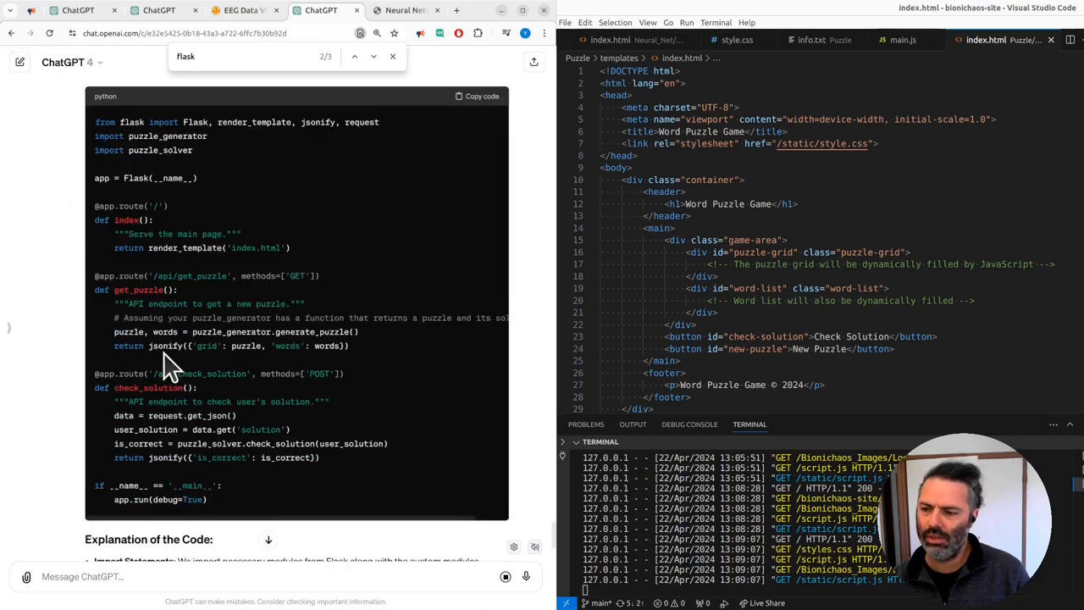
scroll(up, 3)
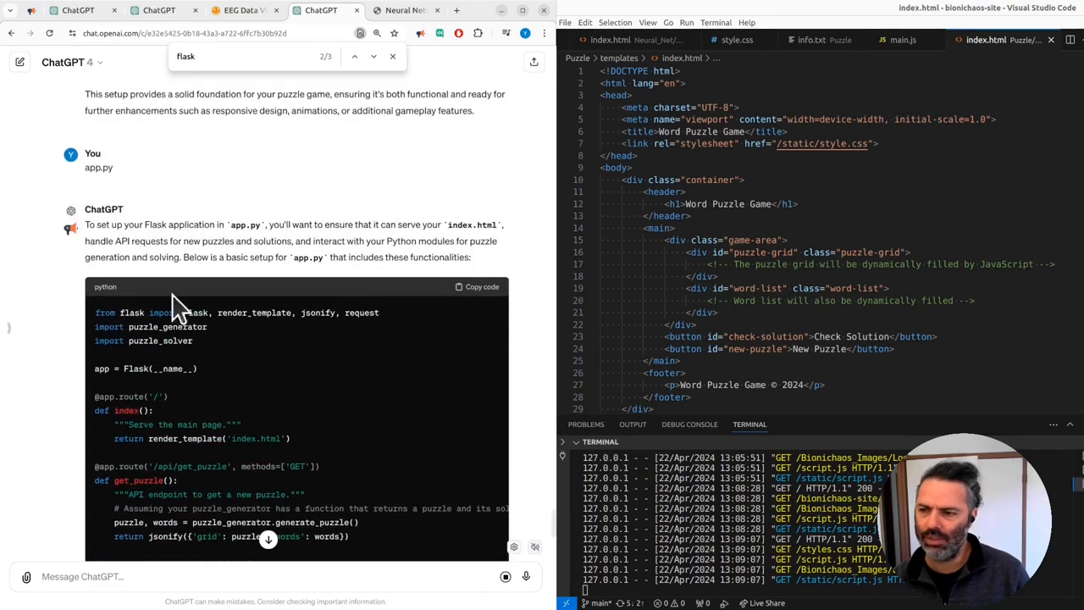